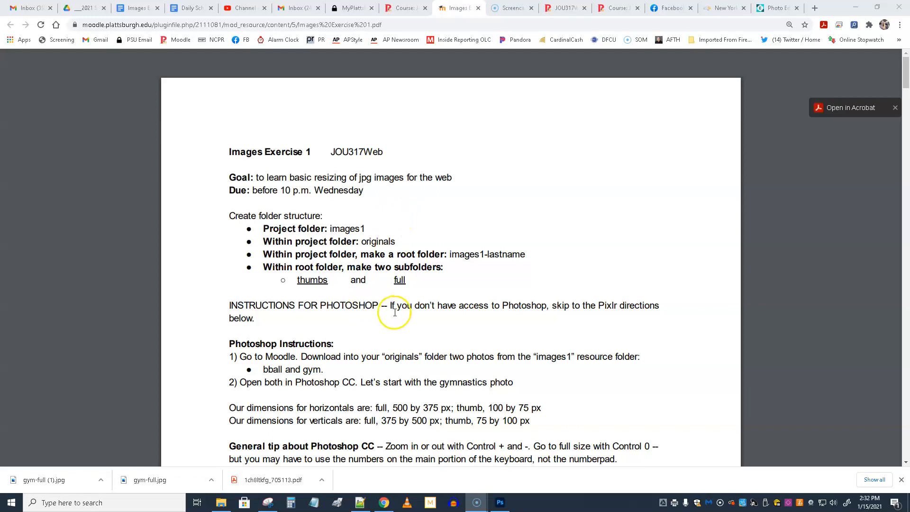
Step: Show the originals folder inside 11-images1 with bball.jpg and gym.jpg in File Explorer
scroll("down", 3)
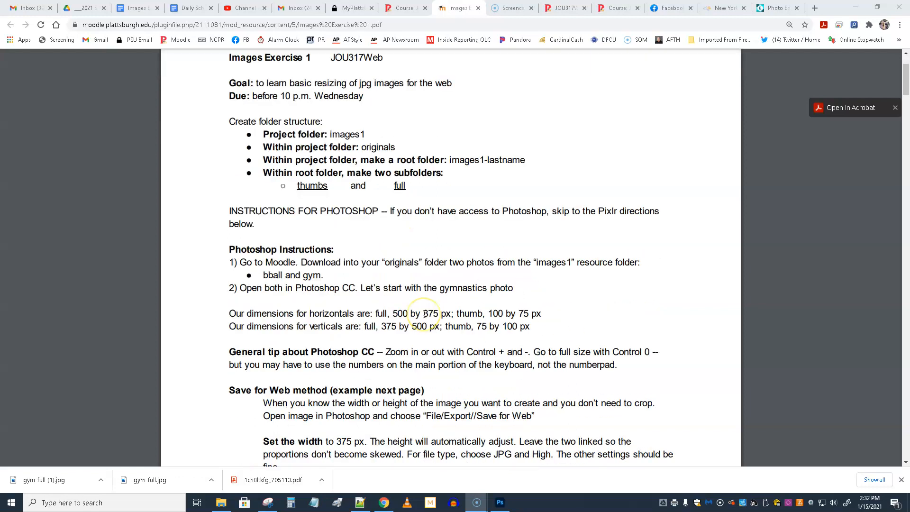
scroll("down", 3)
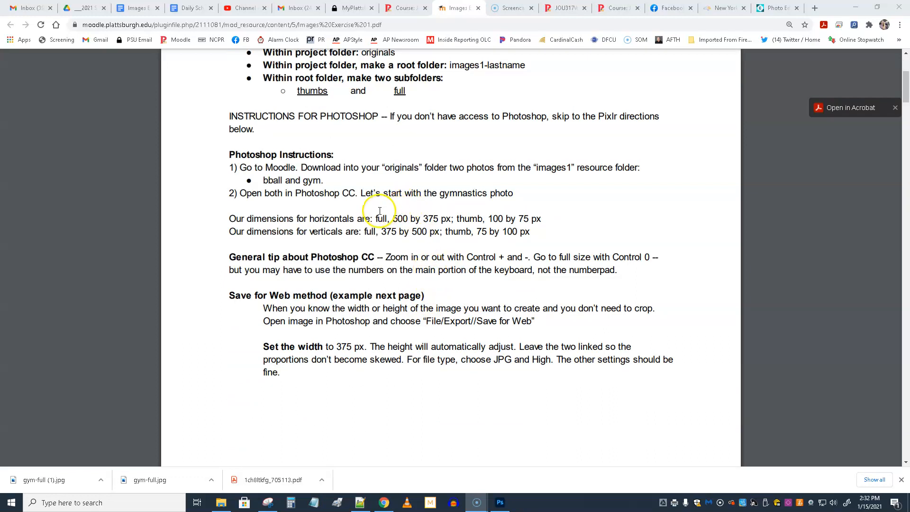
mouse_move(322, 225)
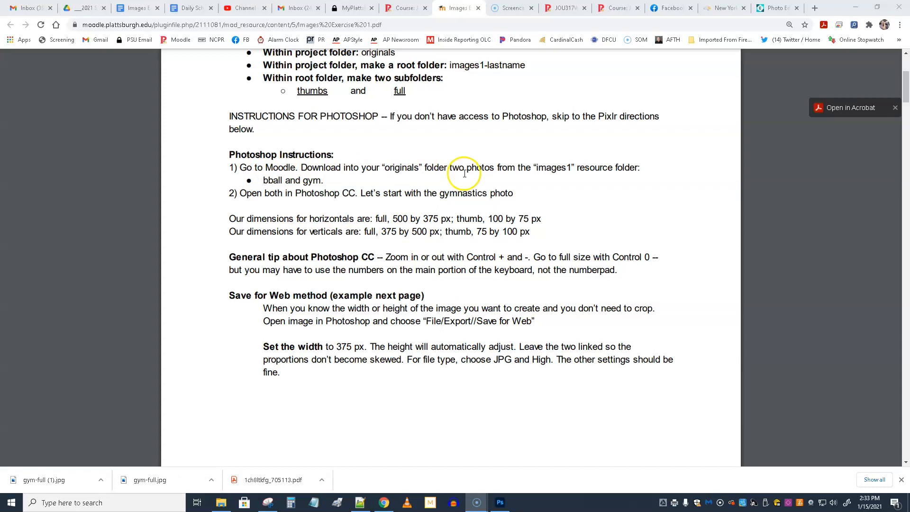
mouse_move(592, 167)
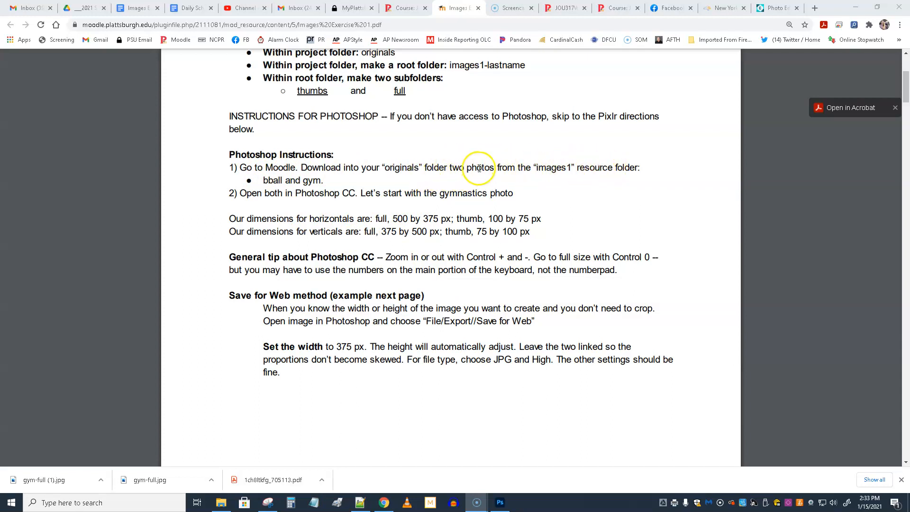
mouse_move(304, 180)
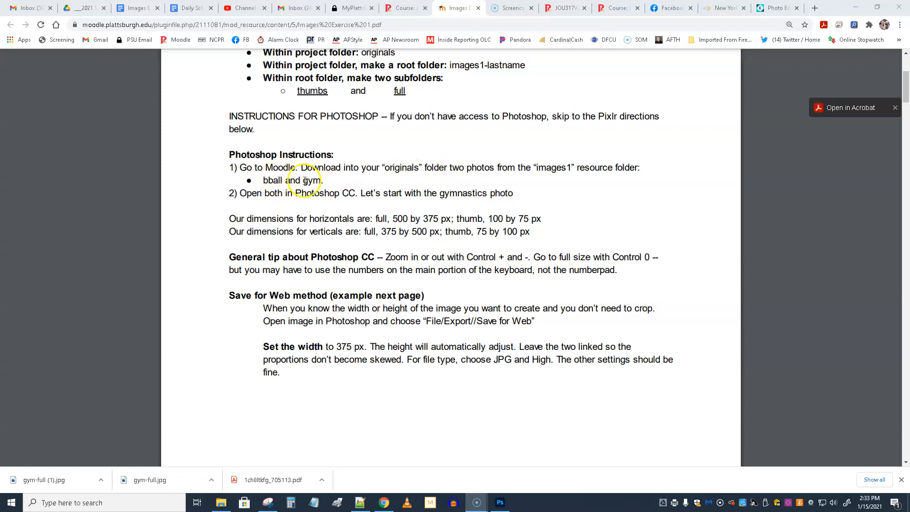
mouse_move(353, 192)
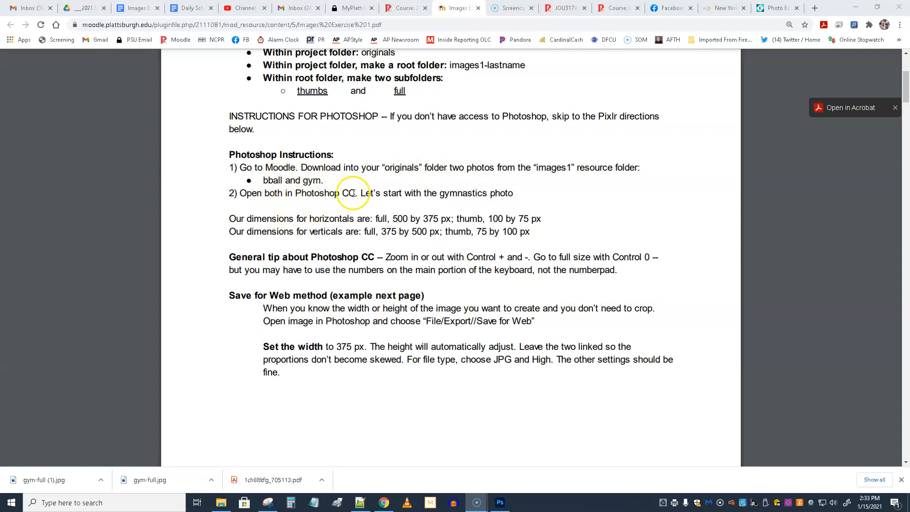
mouse_move(496, 193)
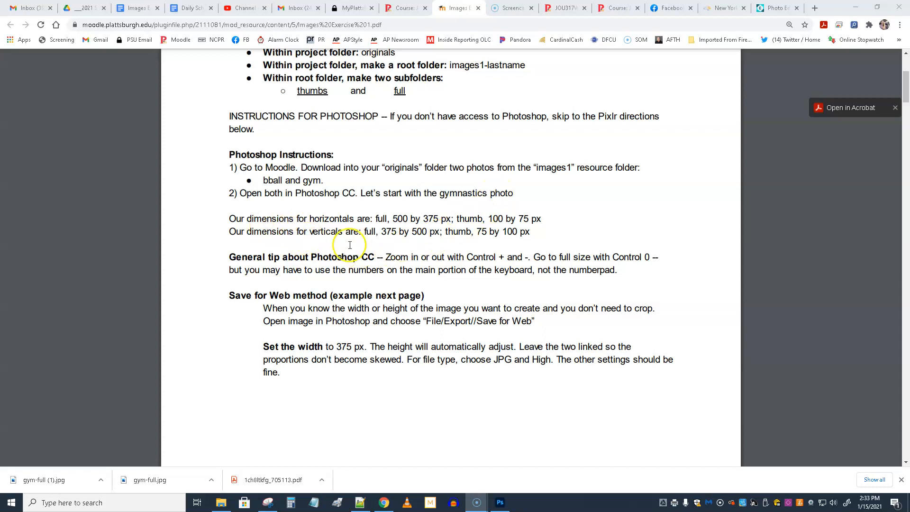
mouse_move(398, 214)
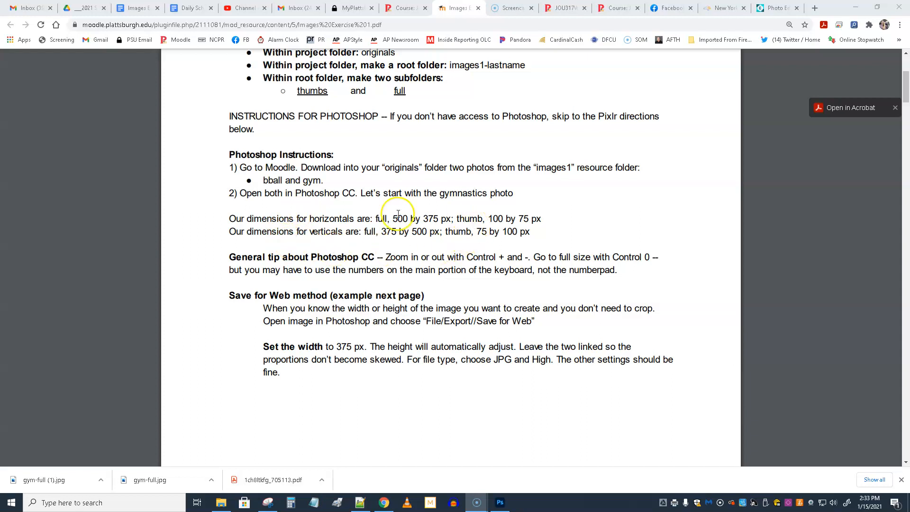
mouse_move(402, 237)
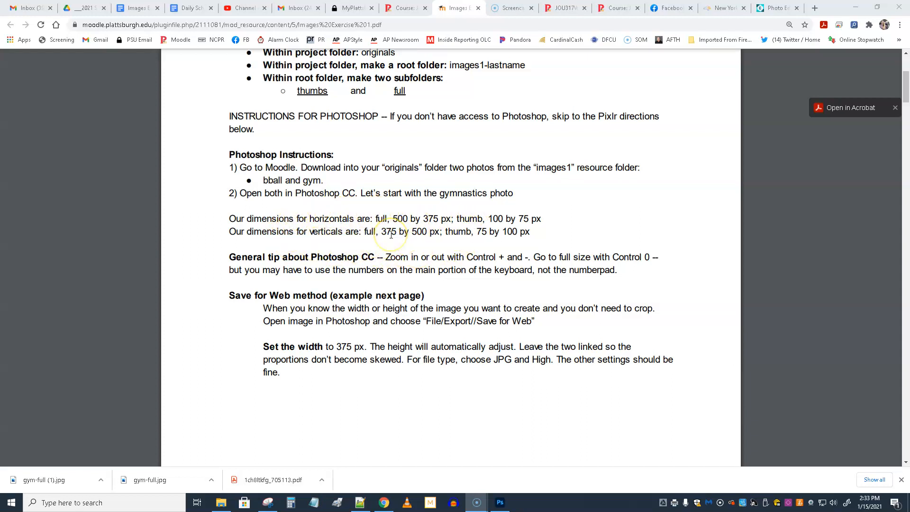
mouse_move(389, 235)
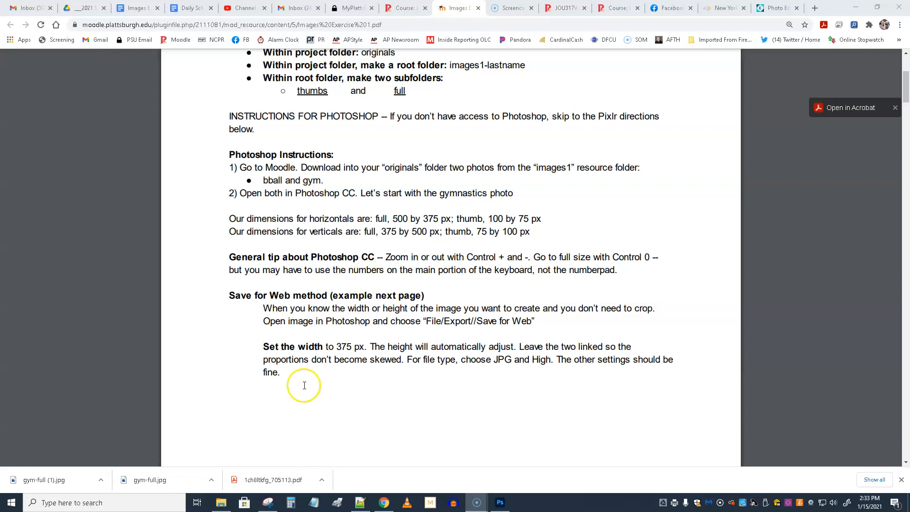
left_click(220, 502)
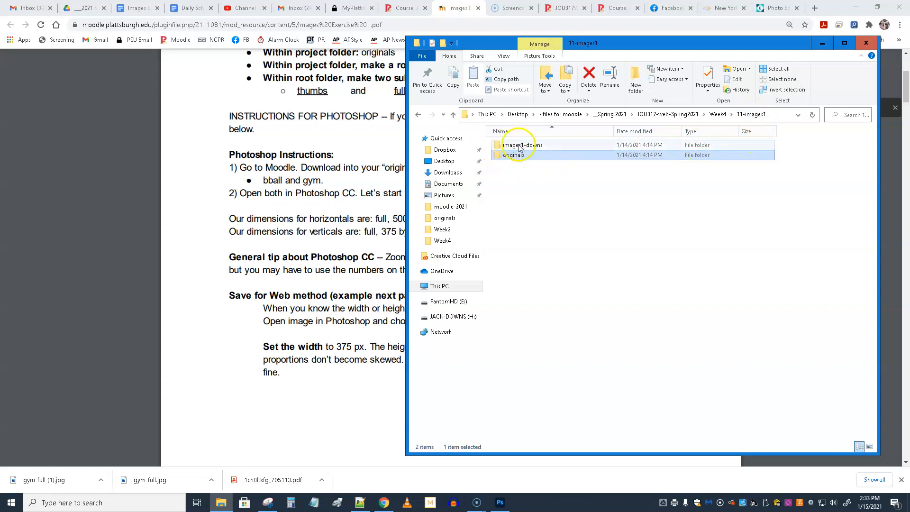
double_click(514, 155)
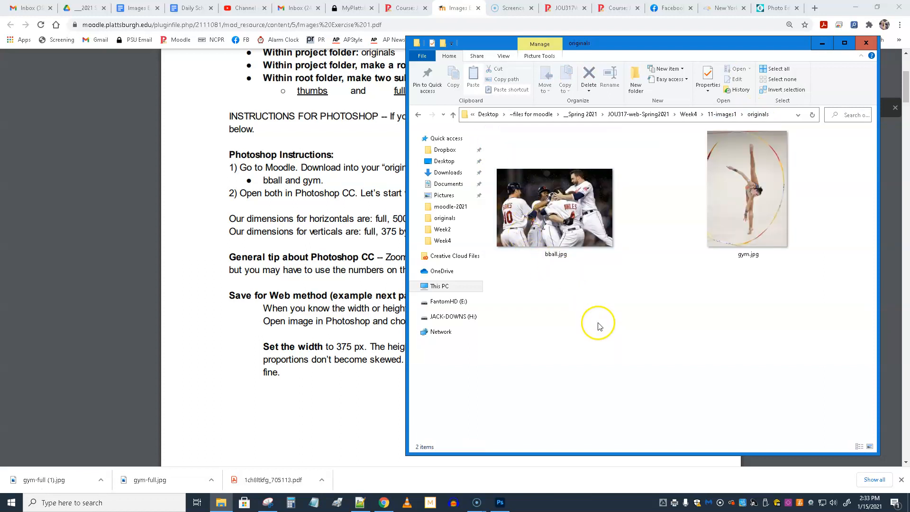
mouse_move(525, 186)
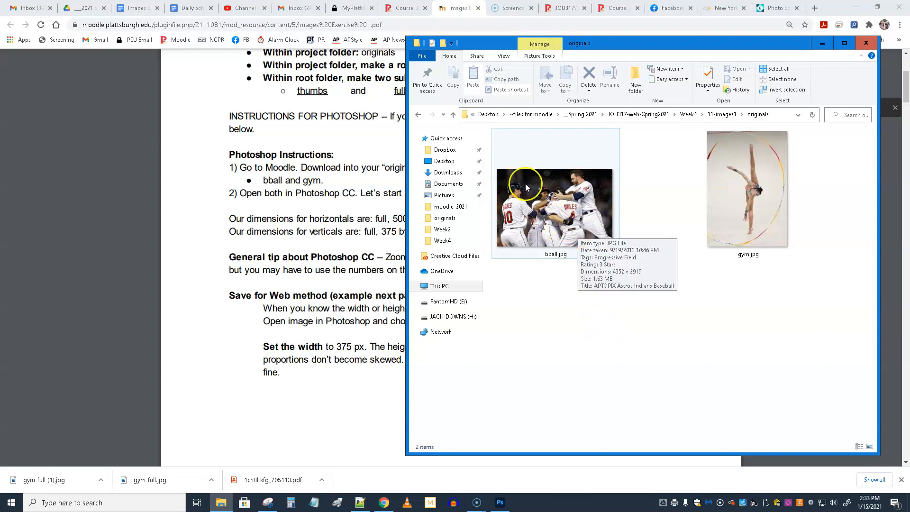
mouse_move(761, 221)
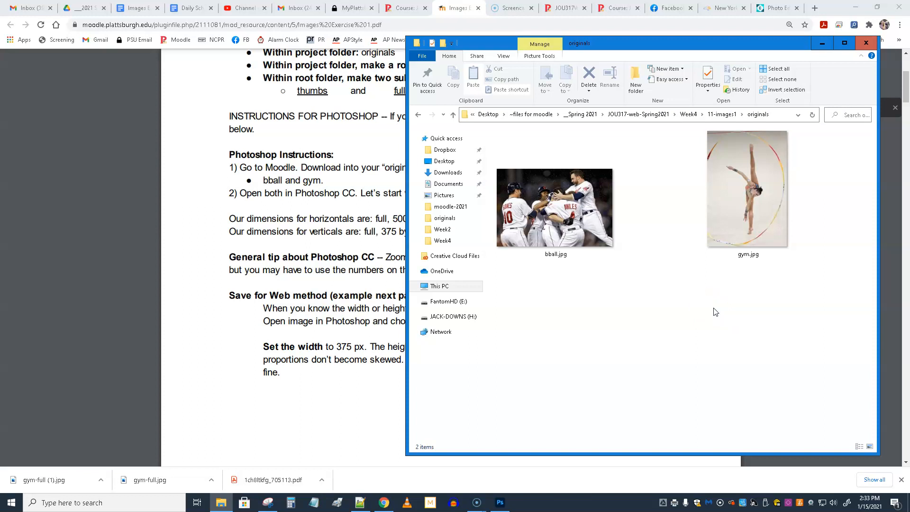
left_click(555, 207)
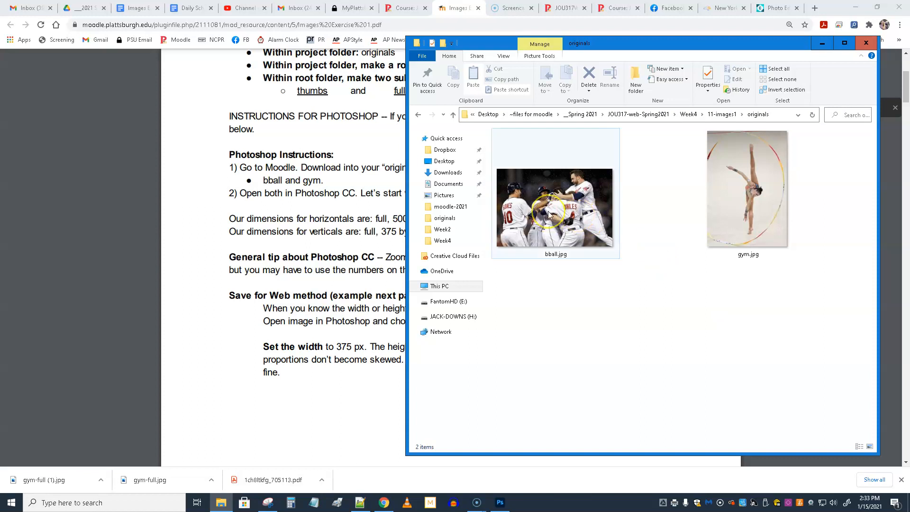
mouse_move(531, 218)
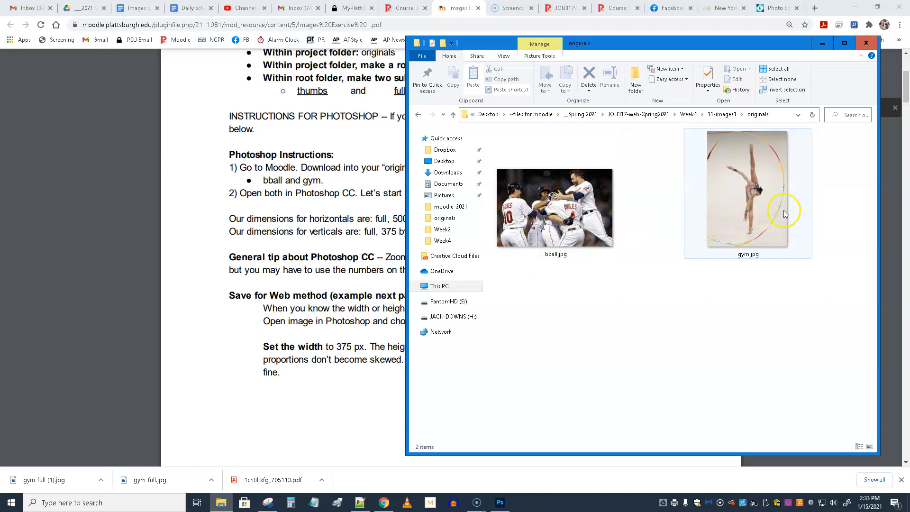
mouse_move(748, 143)
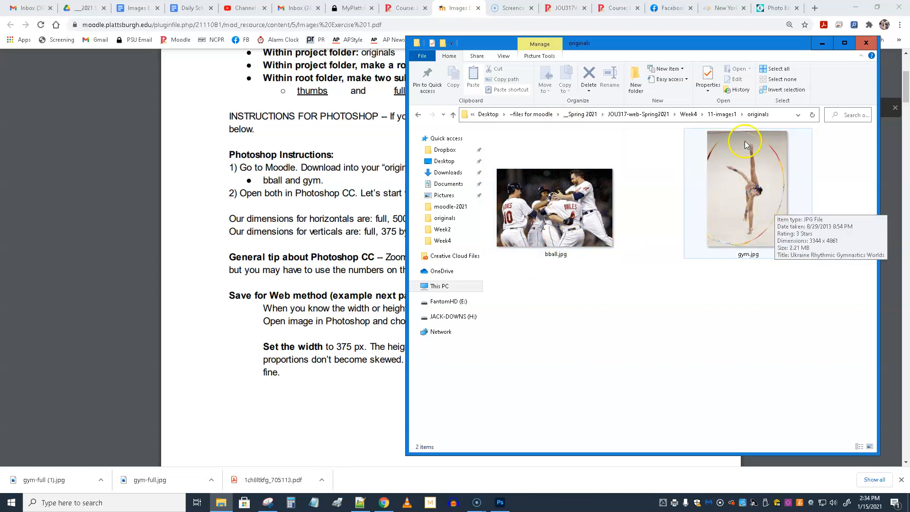
mouse_move(741, 199)
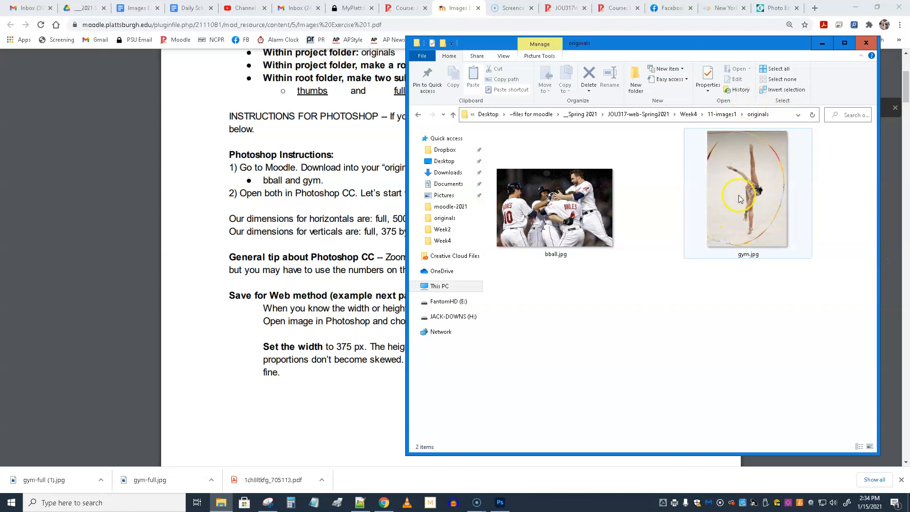
mouse_move(728, 203)
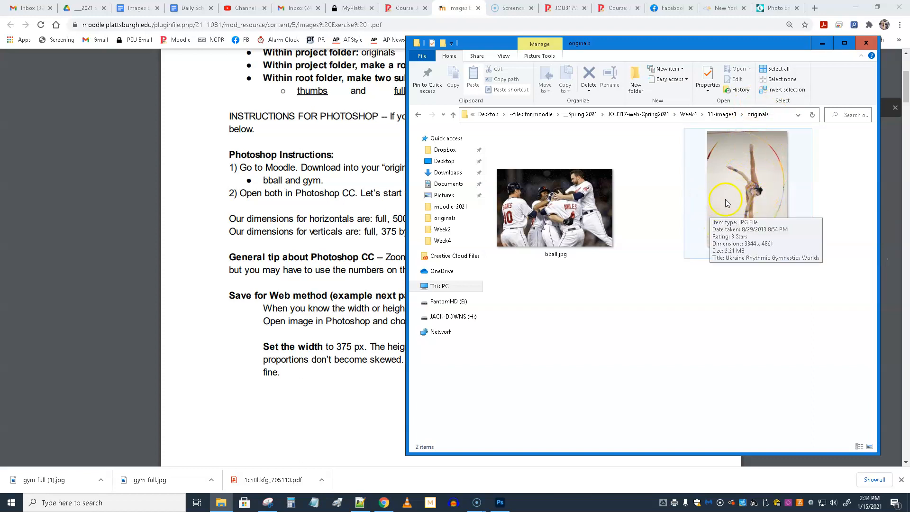
mouse_move(582, 340)
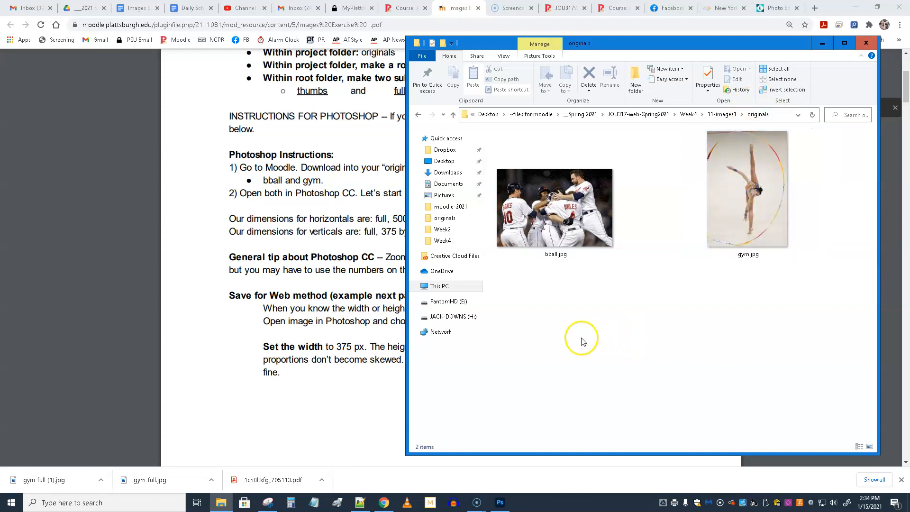
mouse_move(584, 341)
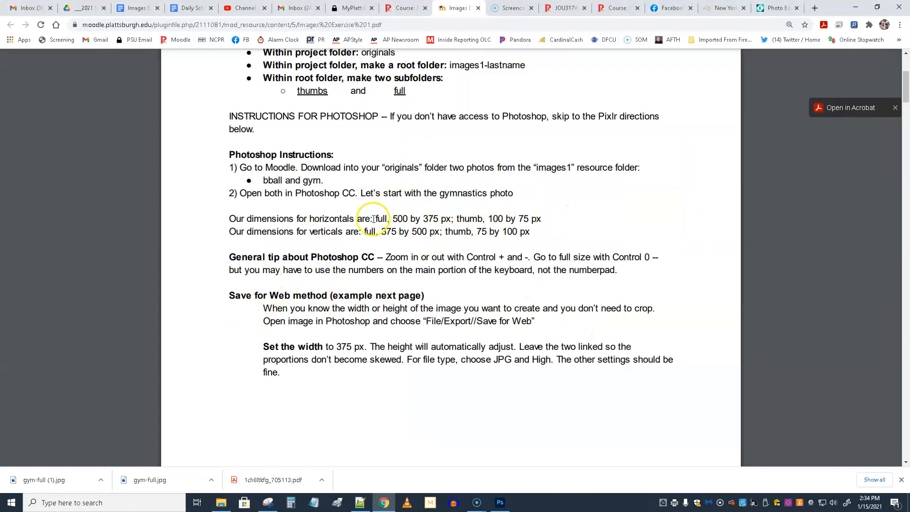
mouse_move(385, 227)
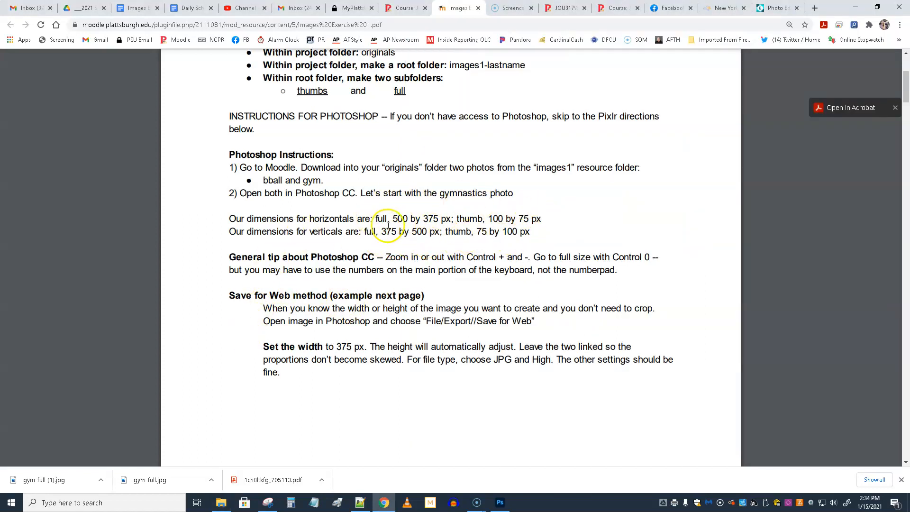
mouse_move(430, 219)
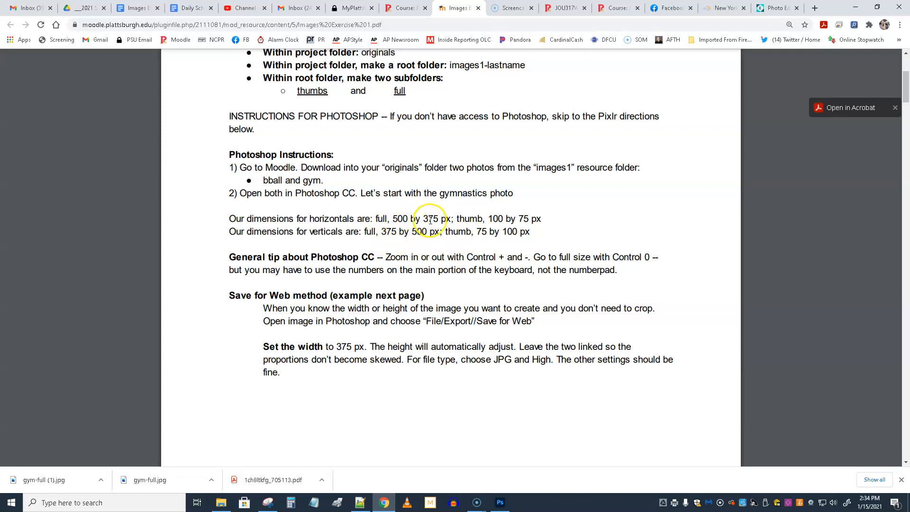
mouse_move(534, 218)
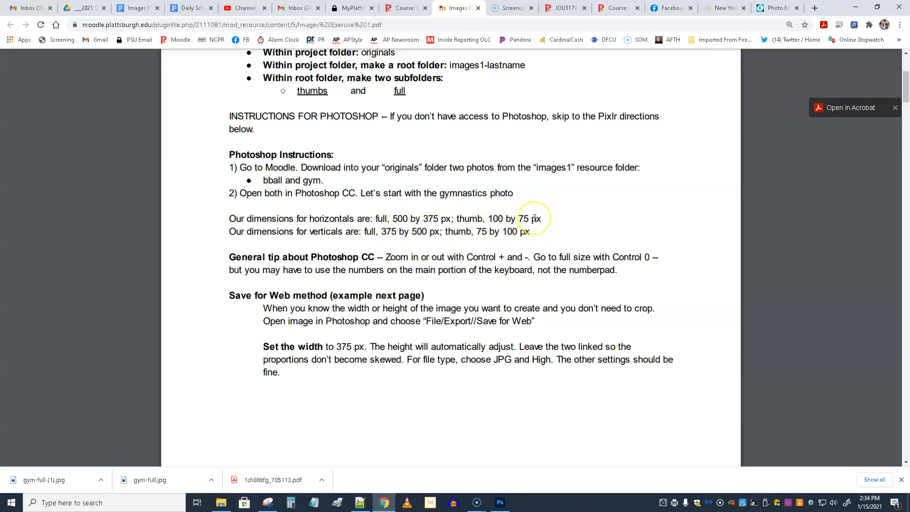
mouse_move(432, 292)
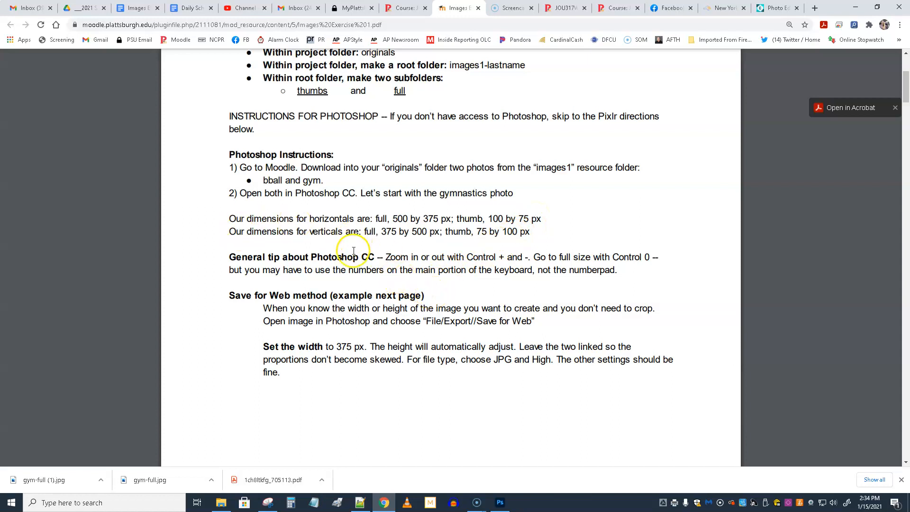
mouse_move(328, 331)
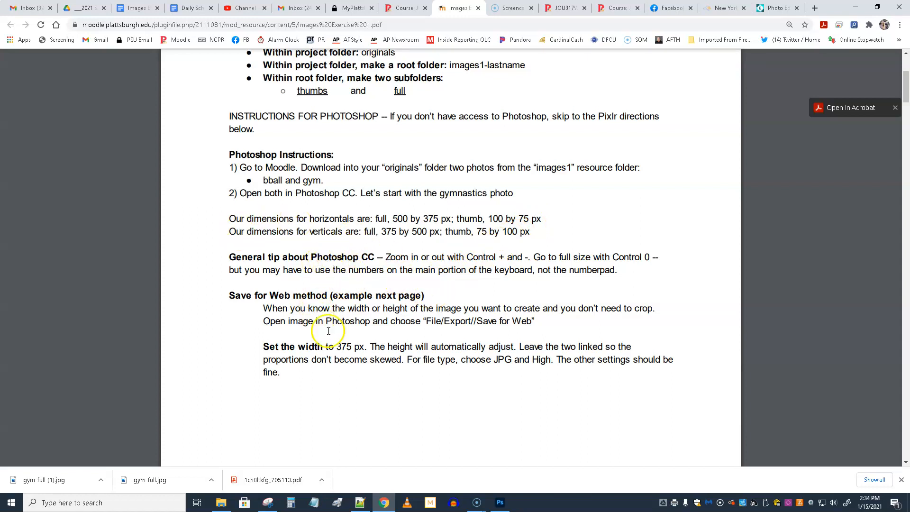
mouse_move(344, 326)
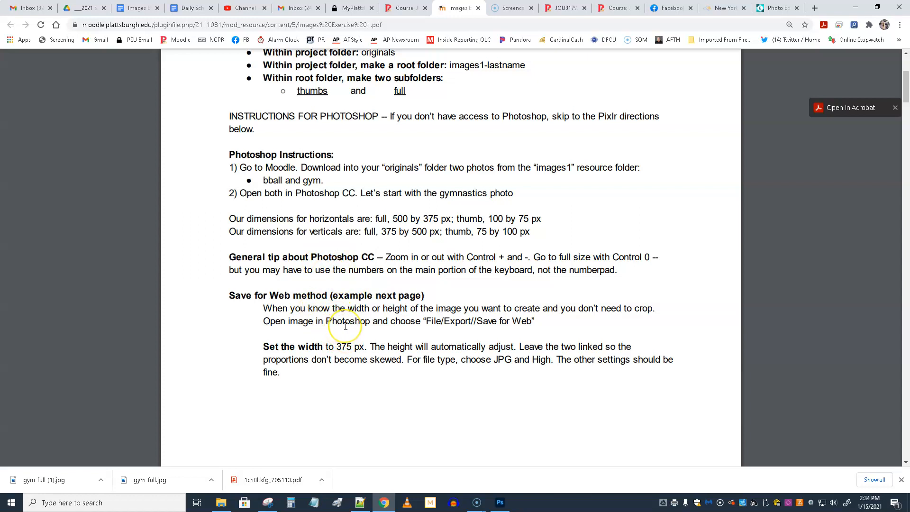
mouse_move(343, 353)
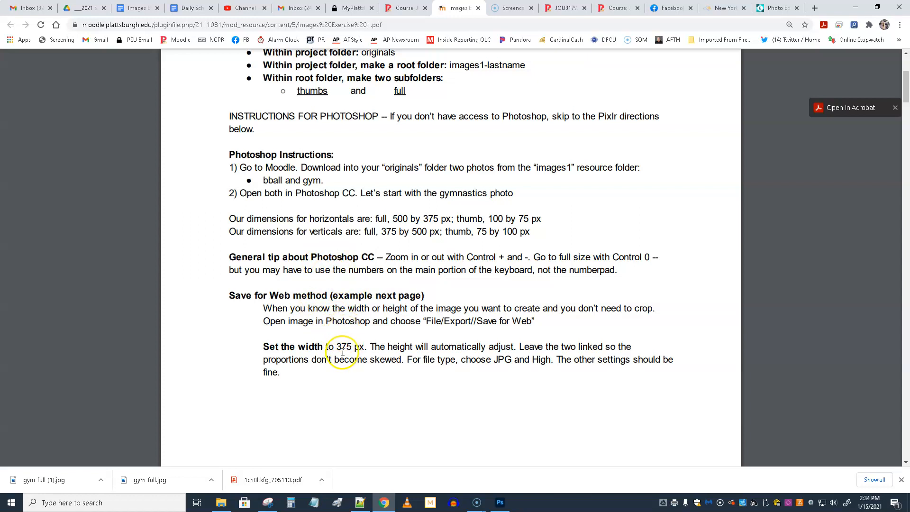
mouse_move(334, 379)
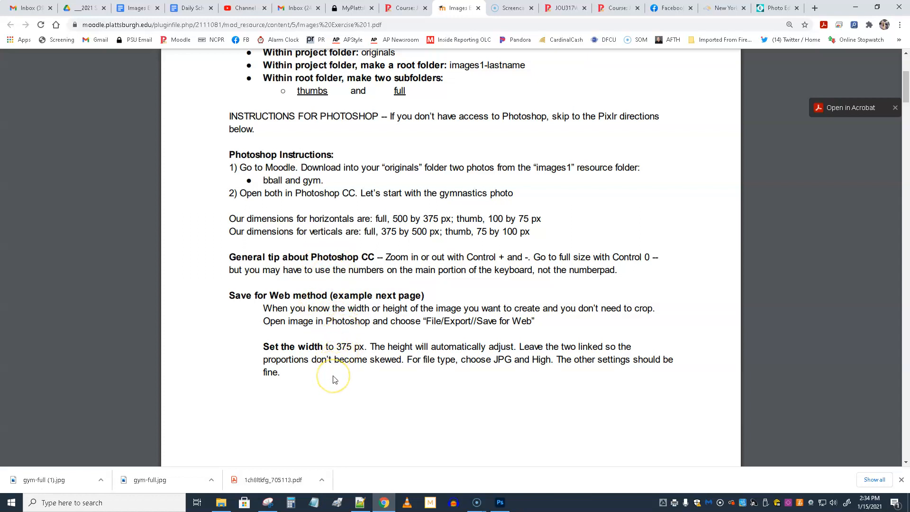
mouse_move(343, 370)
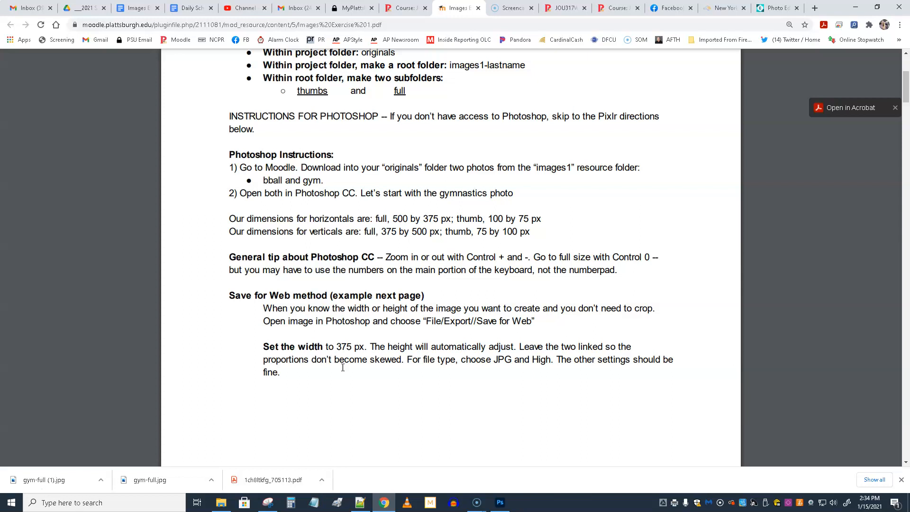
mouse_move(338, 382)
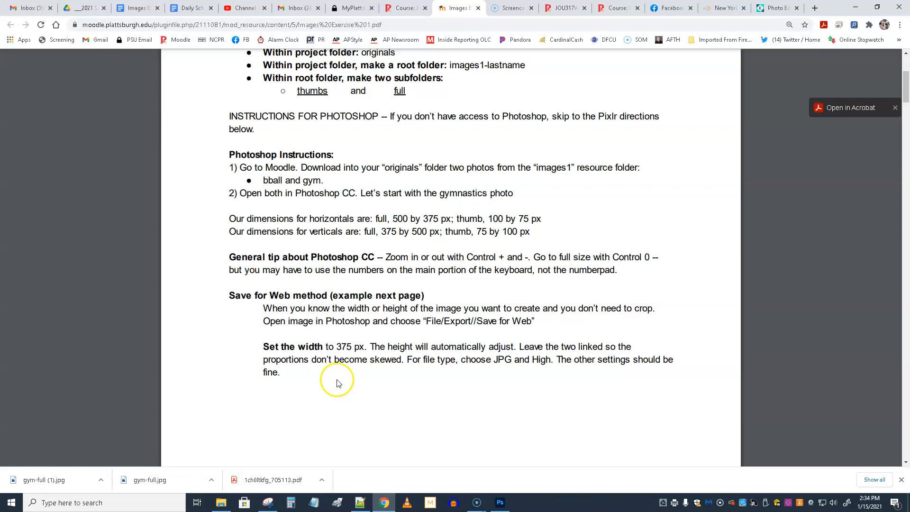
mouse_move(338, 383)
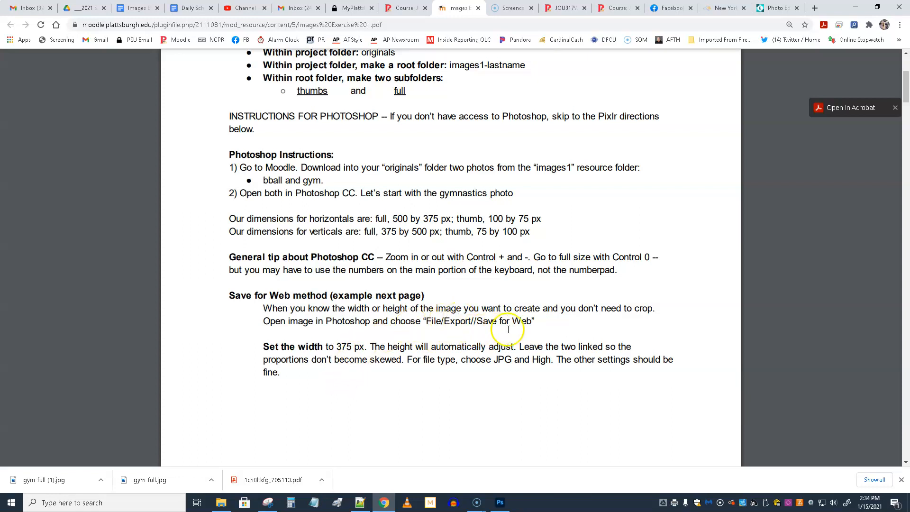
mouse_move(391, 342)
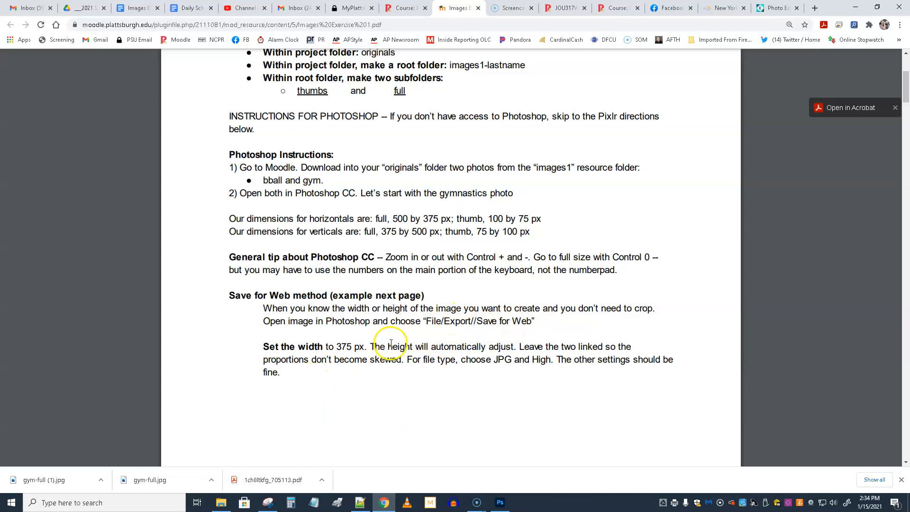
mouse_move(498, 502)
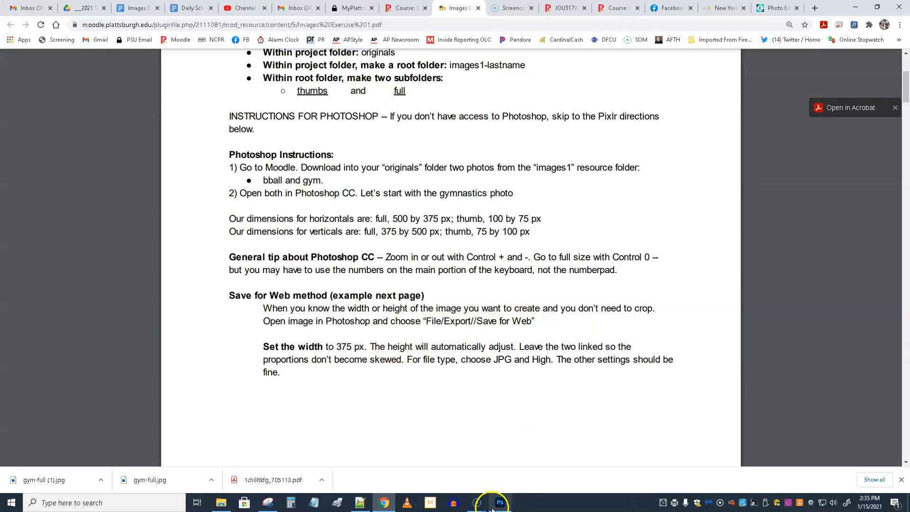
Step: Open gym.jpg from the originals folder as a Photoshop document
left_click(500, 502)
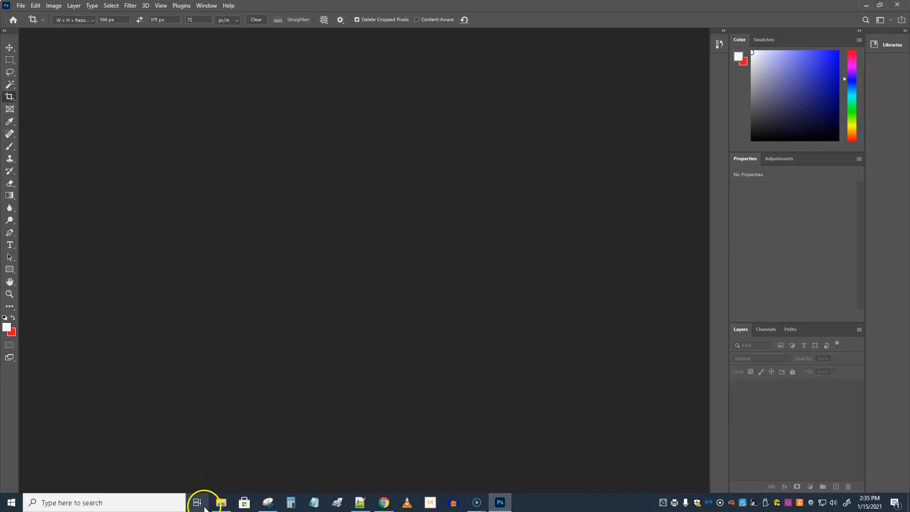
left_click(221, 502)
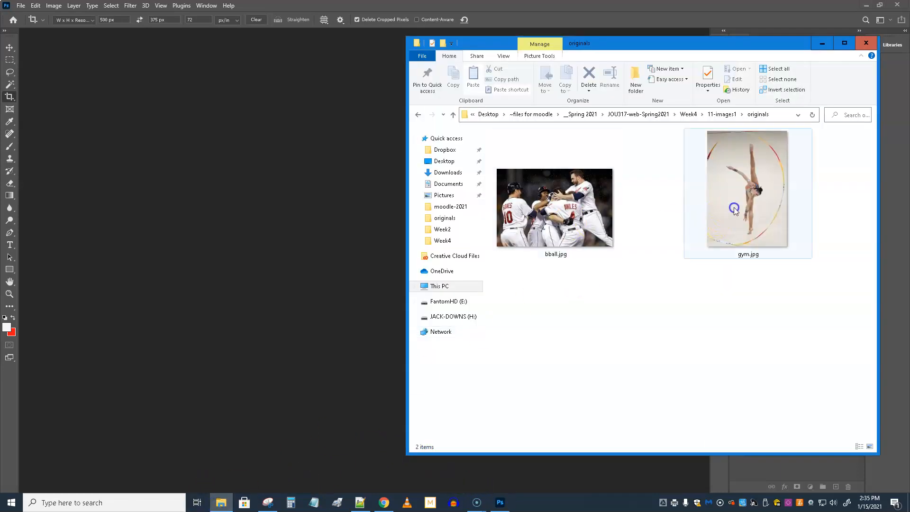
double_click(747, 188)
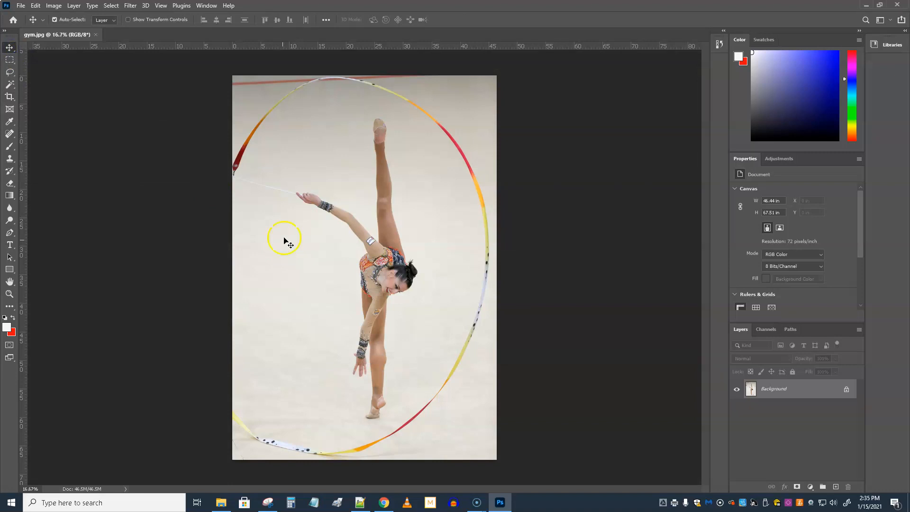
mouse_move(297, 259)
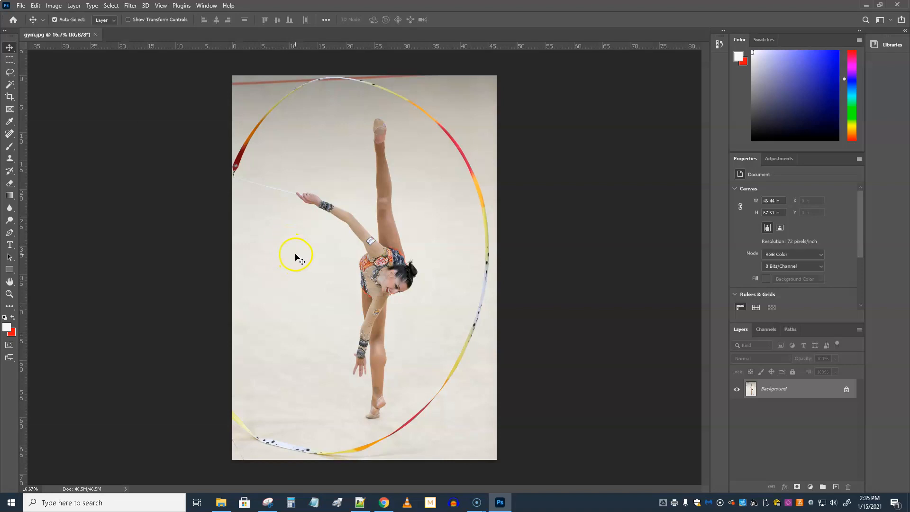
mouse_move(307, 268)
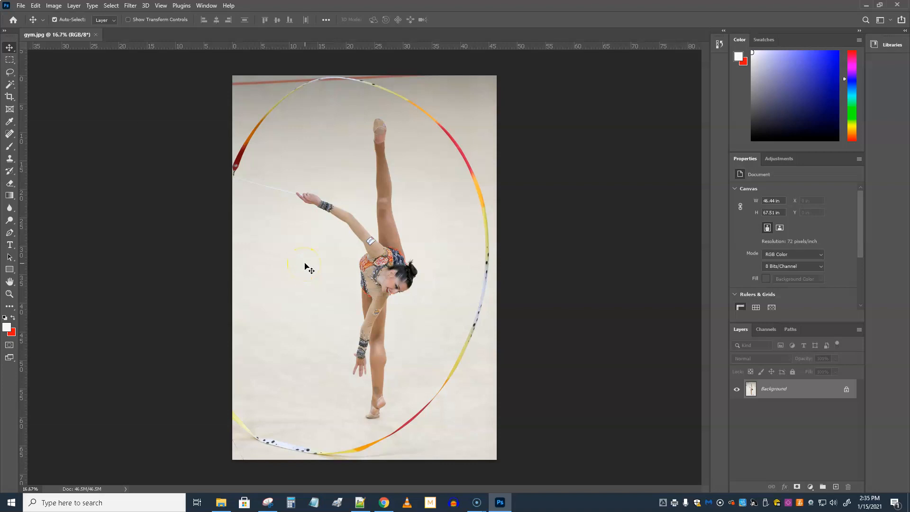
mouse_move(334, 271)
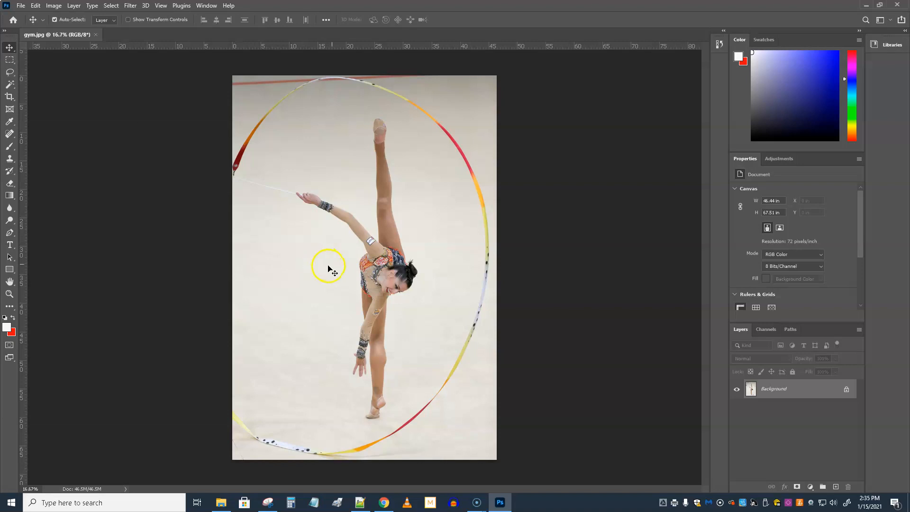
mouse_move(59, 106)
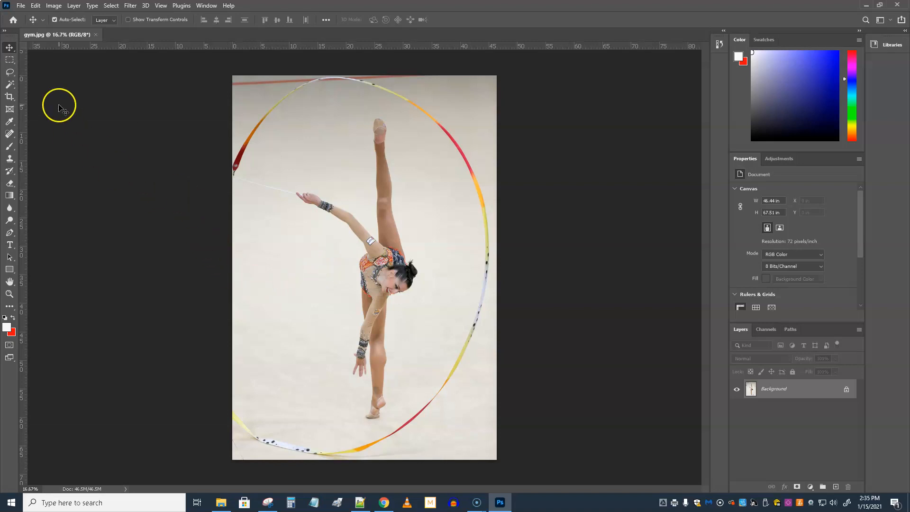
mouse_move(46, 93)
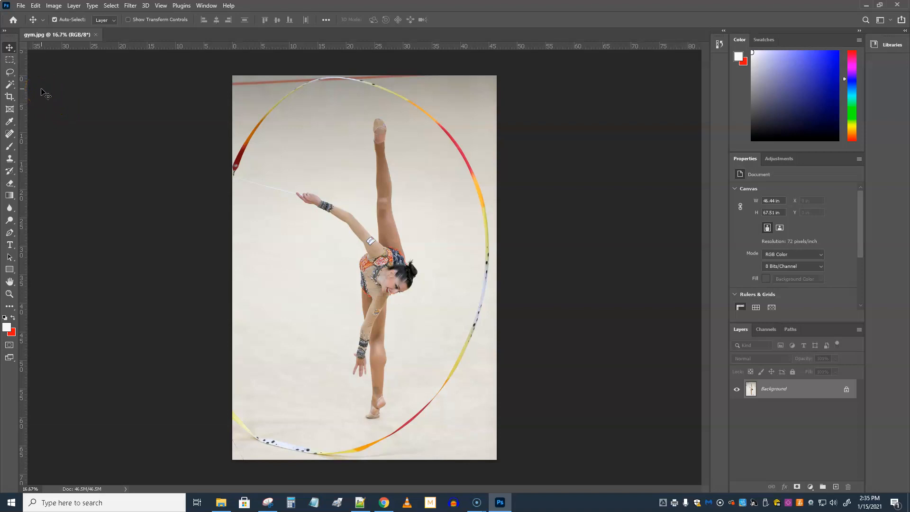
Step: Bring up Save for Web (Legacy) for gym.jpg and keep the JPEG High preset
left_click(20, 5)
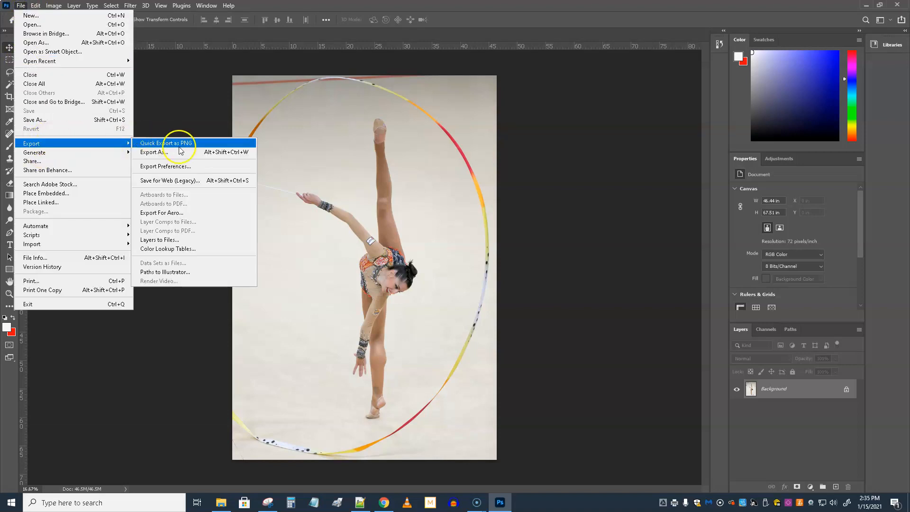
mouse_move(177, 180)
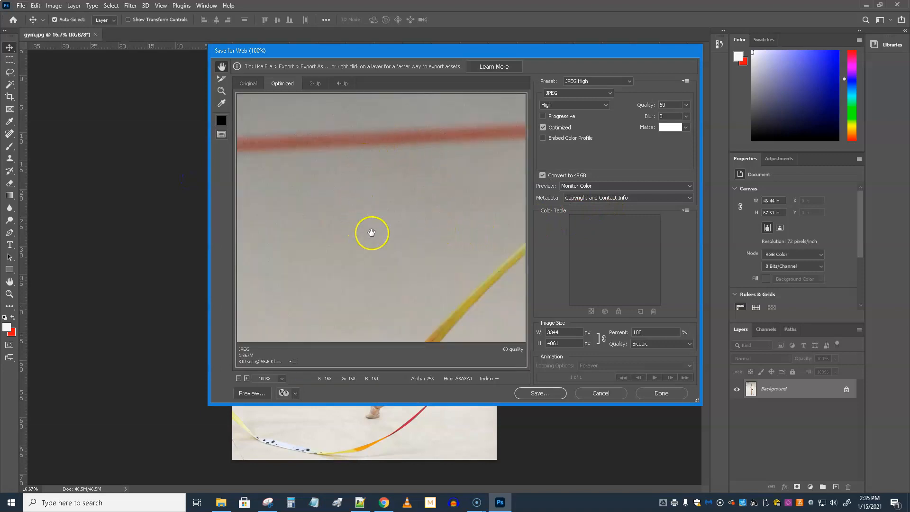
mouse_move(306, 164)
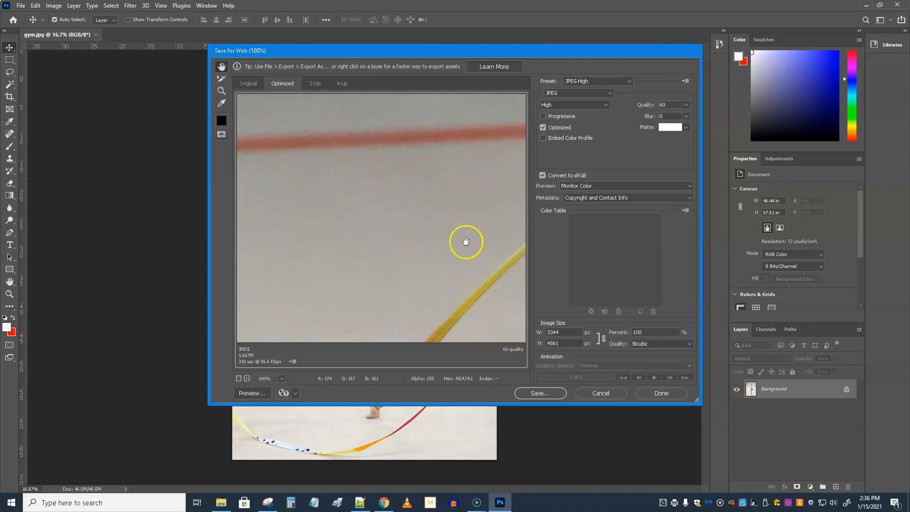
mouse_move(430, 214)
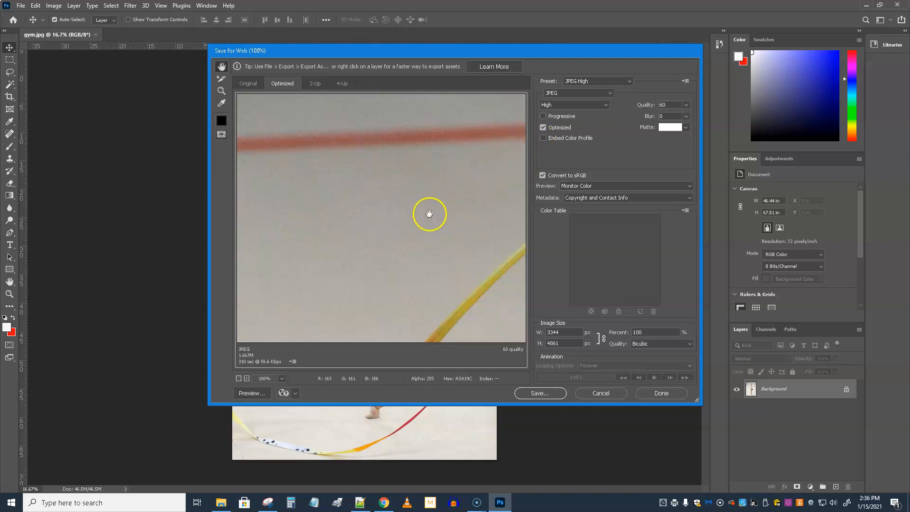
mouse_move(358, 208)
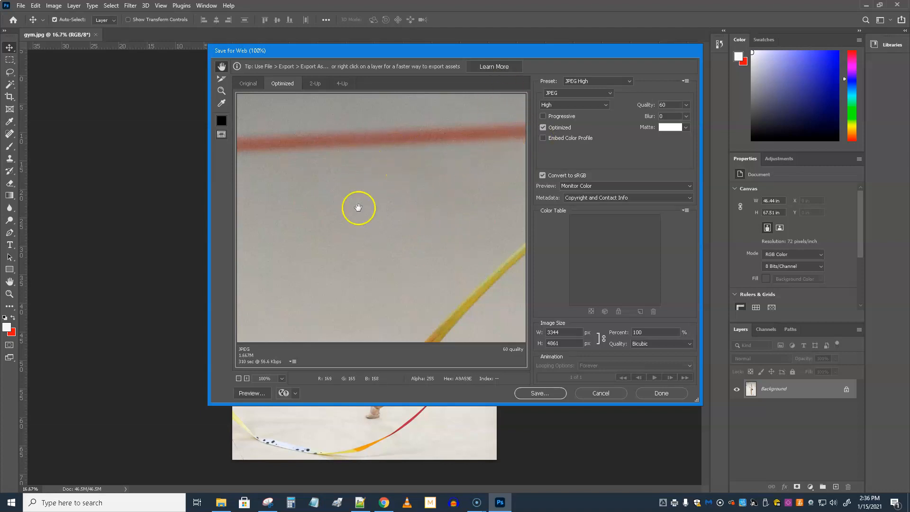
left_click(631, 80)
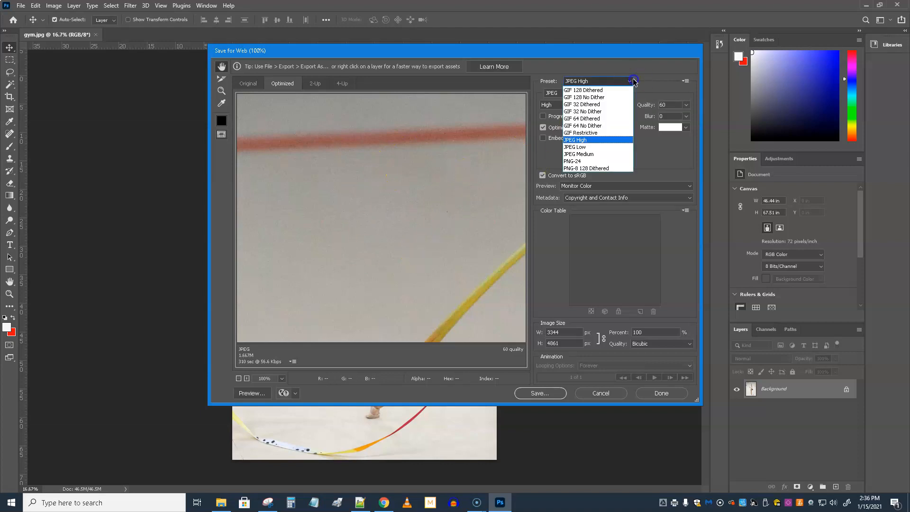
mouse_move(585, 112)
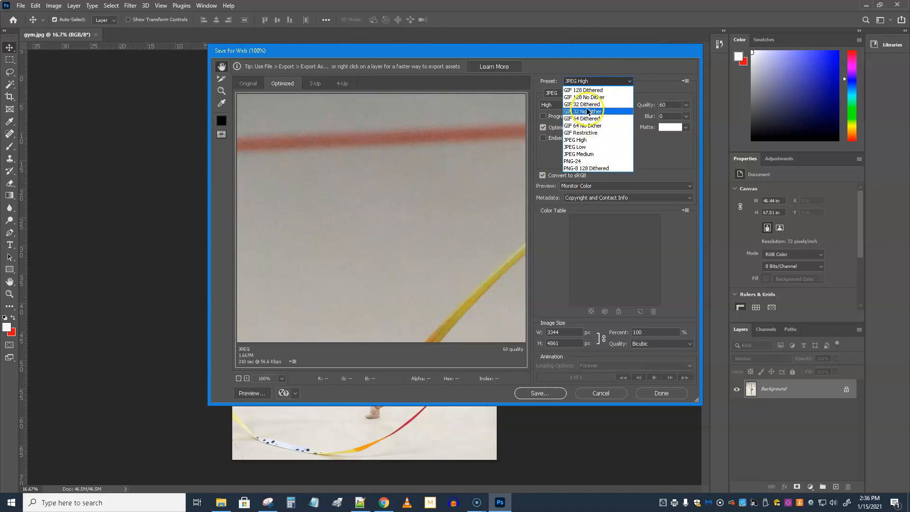
mouse_move(592, 140)
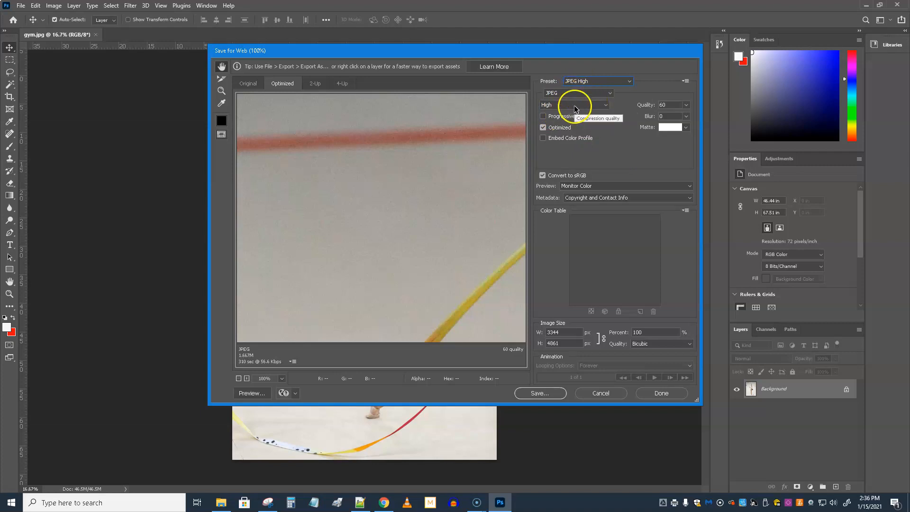
mouse_move(573, 293)
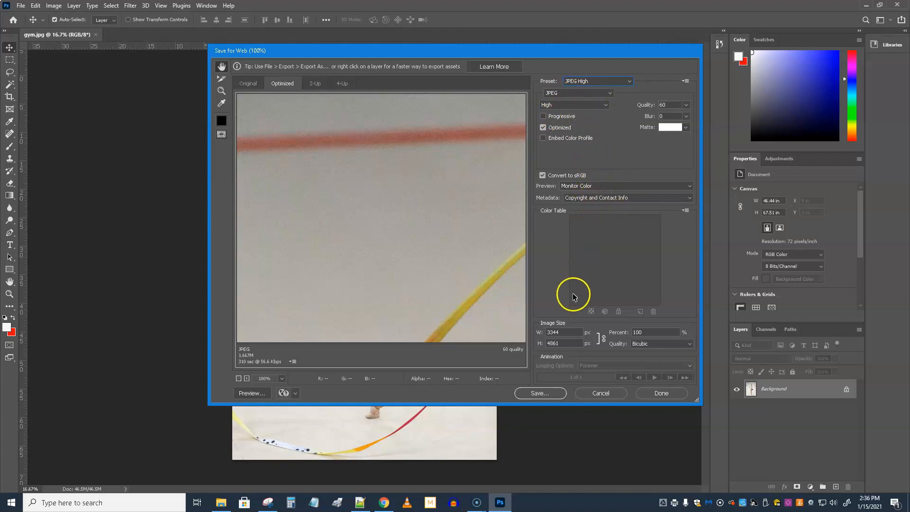
mouse_move(549, 342)
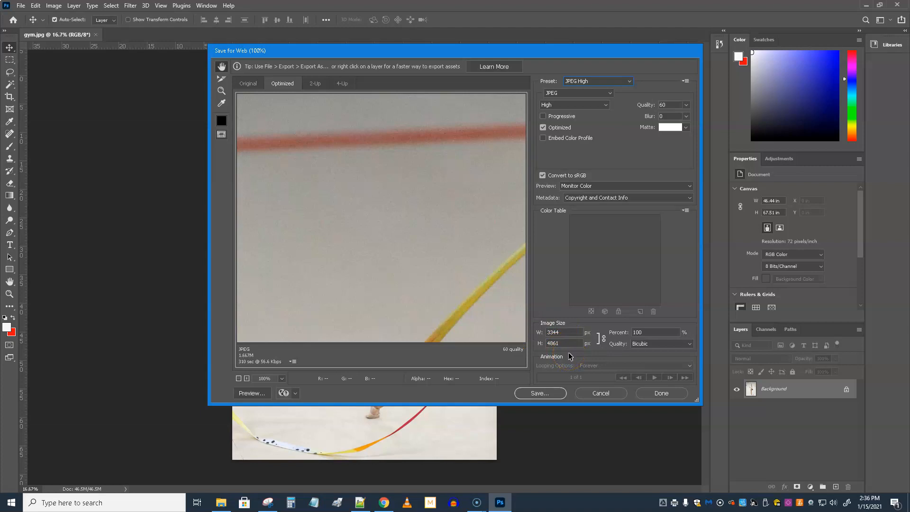
Step: Select the 3344 px width value so it can be replaced with 375
triple_click(562, 332)
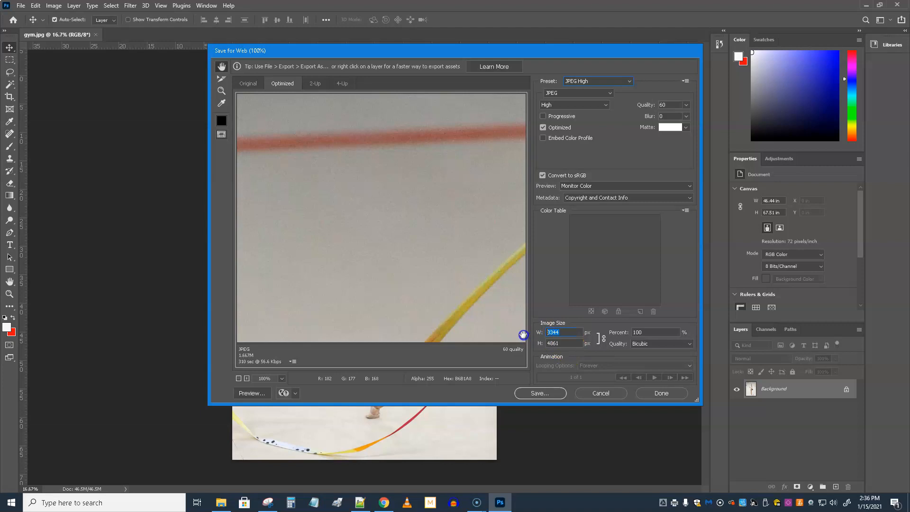
mouse_move(563, 353)
type("375")
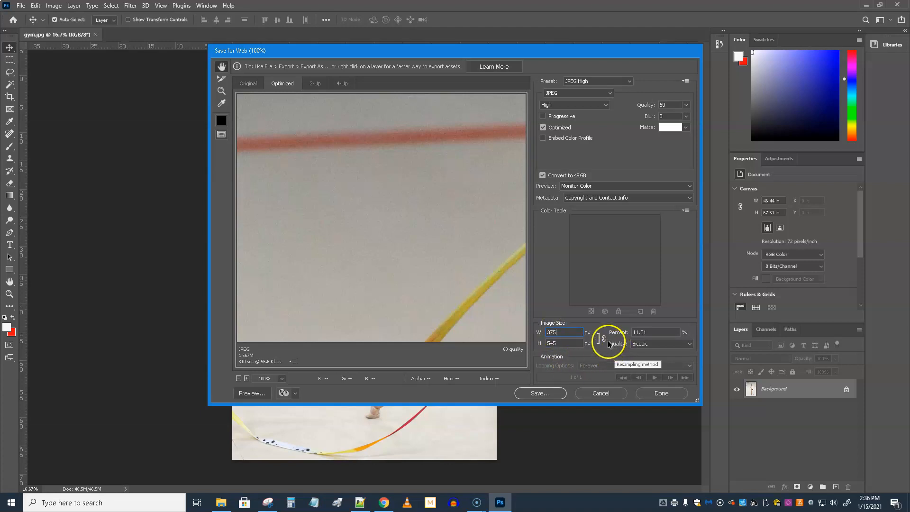
mouse_move(603, 338)
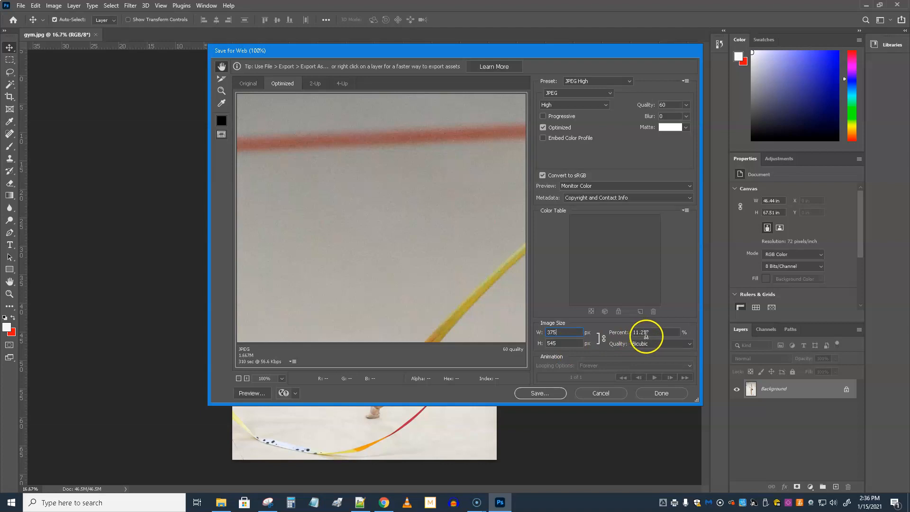
mouse_move(653, 332)
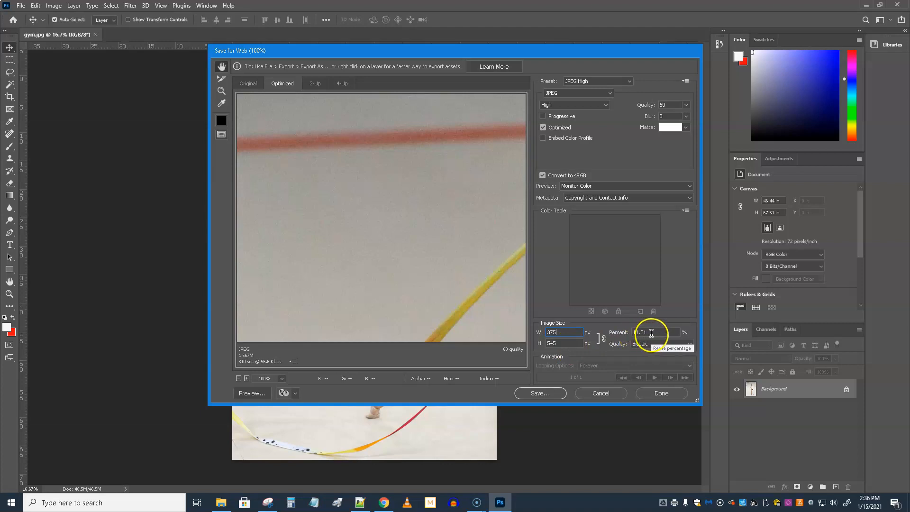
mouse_move(569, 343)
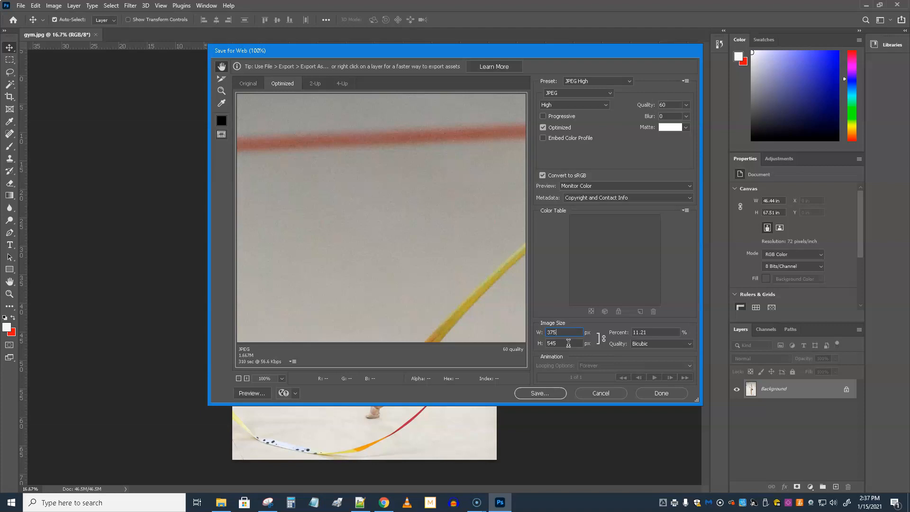
mouse_move(571, 371)
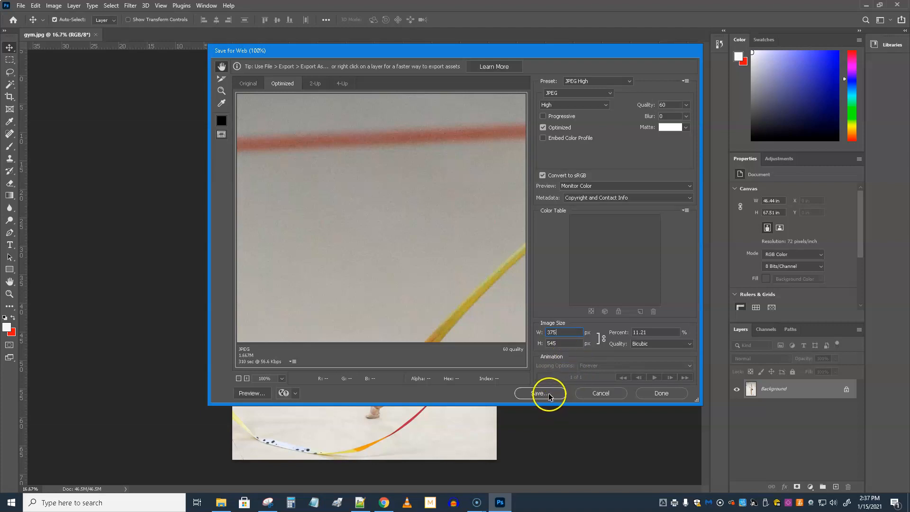
Step: Save the 375 × 545 web JPEG as gym-full.jpg into the full folder
left_click(537, 392)
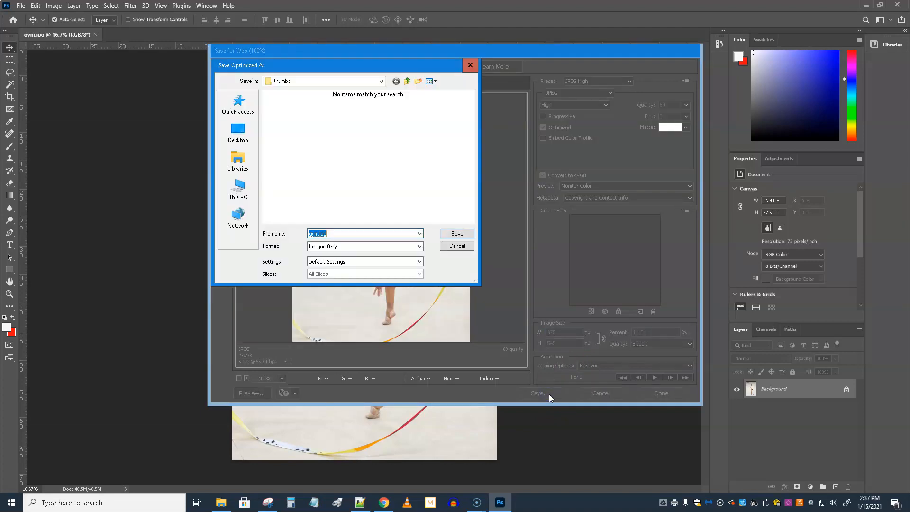
mouse_move(290, 192)
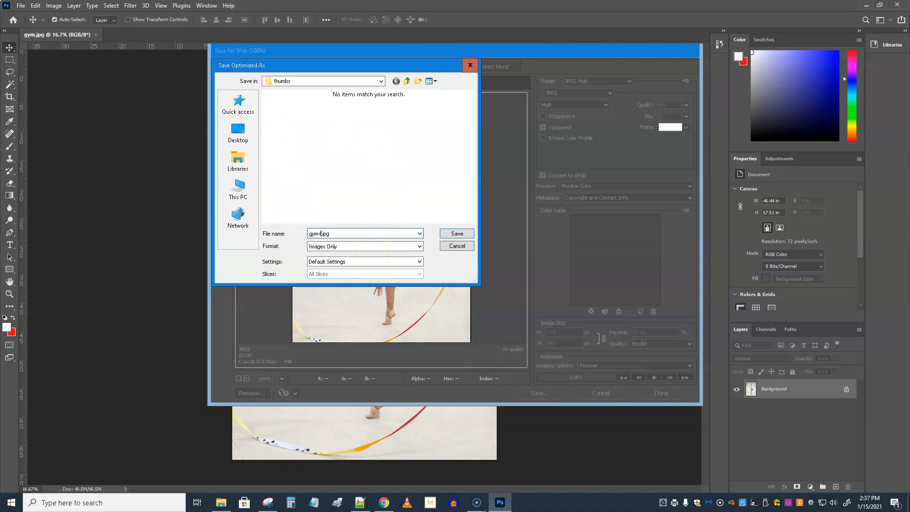
type("-full")
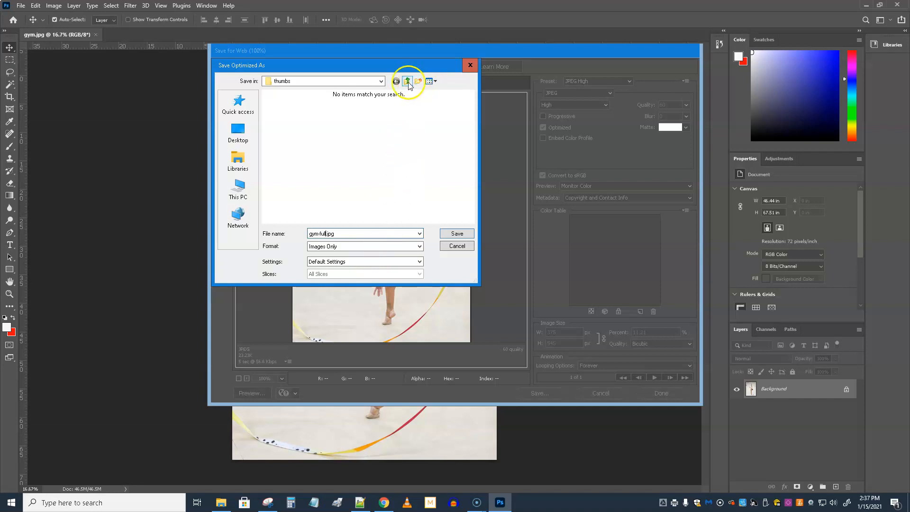
left_click(408, 81)
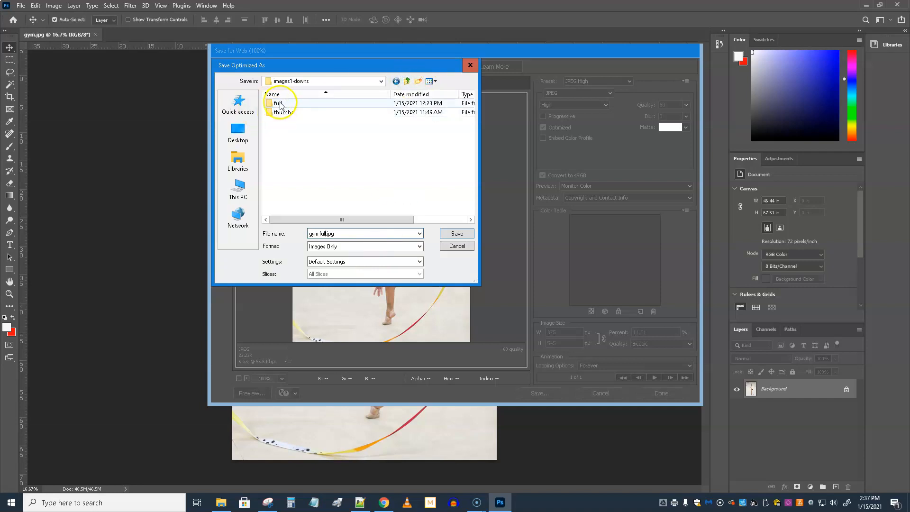
double_click(277, 102)
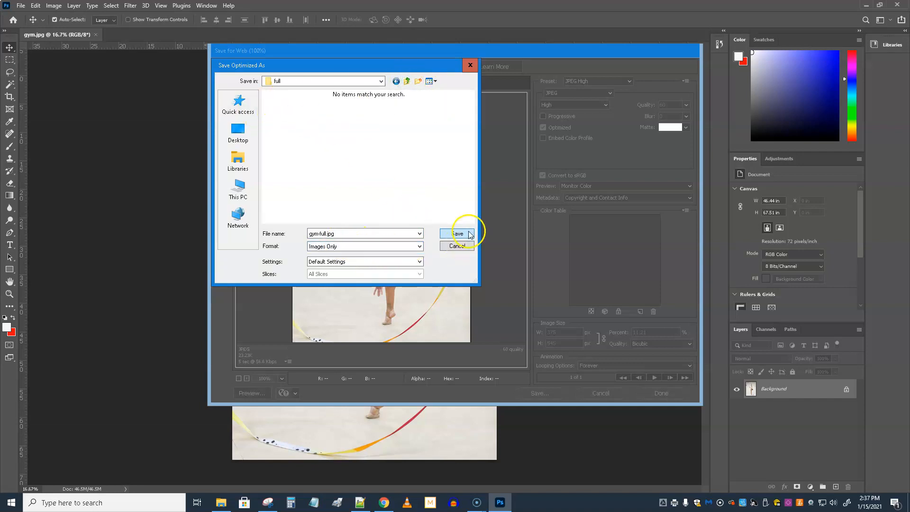
left_click(457, 233)
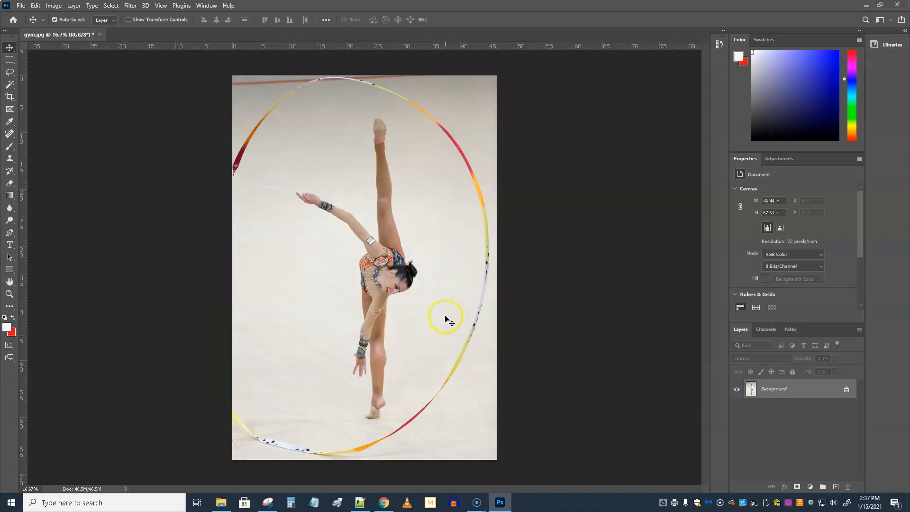
mouse_move(320, 354)
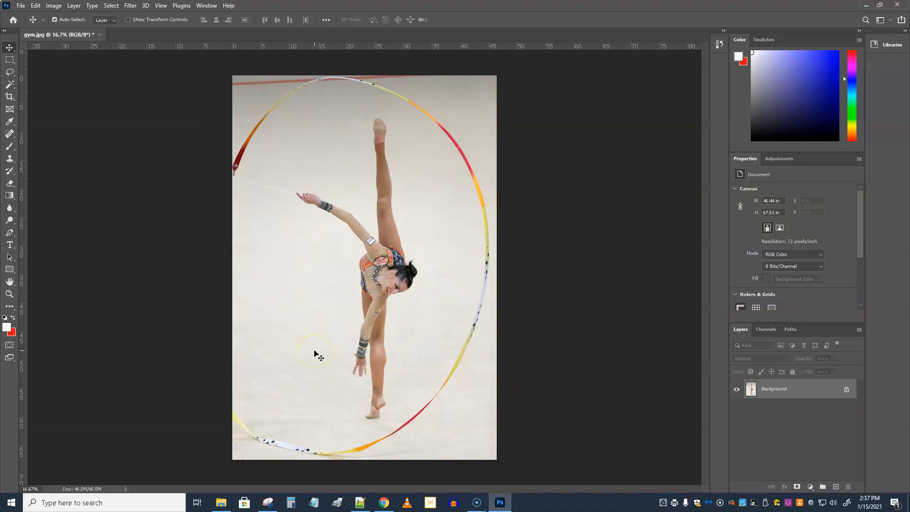
mouse_move(291, 352)
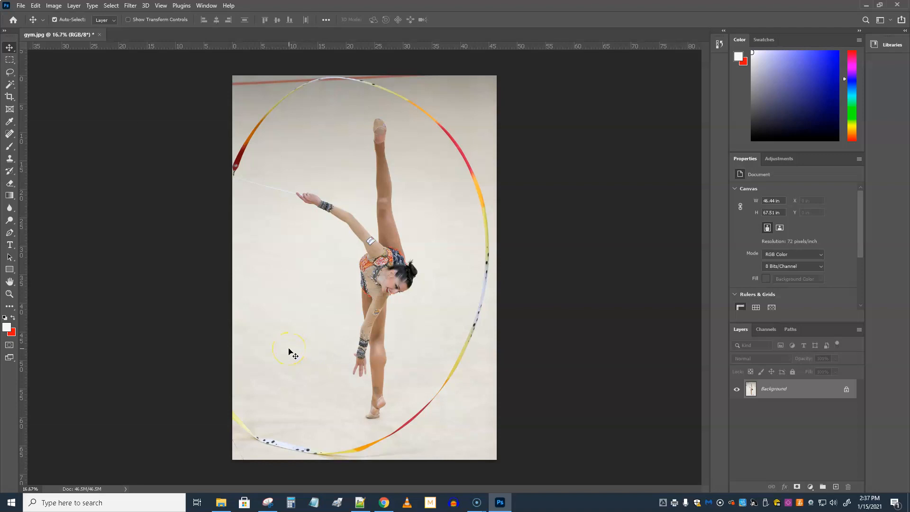
mouse_move(186, 347)
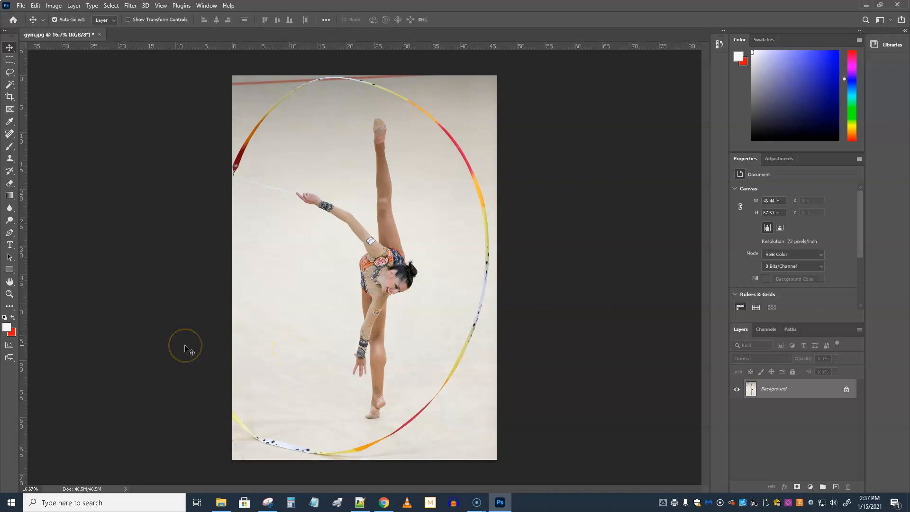
mouse_move(188, 349)
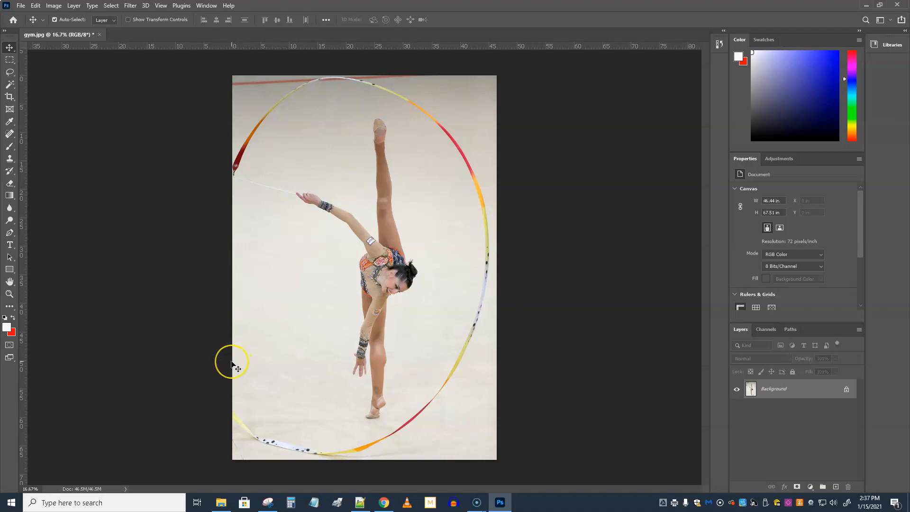
mouse_move(224, 364)
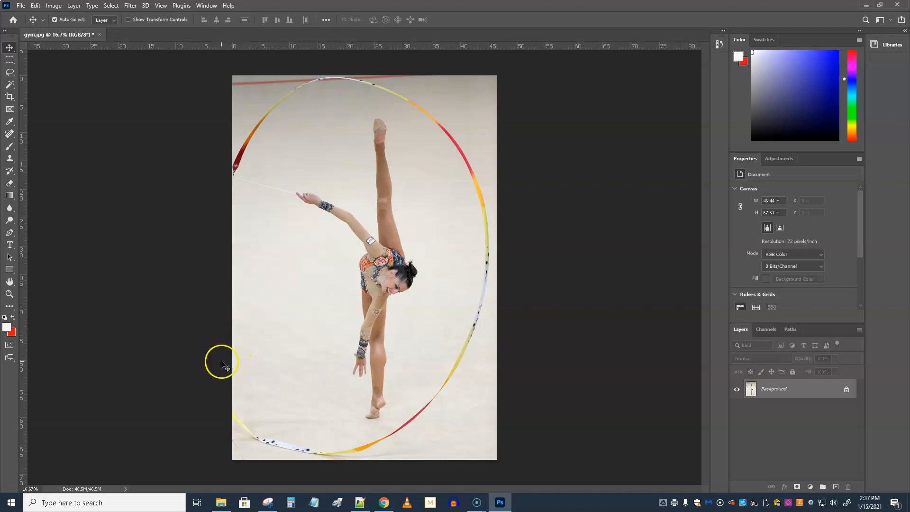
mouse_move(224, 366)
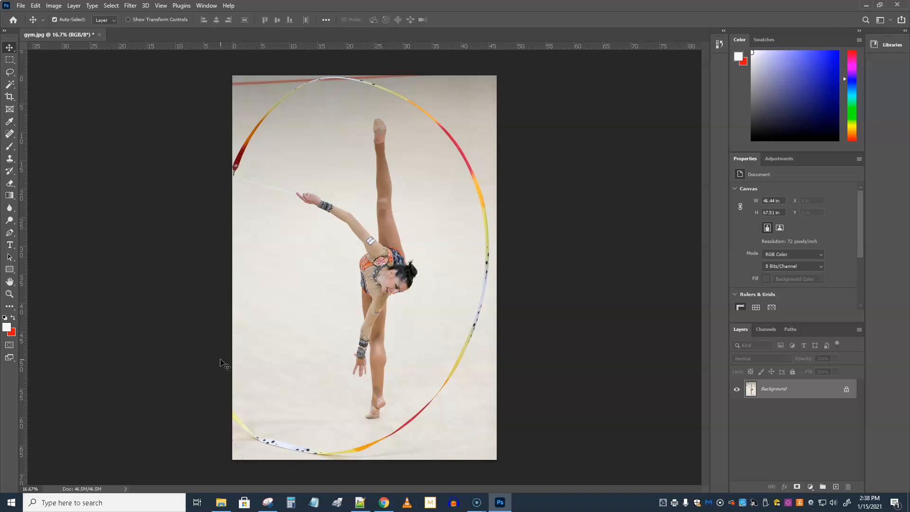
mouse_move(164, 272)
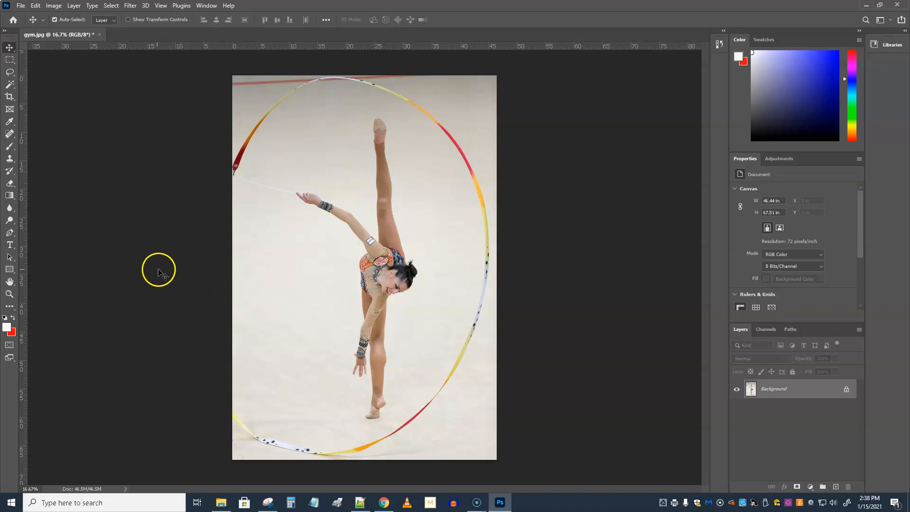
mouse_move(109, 223)
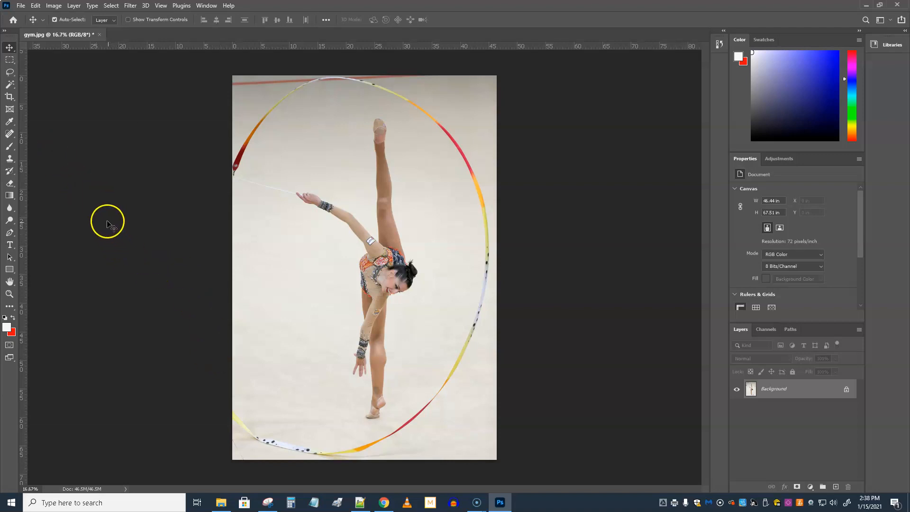
Step: Close gym.jpg discarding changes and return to the originals folder window
left_click(101, 35)
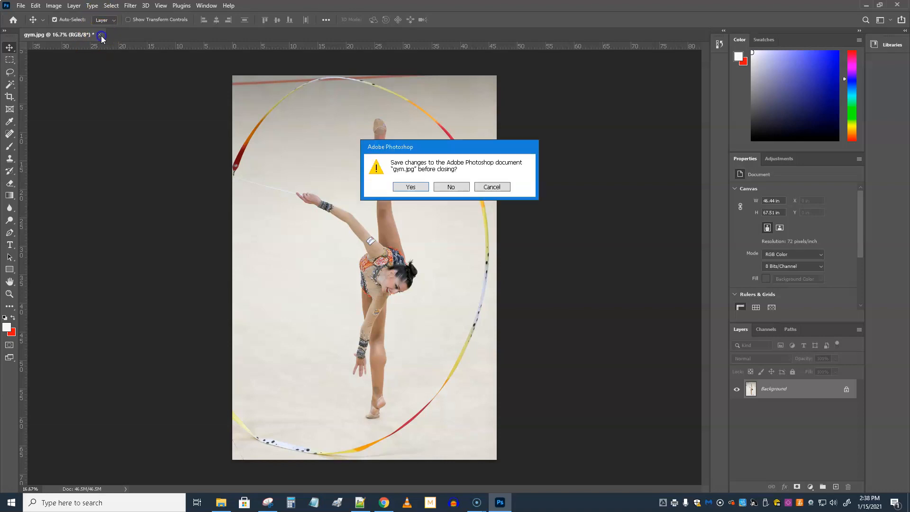
mouse_move(255, 268)
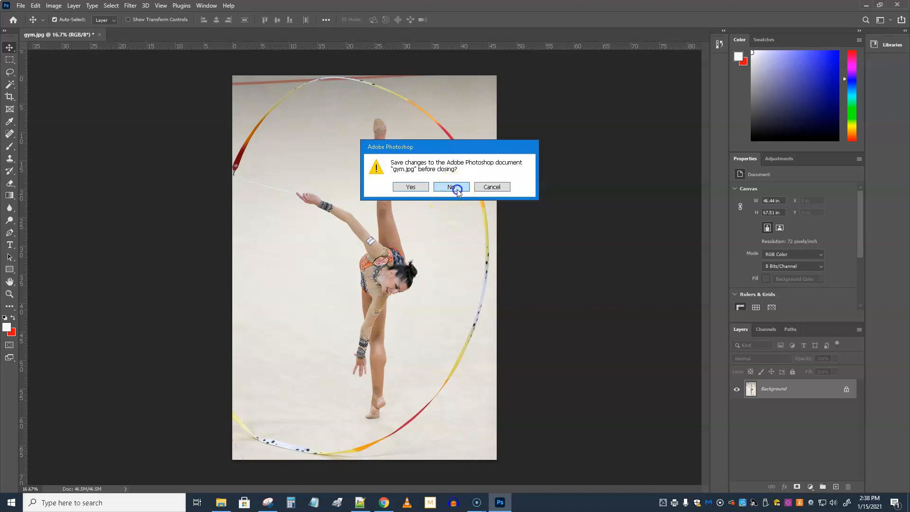
left_click(452, 186)
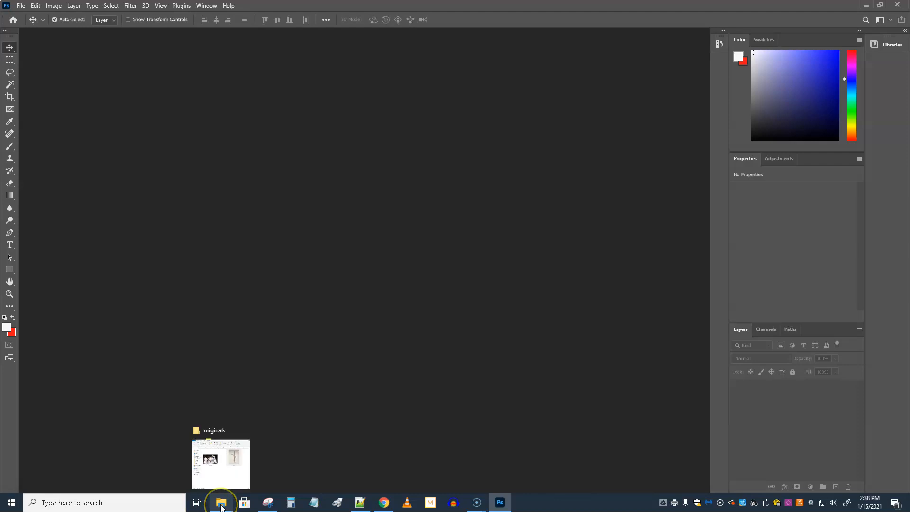
left_click(221, 502)
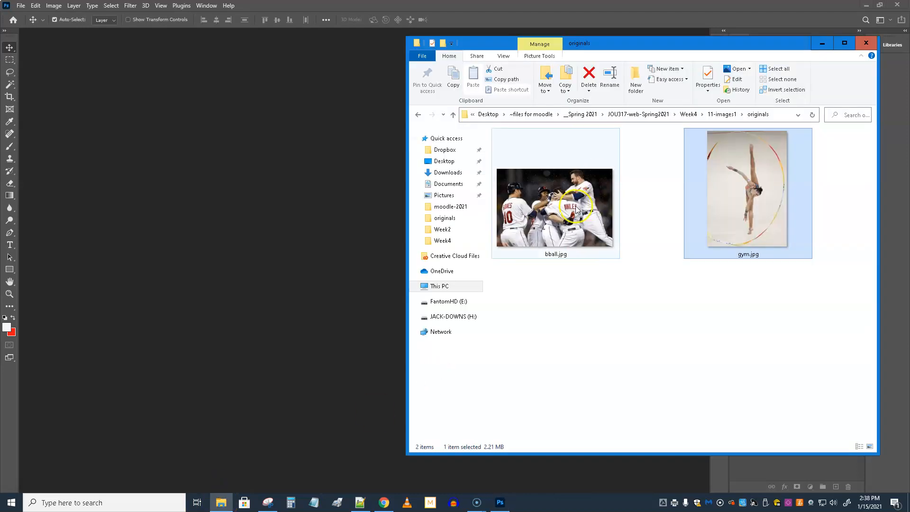
Step: Open bball.jpg in Photoshop and pick the Crop tool
double_click(554, 207)
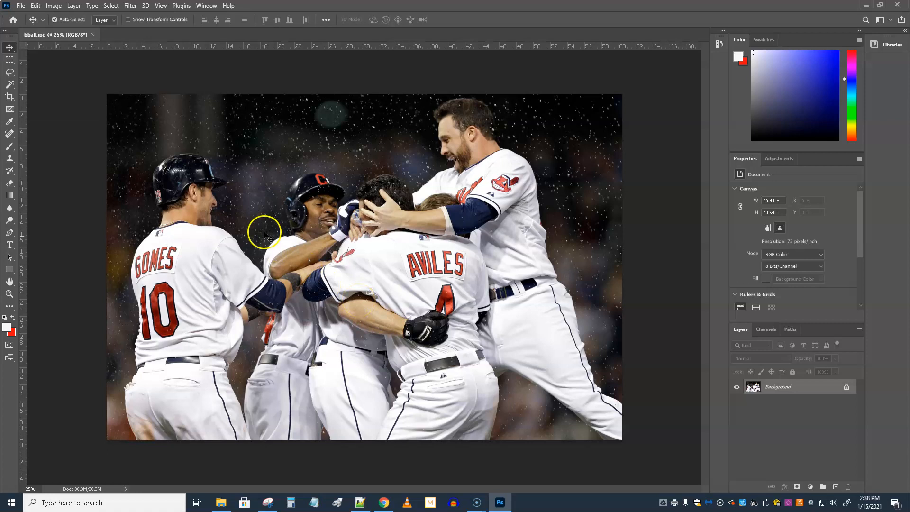
left_click(10, 96)
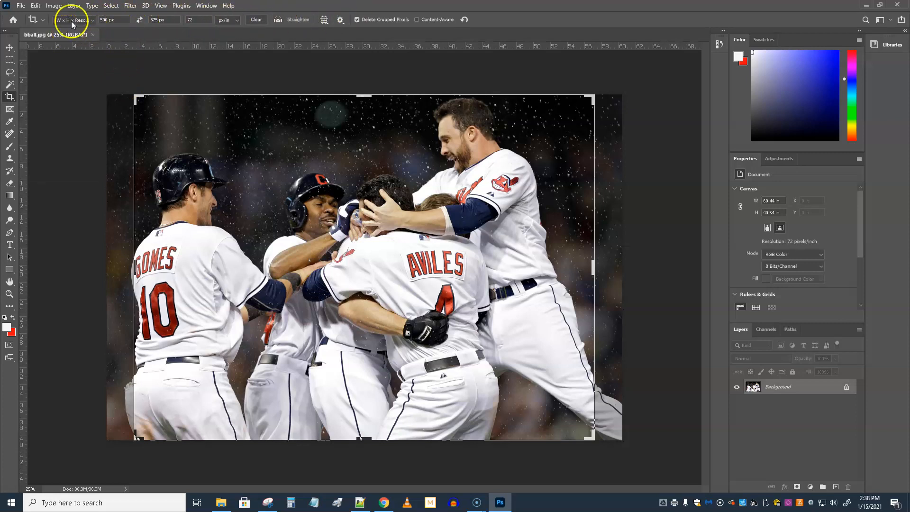
Step: Choose the W x H x Resolution crop preset and select the width value for 500 px
left_click(72, 19)
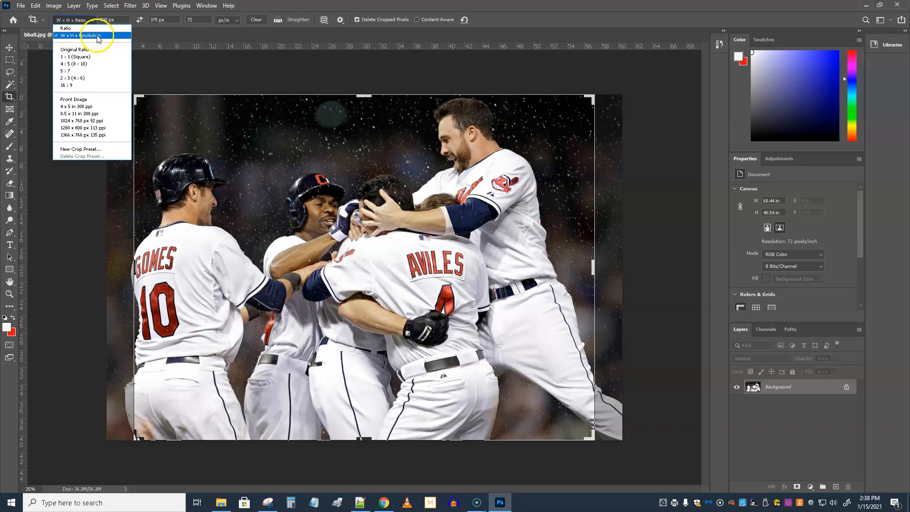
left_click(79, 35)
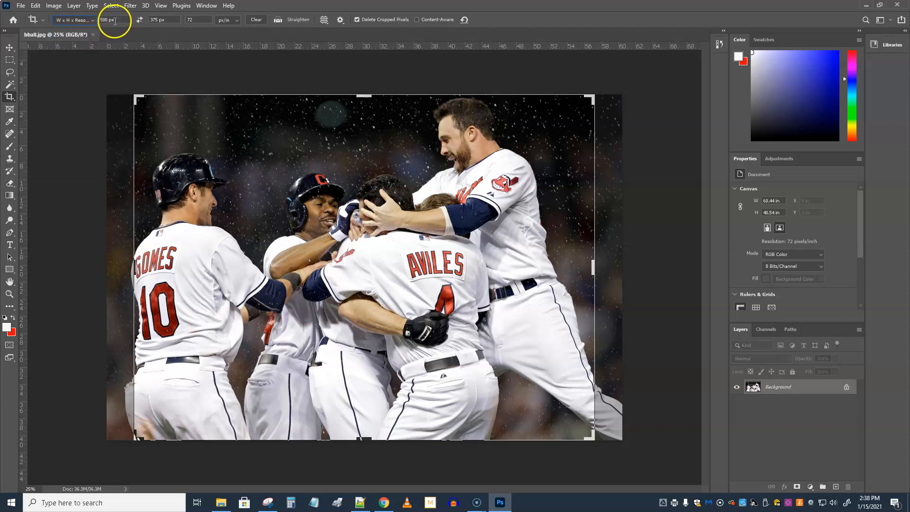
triple_click(107, 20)
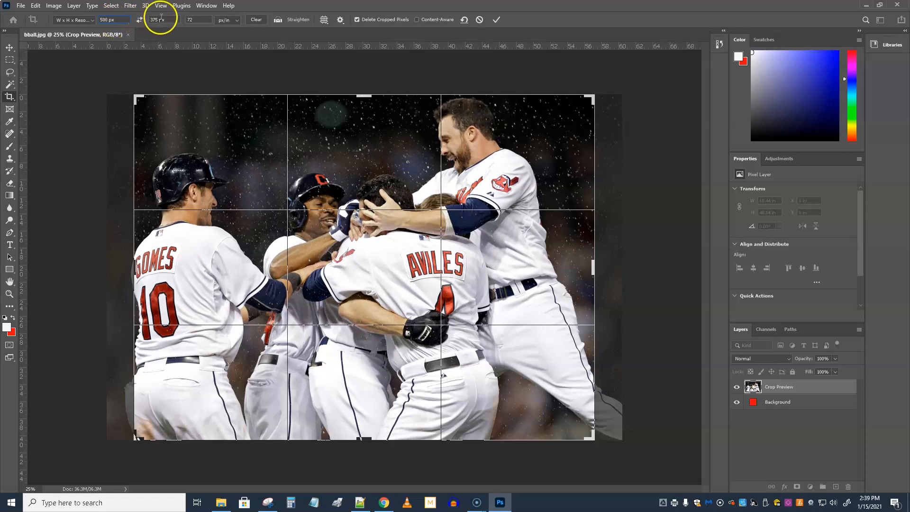
mouse_move(162, 20)
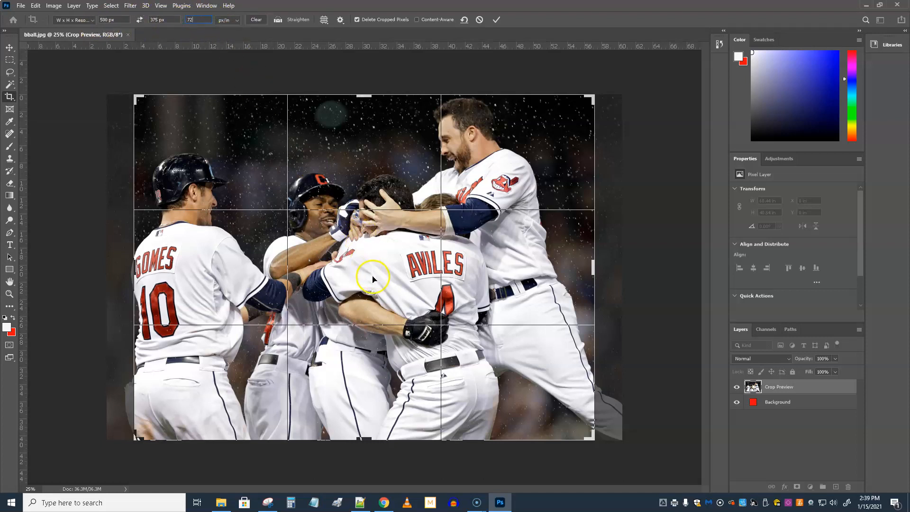
mouse_move(244, 185)
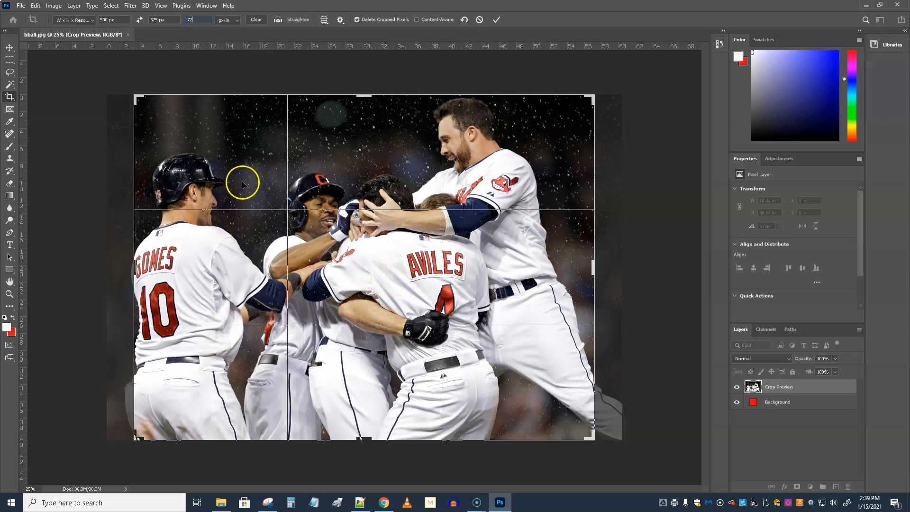
mouse_move(194, 384)
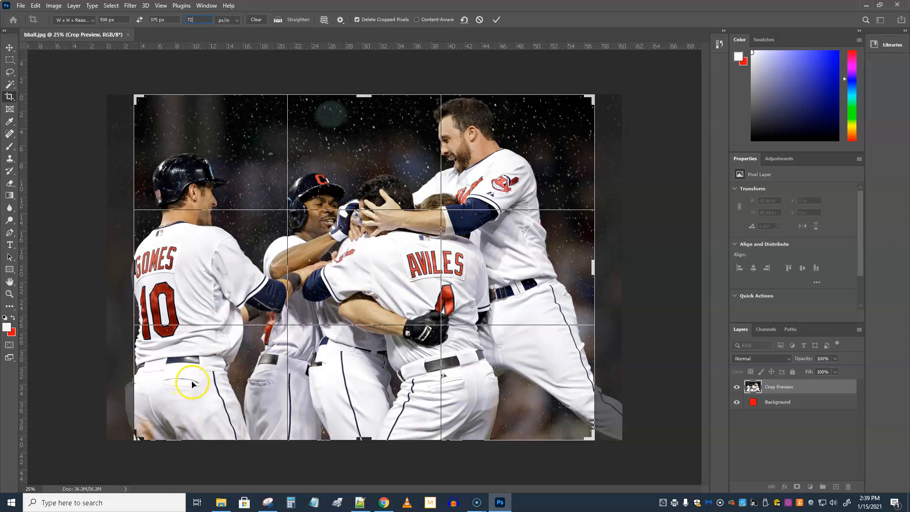
mouse_move(517, 357)
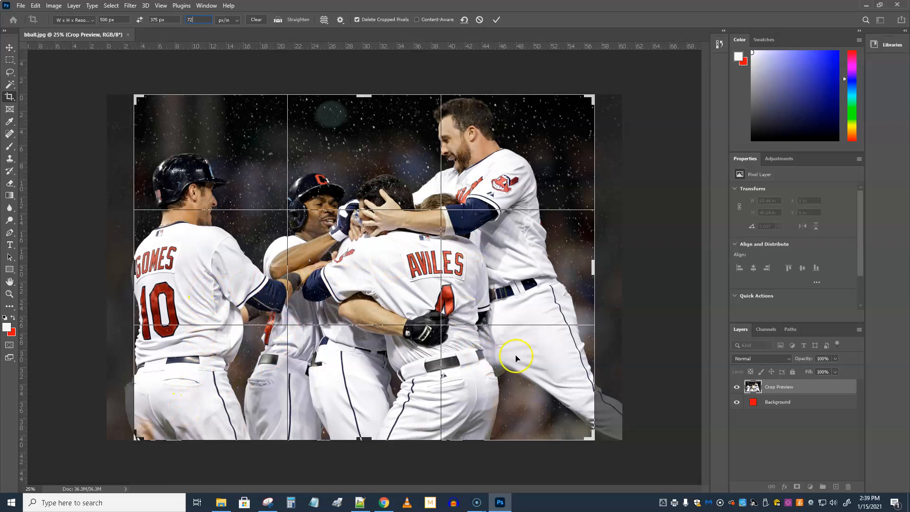
mouse_move(133, 444)
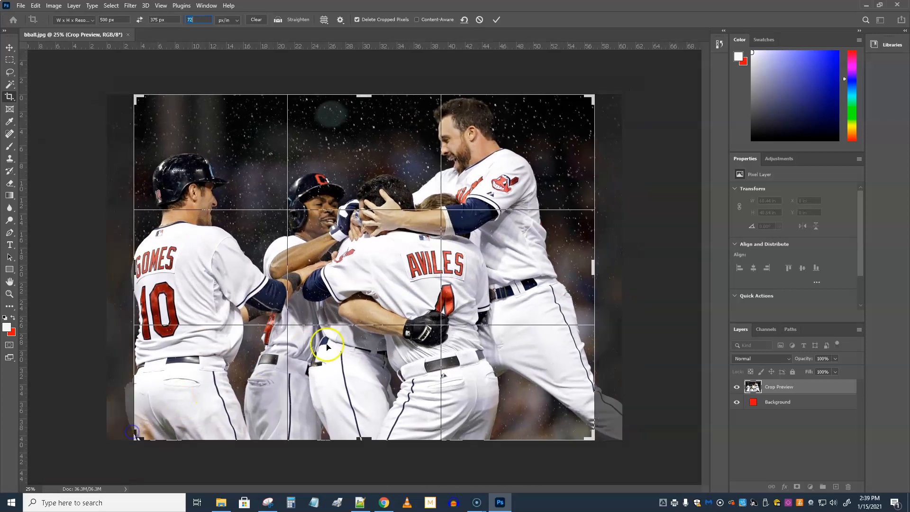
mouse_move(228, 418)
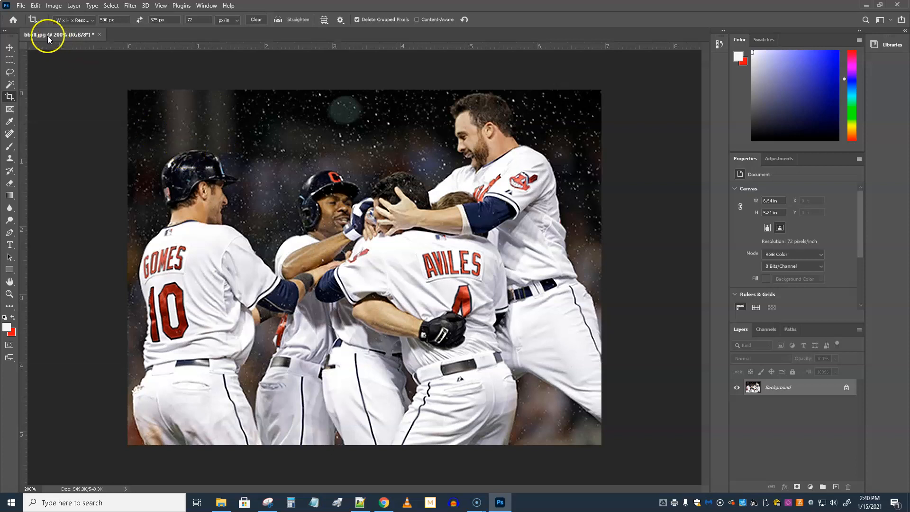
Step: Export the cropped photo via Save for Web as bball-full.jpg in the full folder
left_click(20, 5)
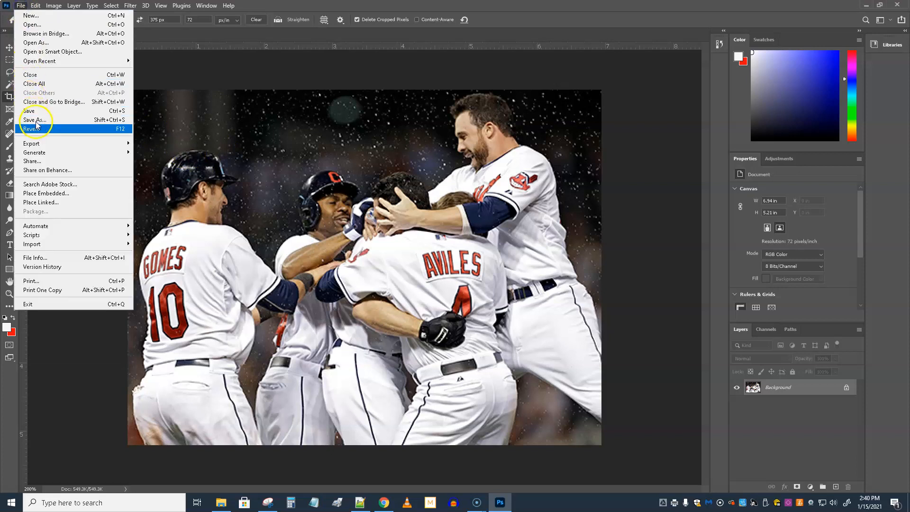
mouse_move(47, 182)
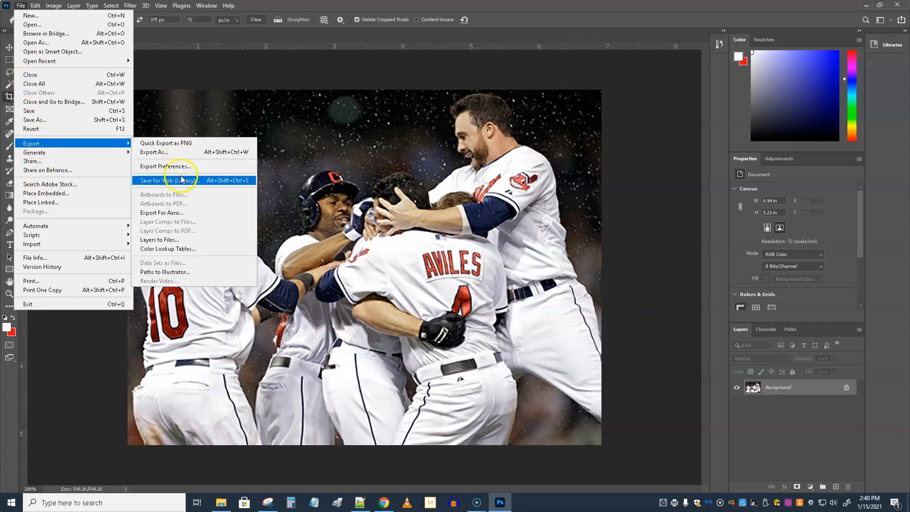
left_click(165, 180)
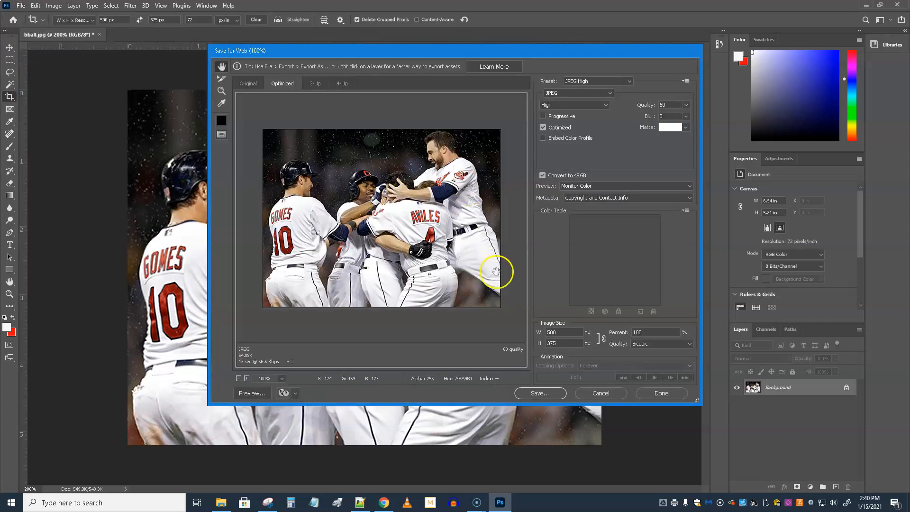
mouse_move(540, 402)
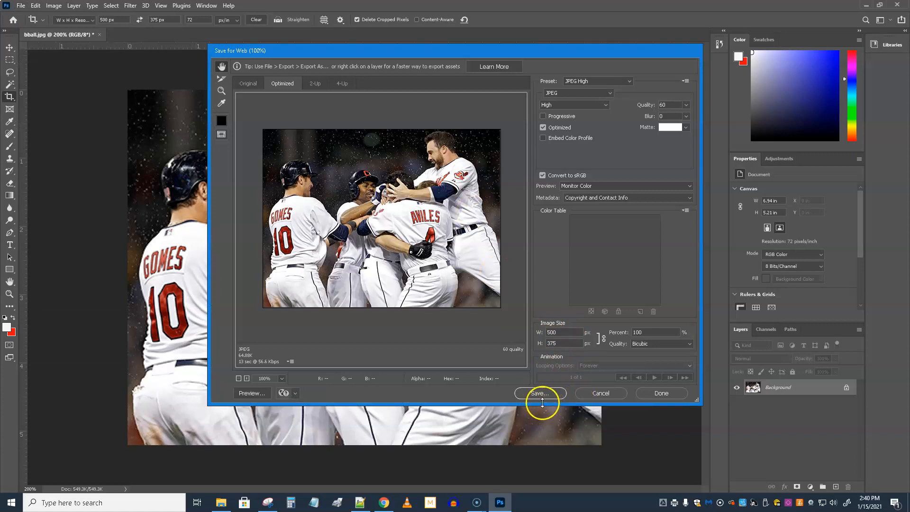
mouse_move(544, 399)
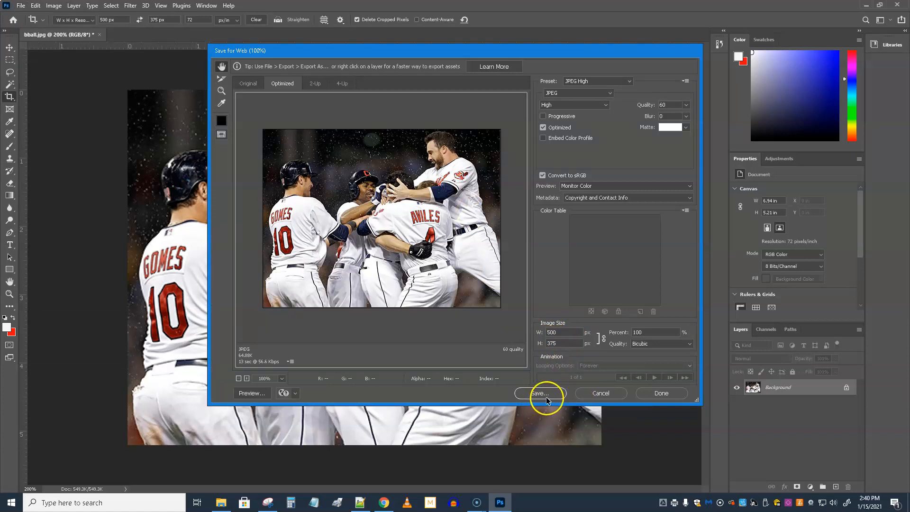
left_click(539, 392)
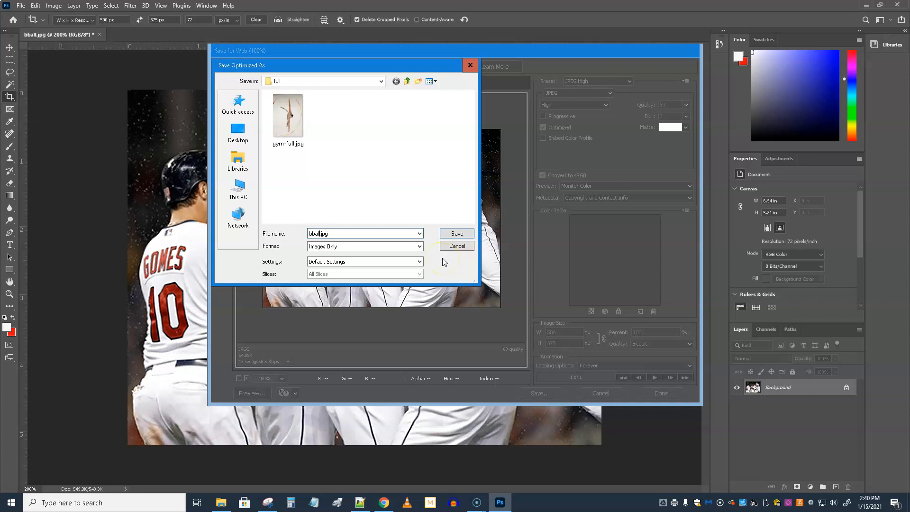
type("-full")
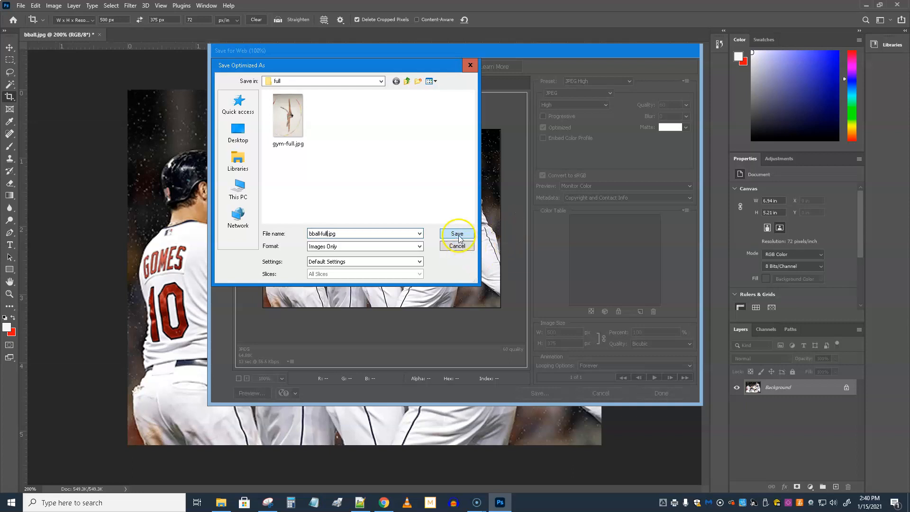
left_click(457, 234)
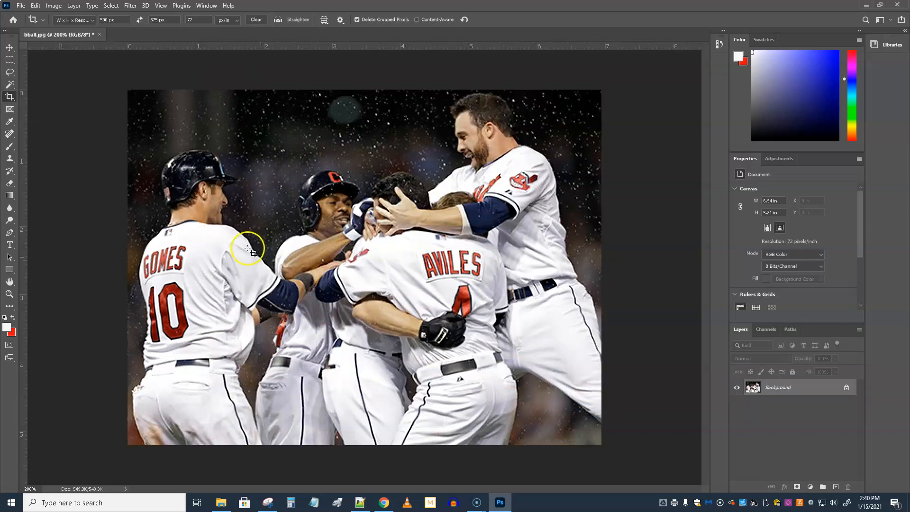
mouse_move(87, 104)
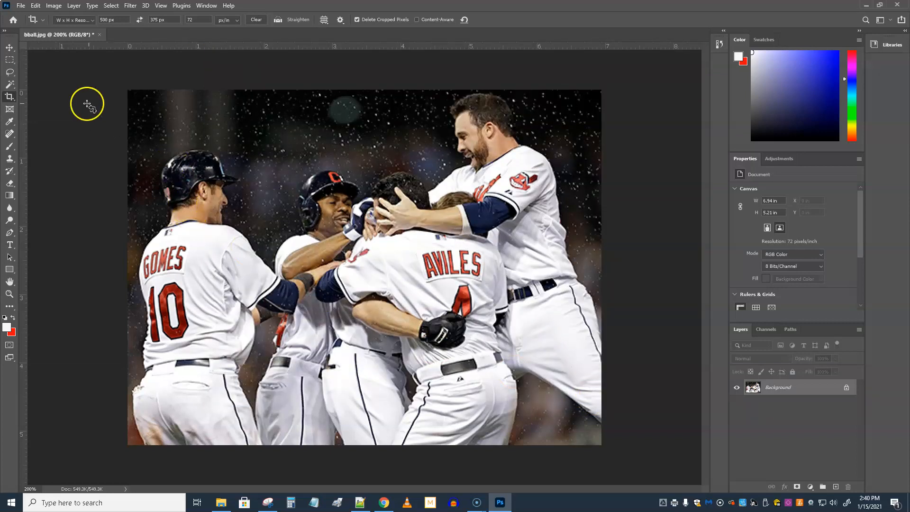
Step: Export a 100 × 75 web JPEG as bball-thumb.jpg into the thumbs folder
left_click(20, 5)
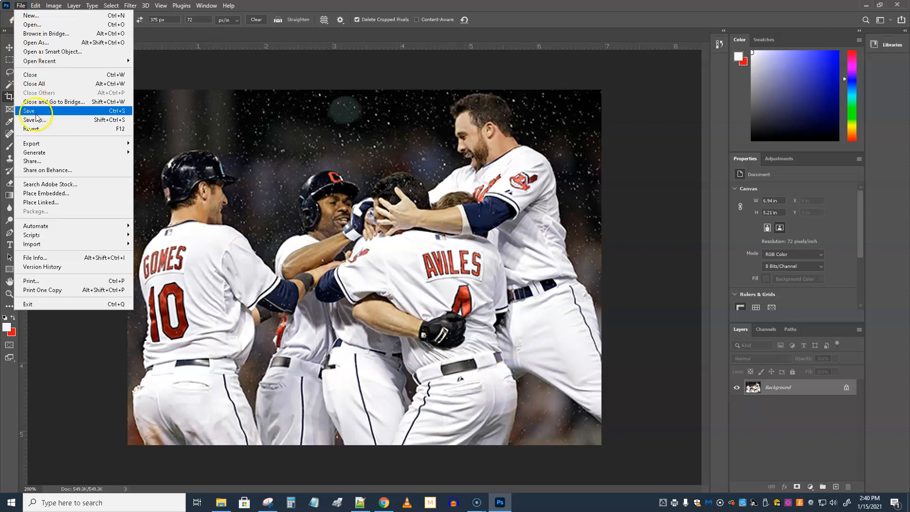
mouse_move(48, 161)
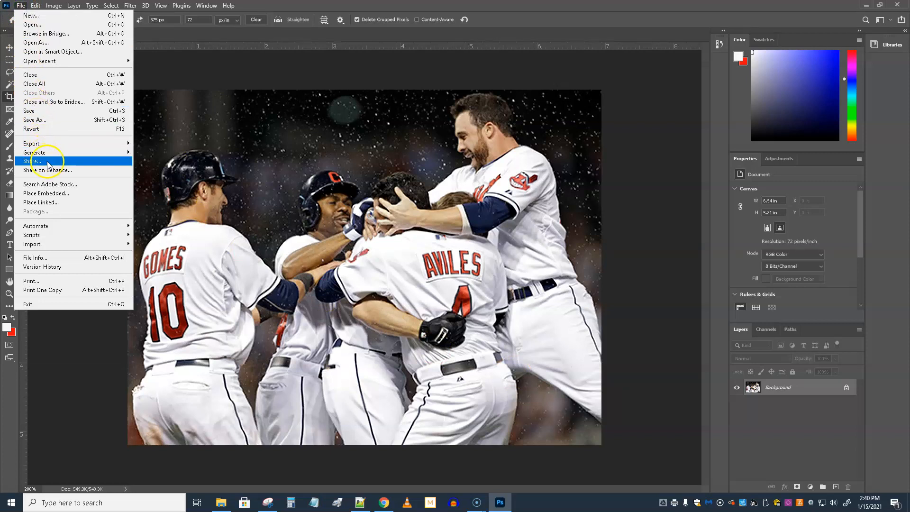
mouse_move(38, 143)
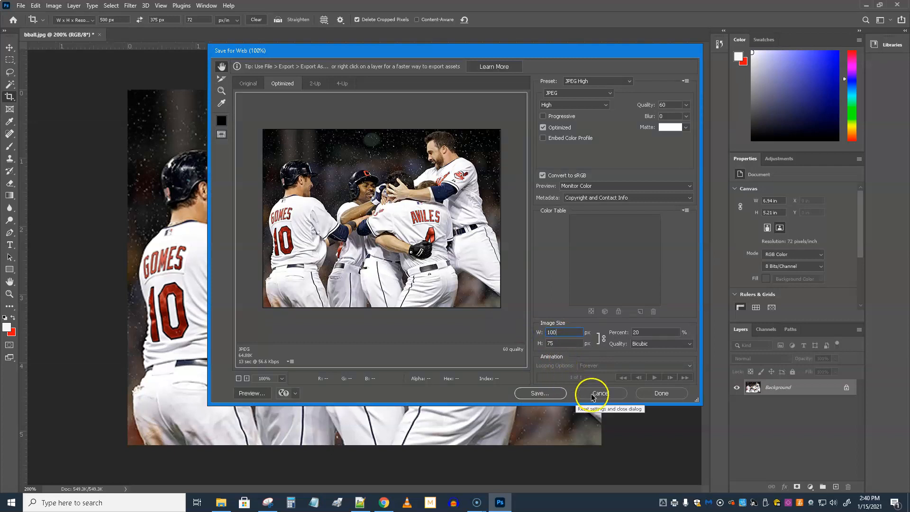
left_click(539, 392)
type("bball-thumb.jpg")
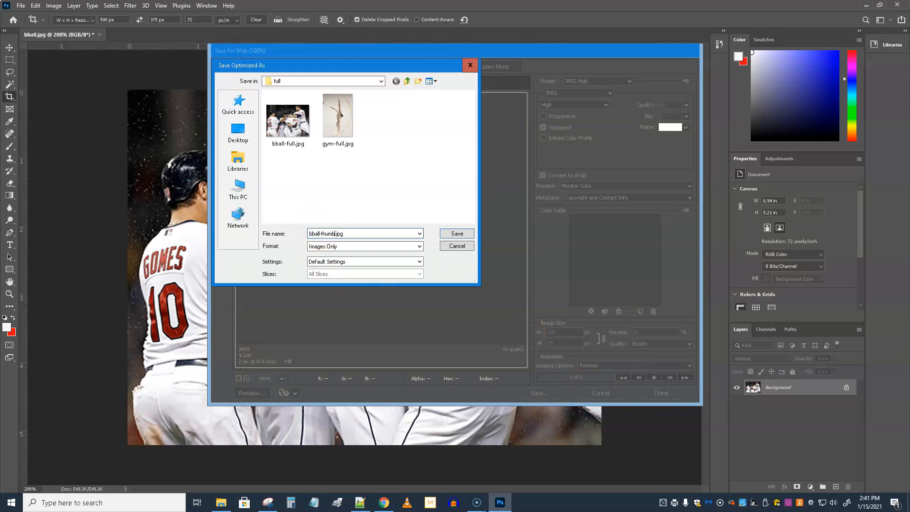
left_click(407, 80)
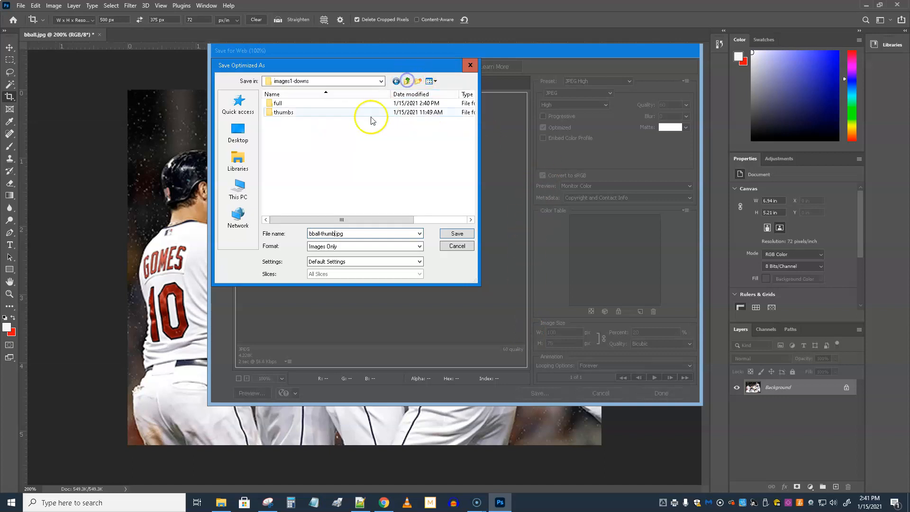
left_click(457, 245)
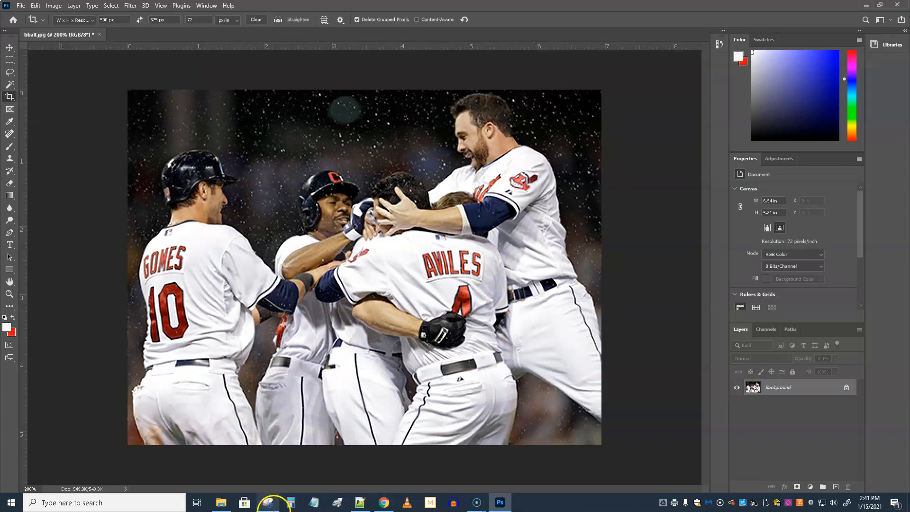
Step: Switch to File Explorer and show the image files as a detailed list with sizes
left_click(221, 502)
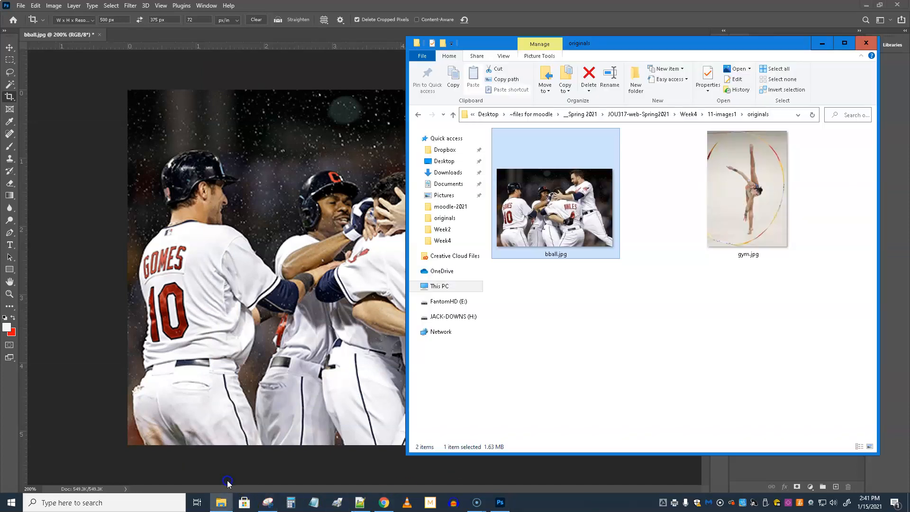
right_click(606, 377)
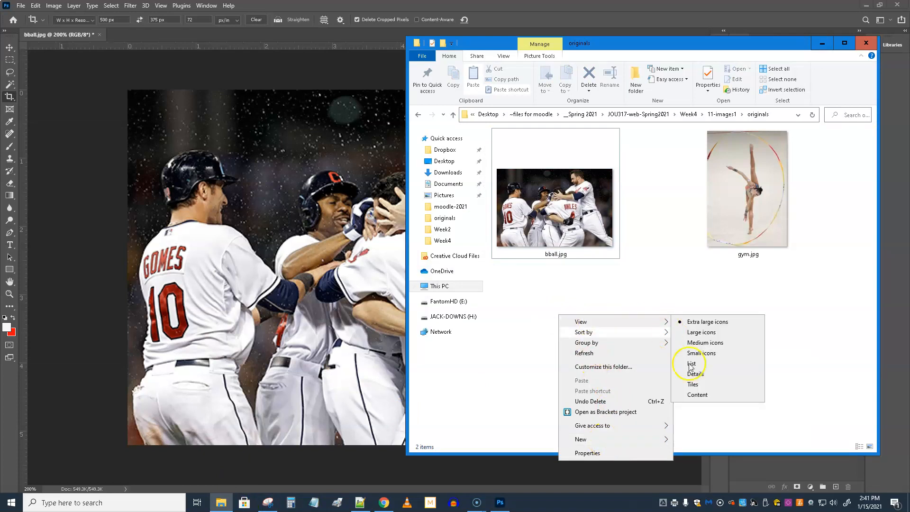
left_click(695, 373)
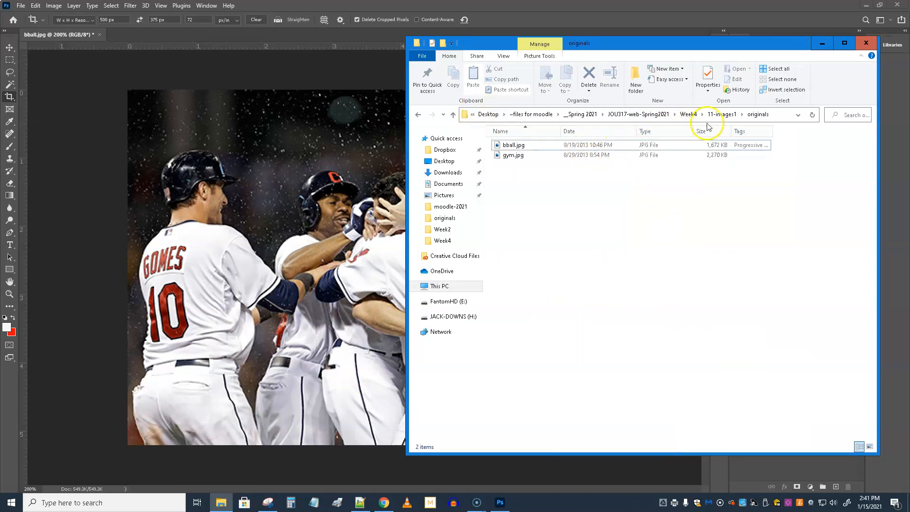
left_click(759, 114)
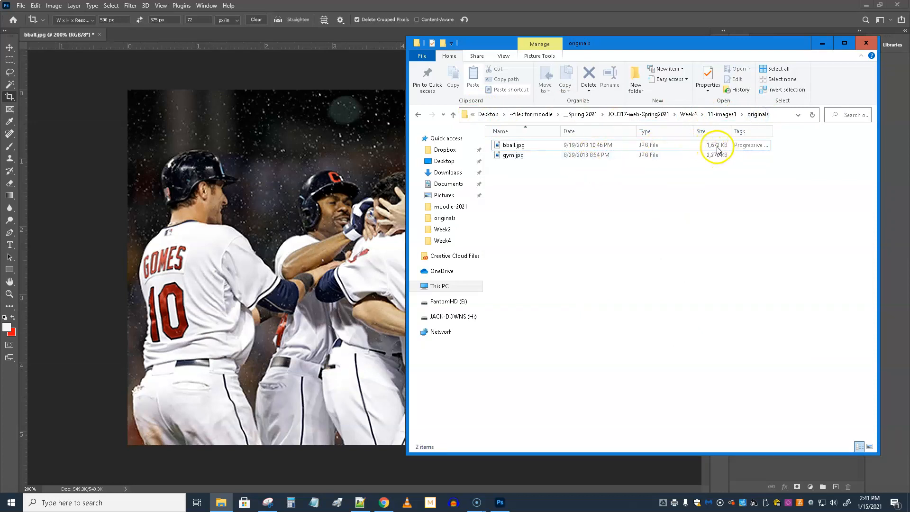
mouse_move(701, 164)
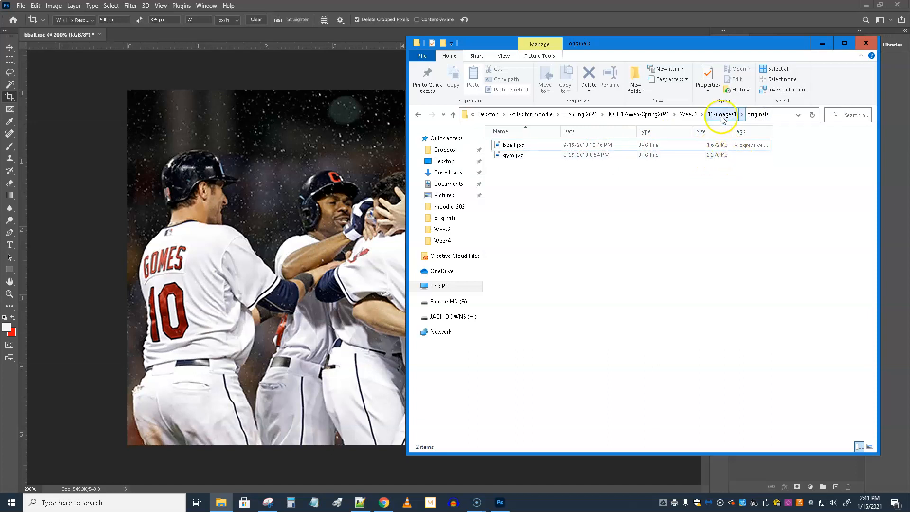
Step: Navigate through 11-images1 > images1-downs into the thumbs folder holding bball-thumb.jpg
left_click(720, 113)
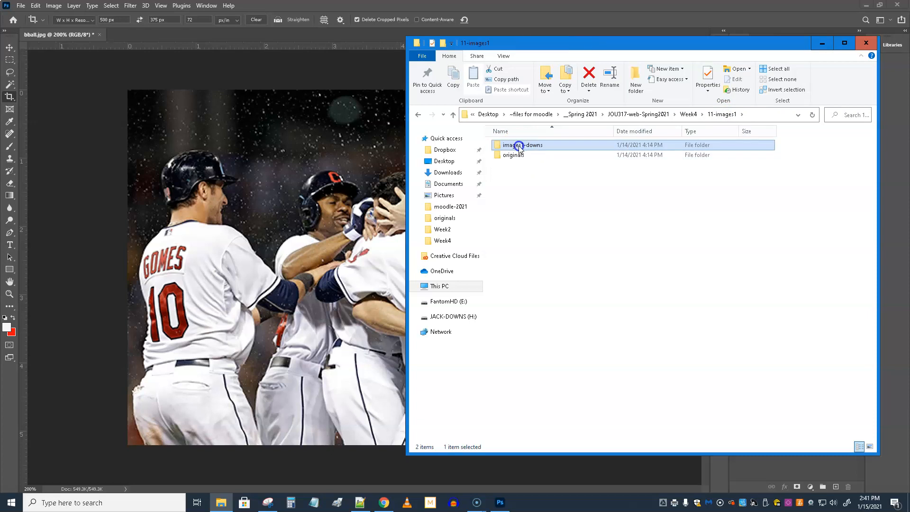
double_click(519, 144)
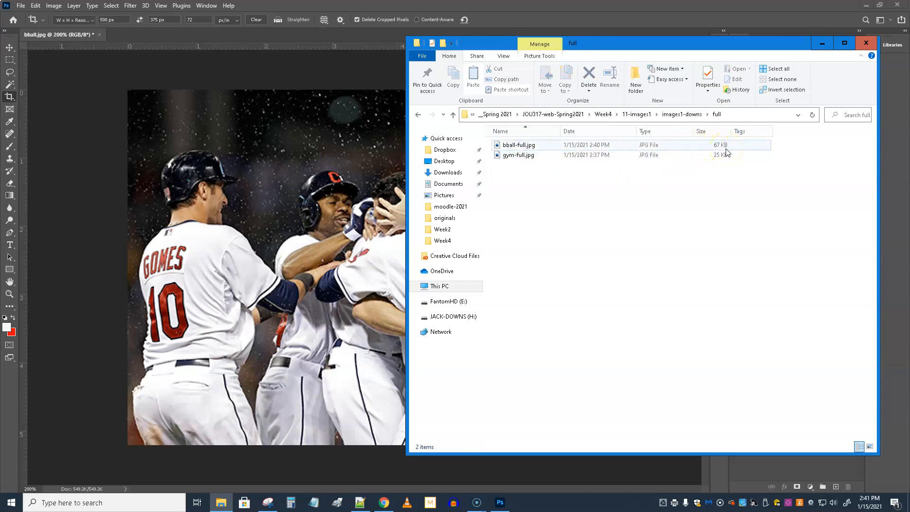
left_click(454, 114)
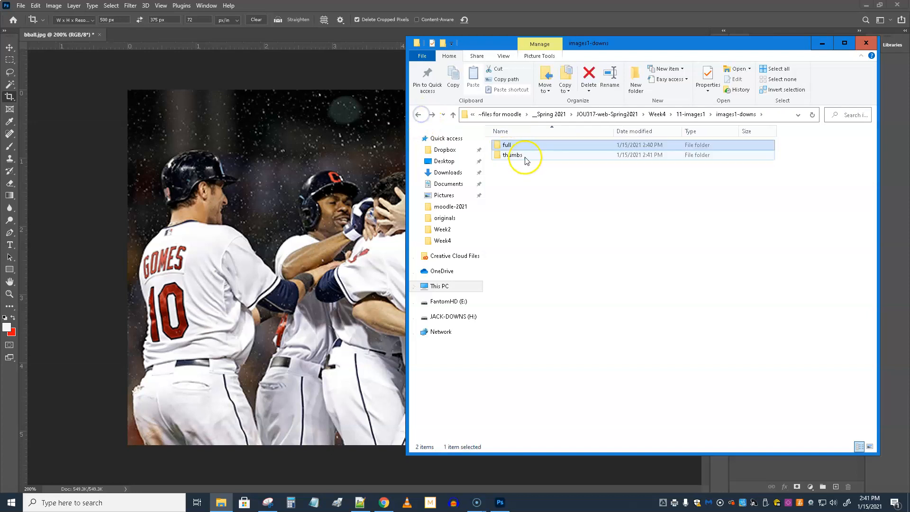
double_click(516, 154)
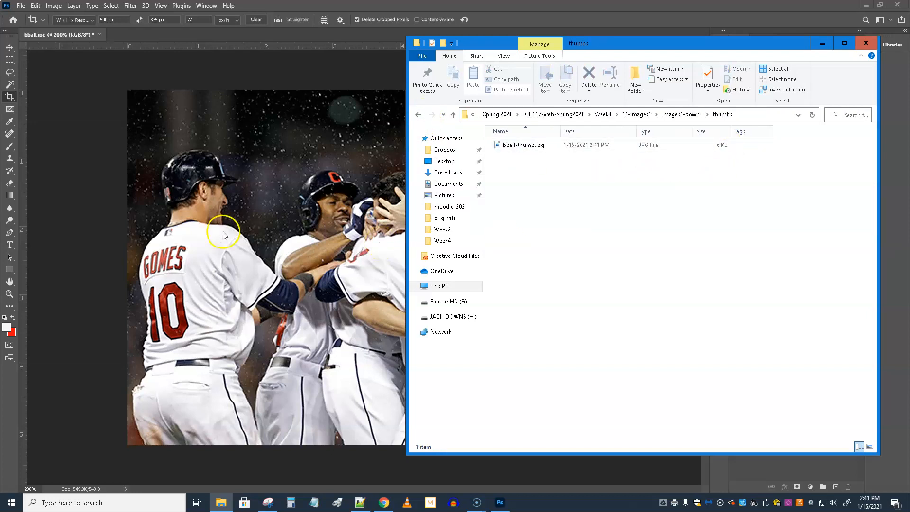
mouse_move(76, 141)
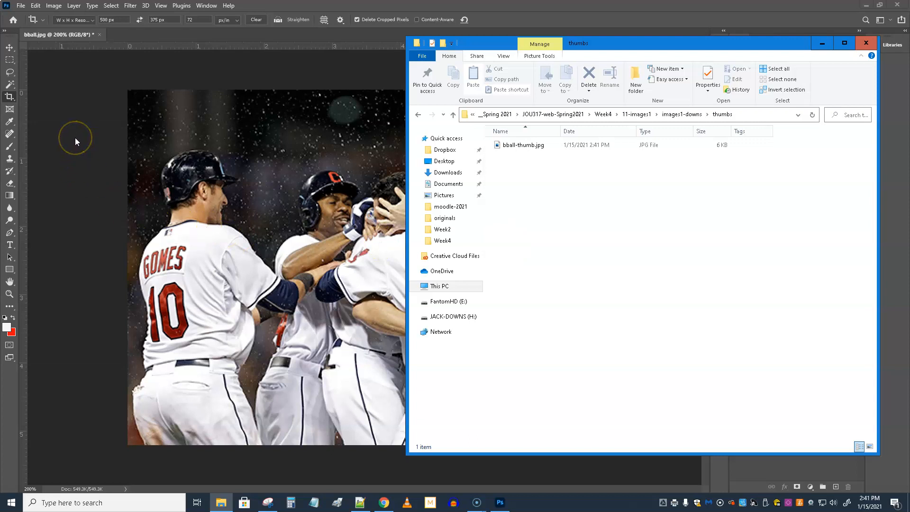
mouse_move(76, 140)
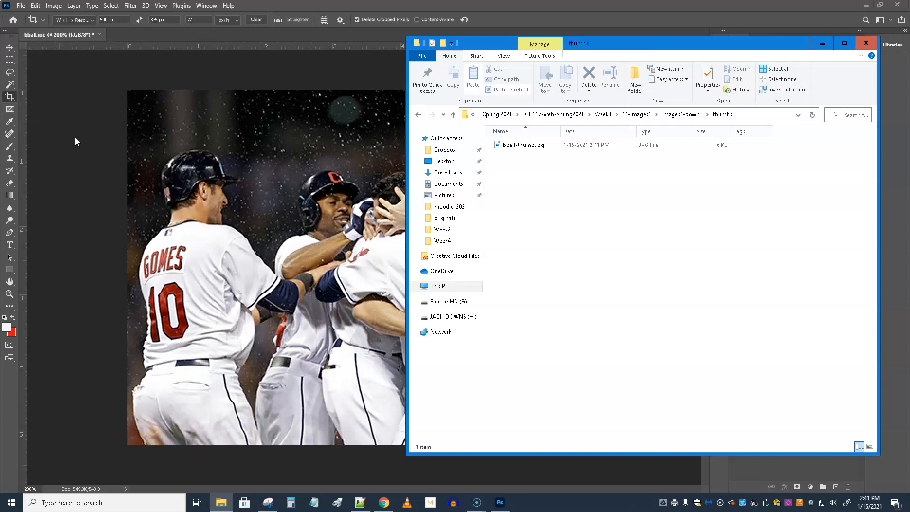
mouse_move(68, 115)
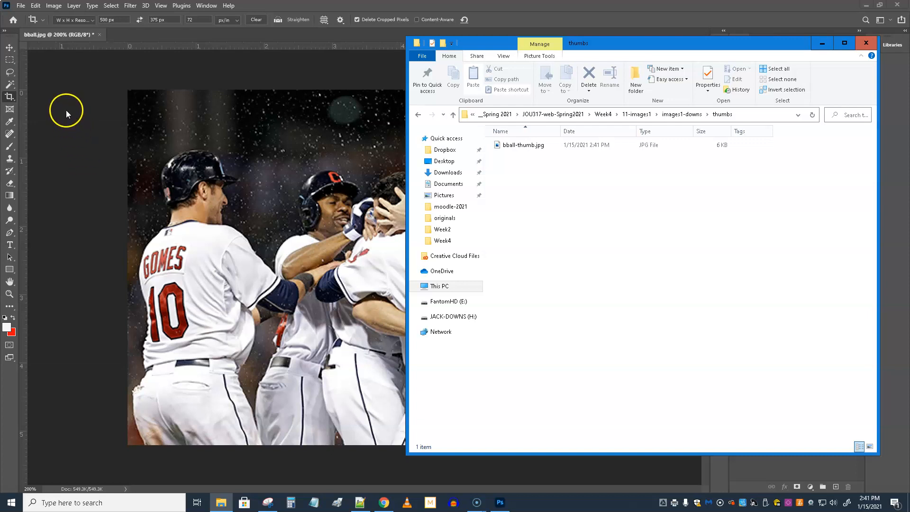
mouse_move(517, 490)
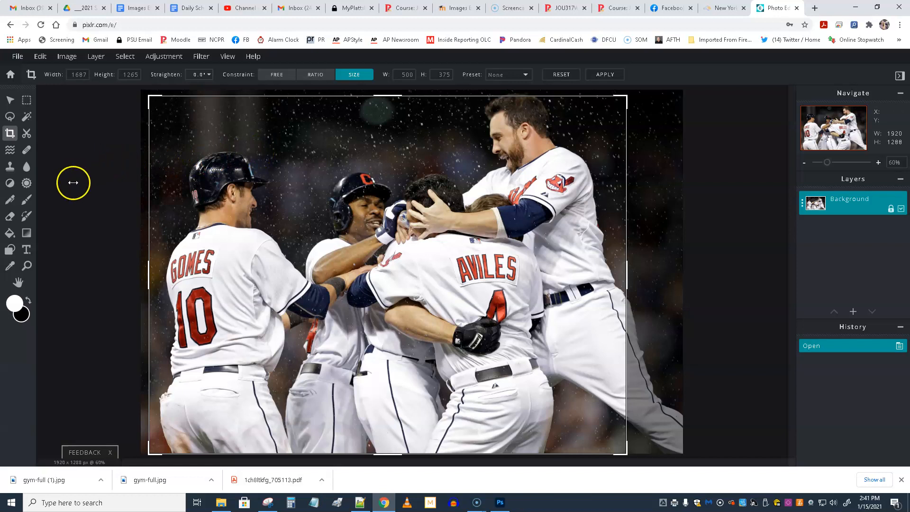
Step: Close the baseball image and clear Pixlr's recent-image history, confirming with Clear
left_click(17, 56)
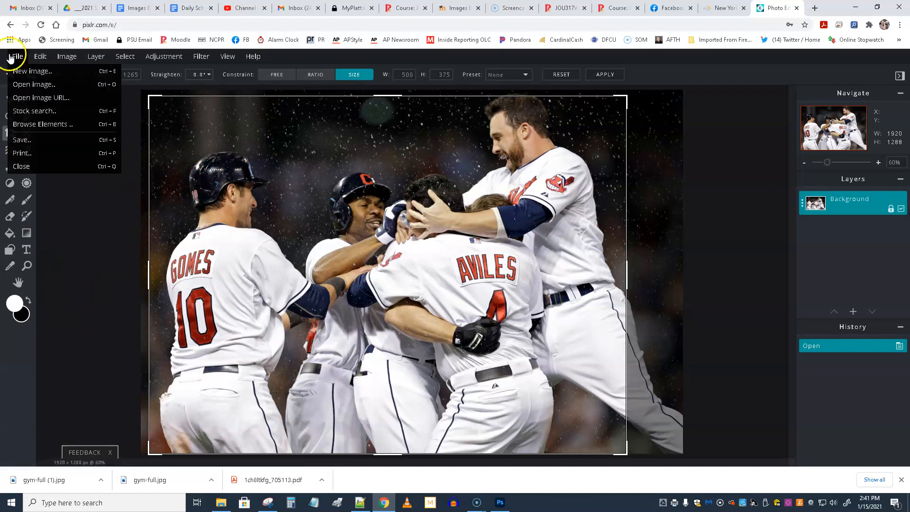
mouse_move(34, 85)
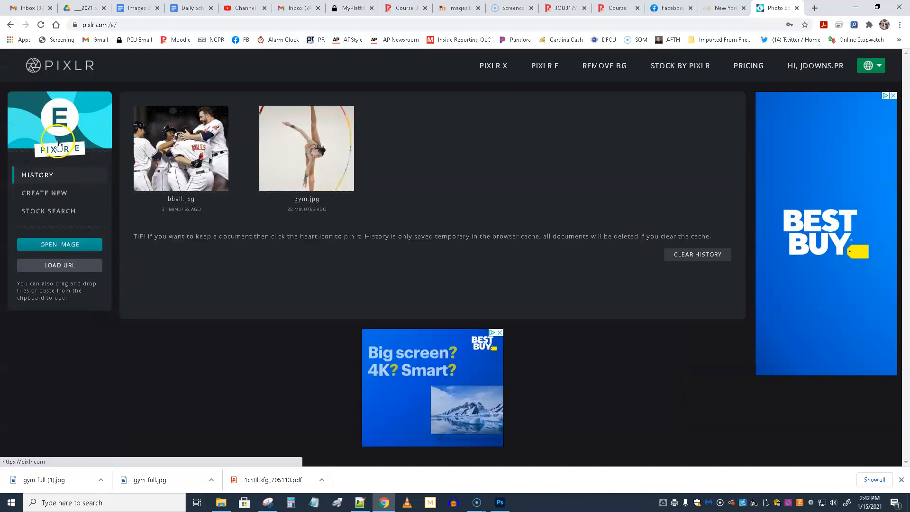
left_click(697, 254)
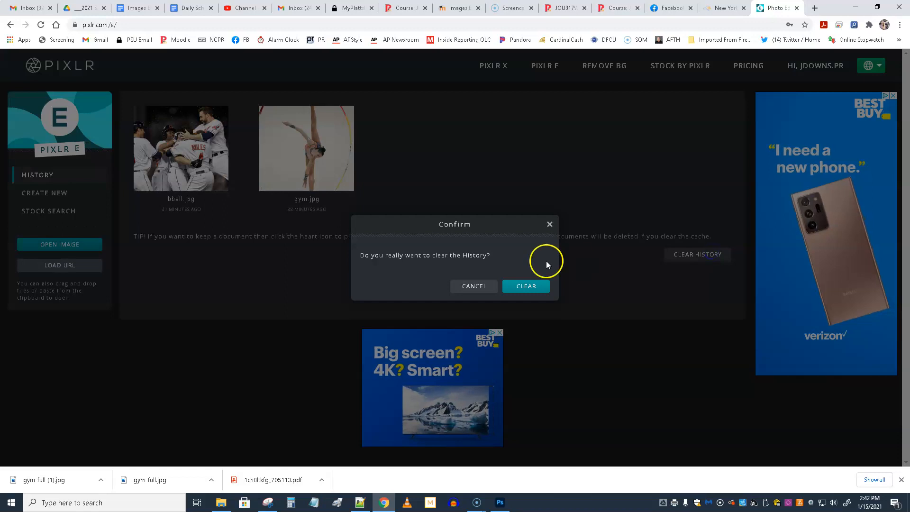
left_click(525, 286)
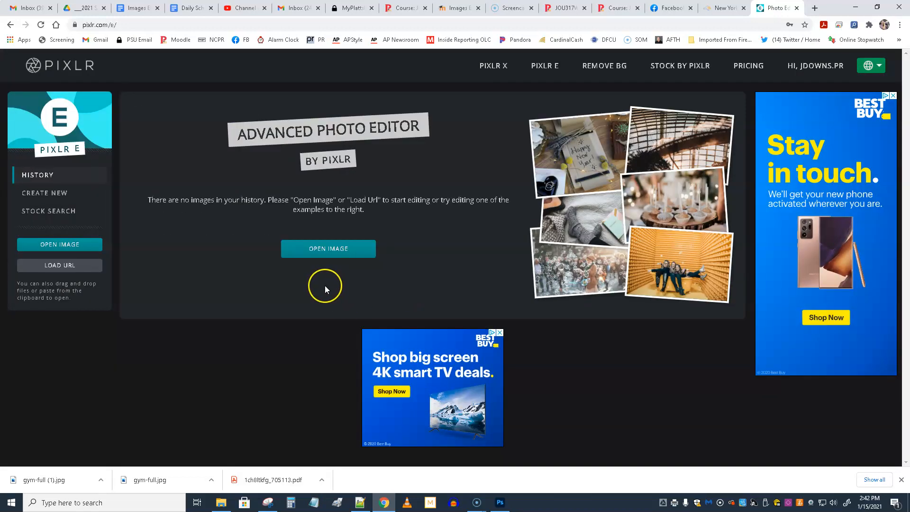
mouse_move(318, 297)
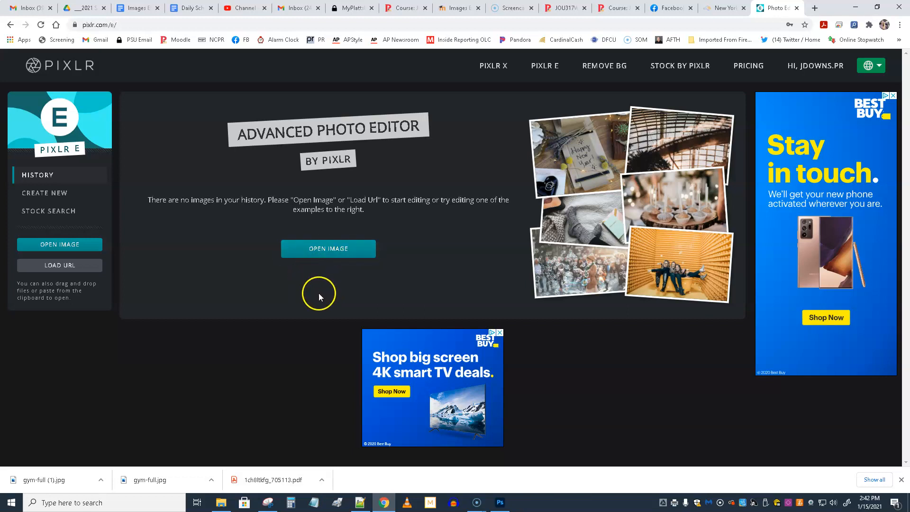
mouse_move(238, 280)
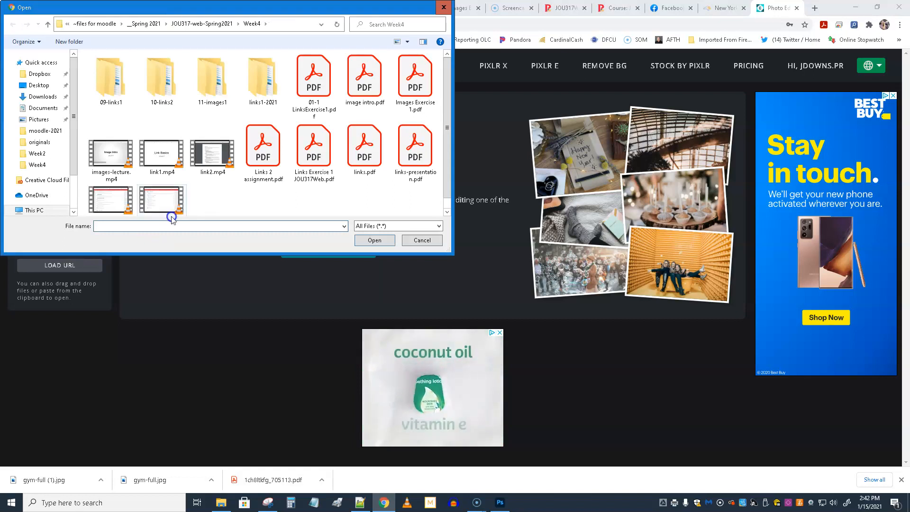
Step: Pick gym.jpg from the 11-images1 originals folder to open in Pixlr E
double_click(211, 76)
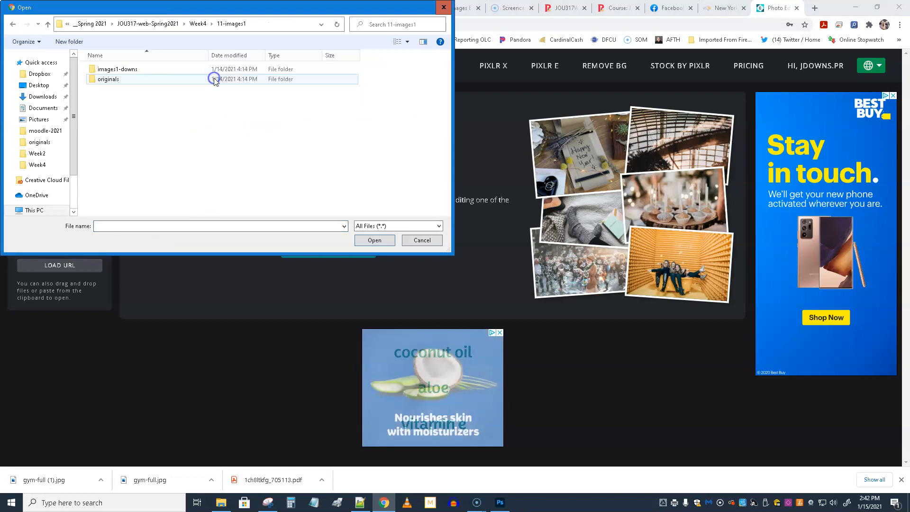
double_click(108, 79)
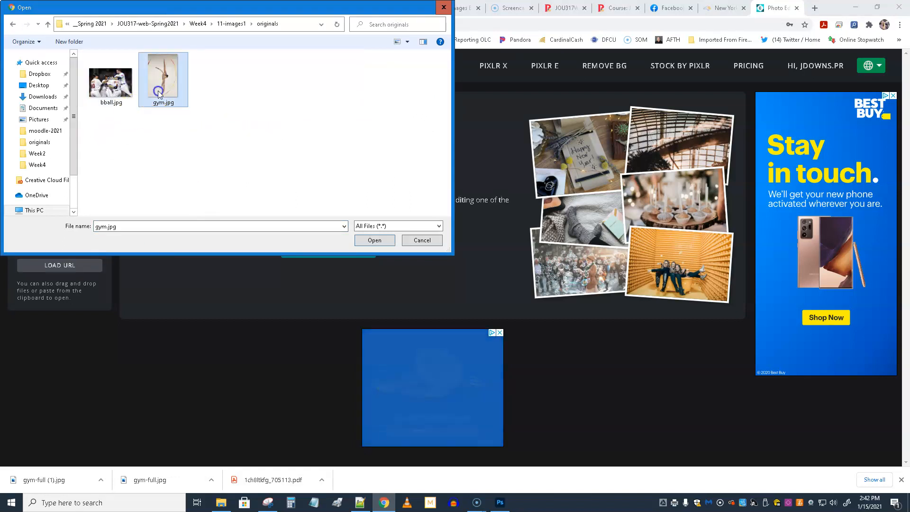
left_click(374, 240)
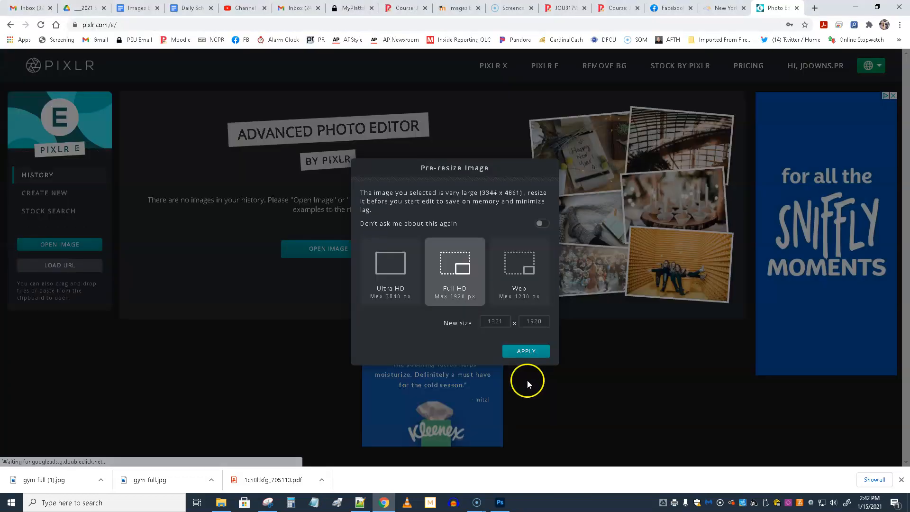
mouse_move(477, 348)
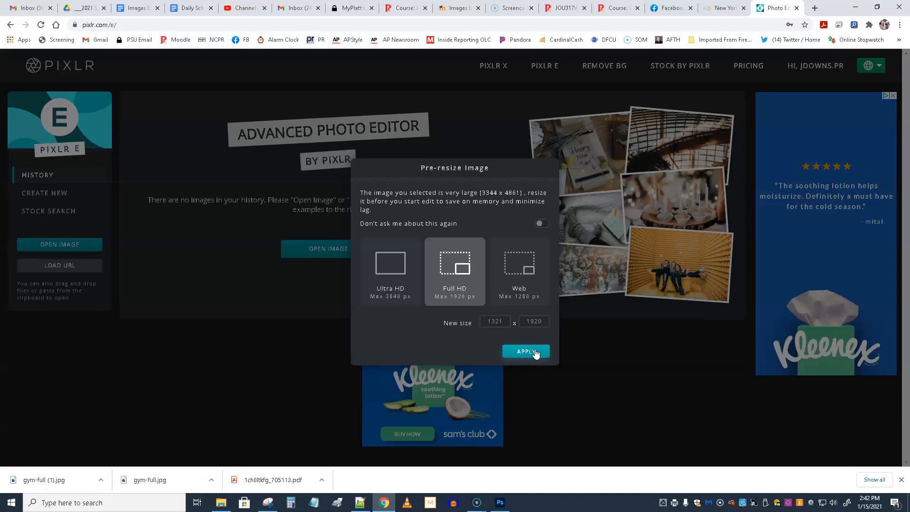
Step: Pre-resize the gymnast photo to Full HD 1321 × 1920 and dismiss the ad banner
left_click(524, 350)
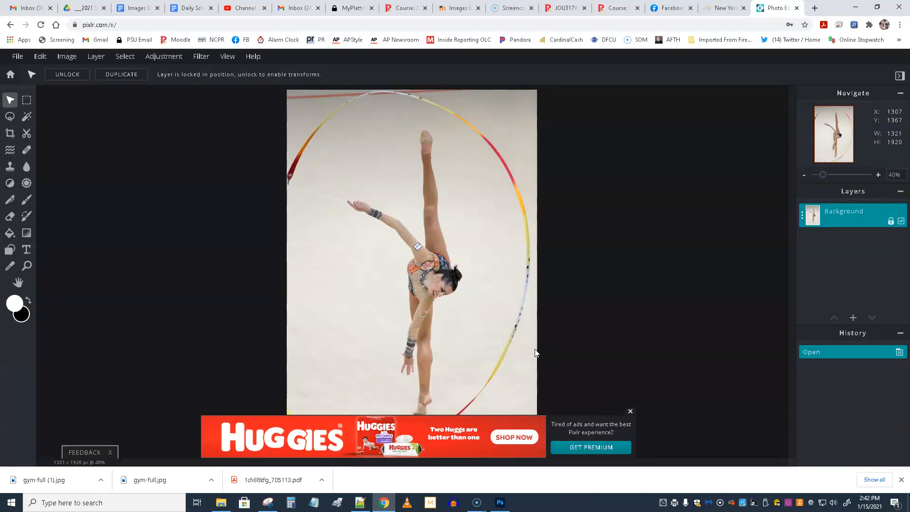
left_click(630, 410)
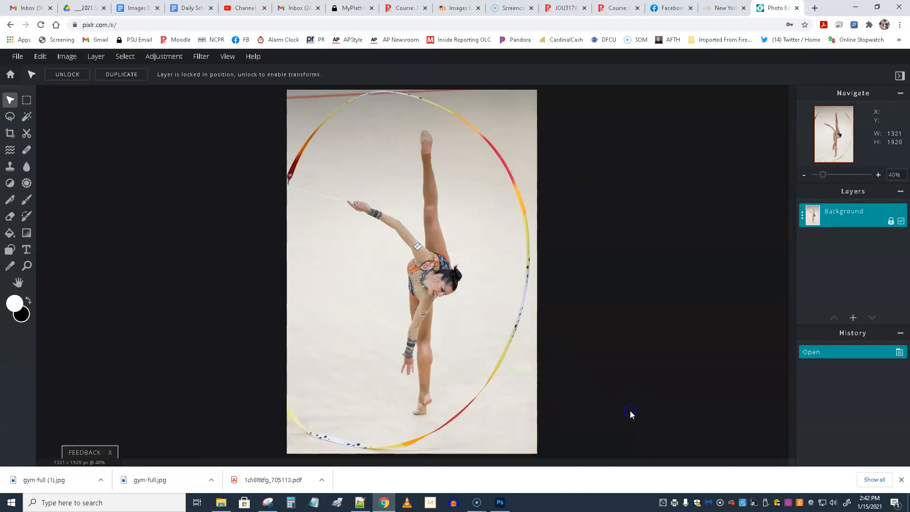
mouse_move(119, 333)
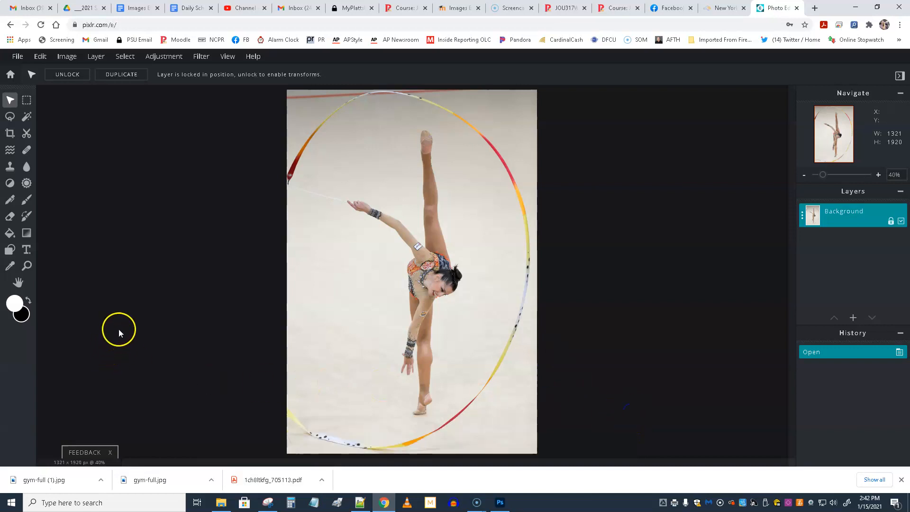
mouse_move(119, 318)
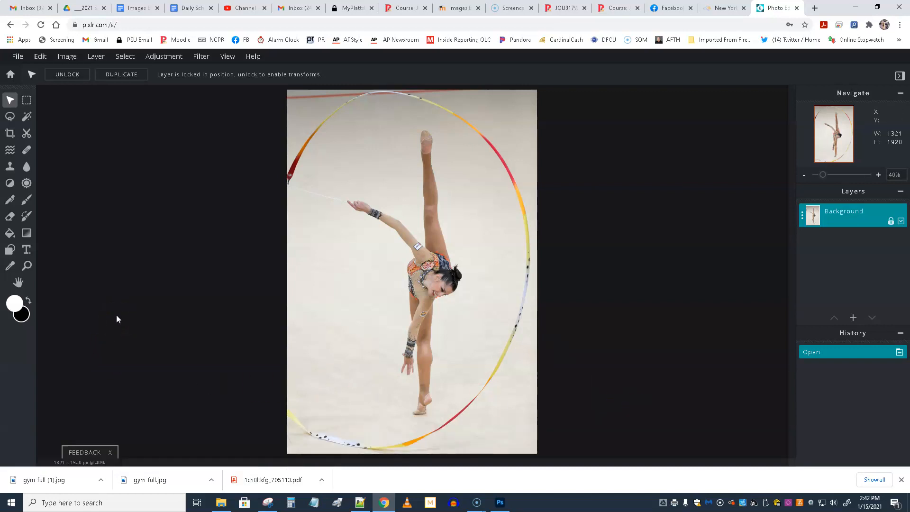
mouse_move(47, 88)
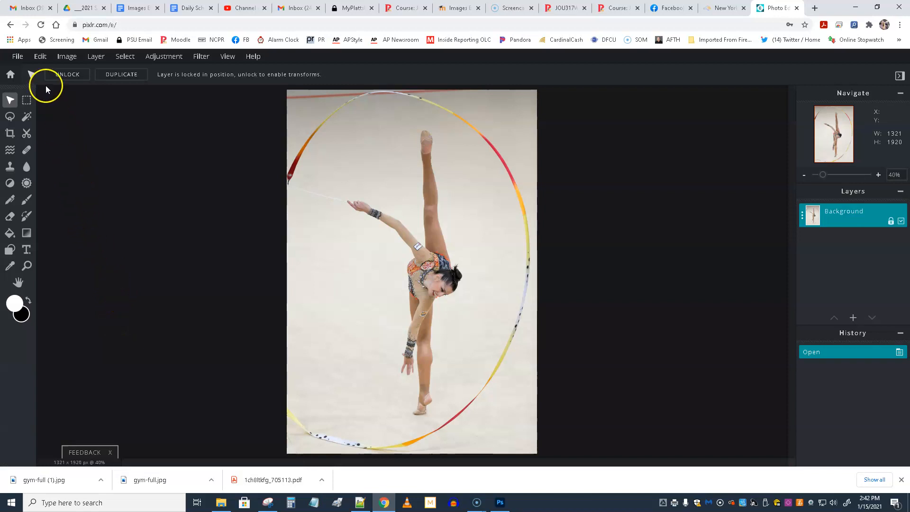
Step: Resize the gymnast photo to 375 px wide with proportions constrained, giving 375 × 545
left_click(67, 55)
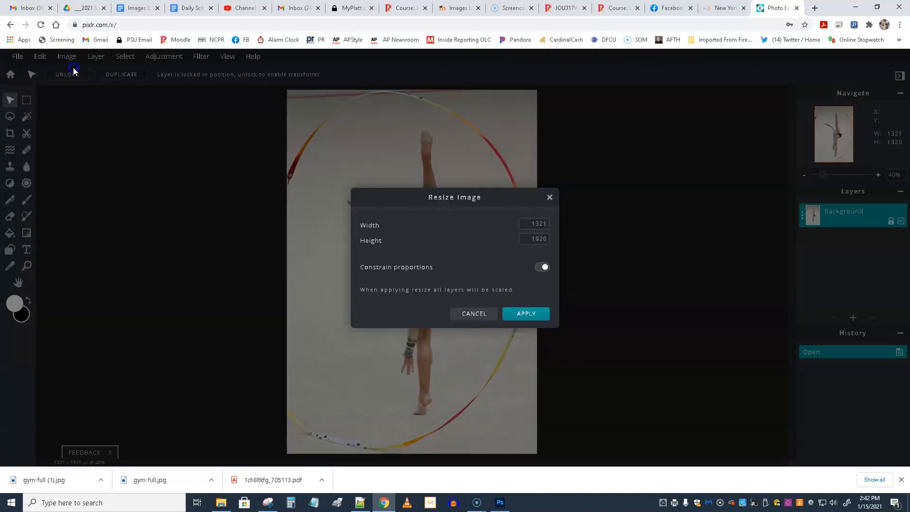
mouse_move(182, 289)
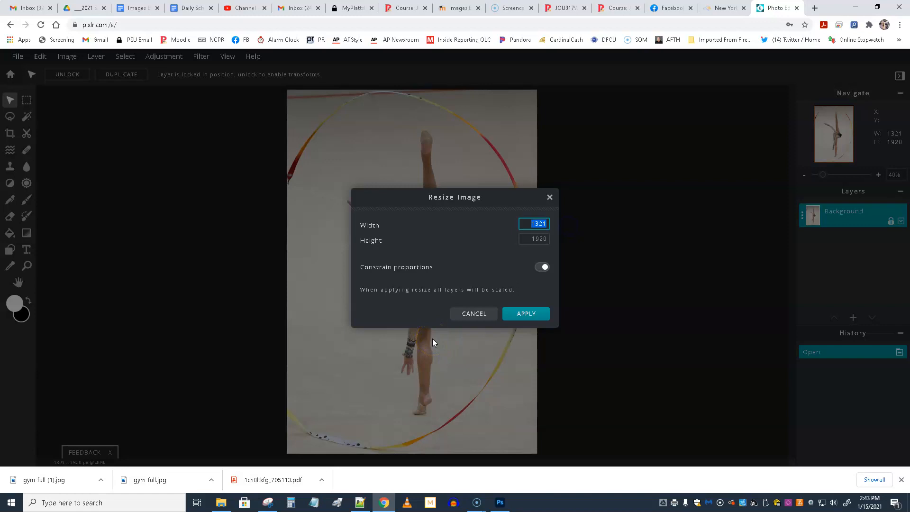
type("375")
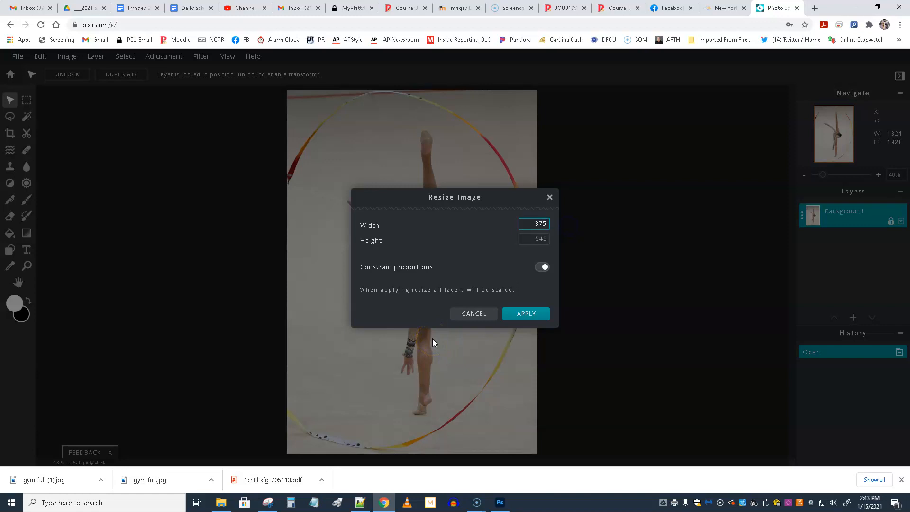
left_click(534, 240)
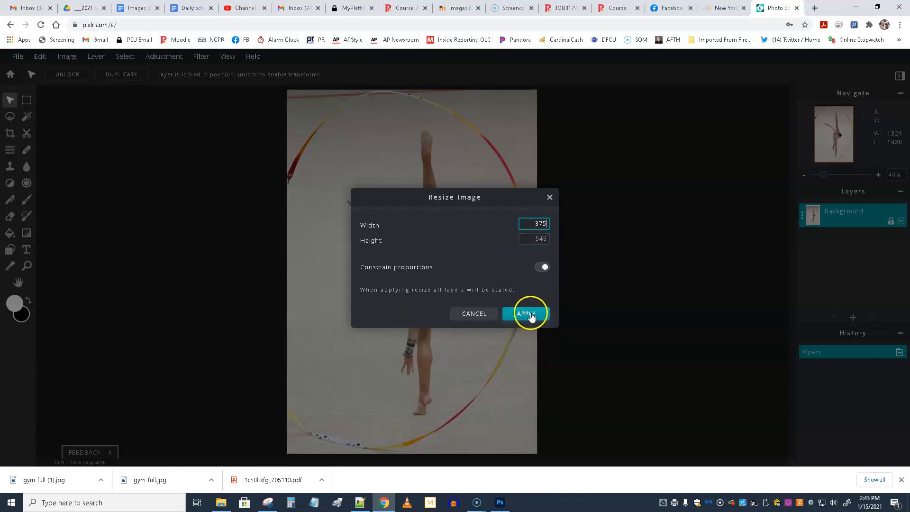
left_click(525, 314)
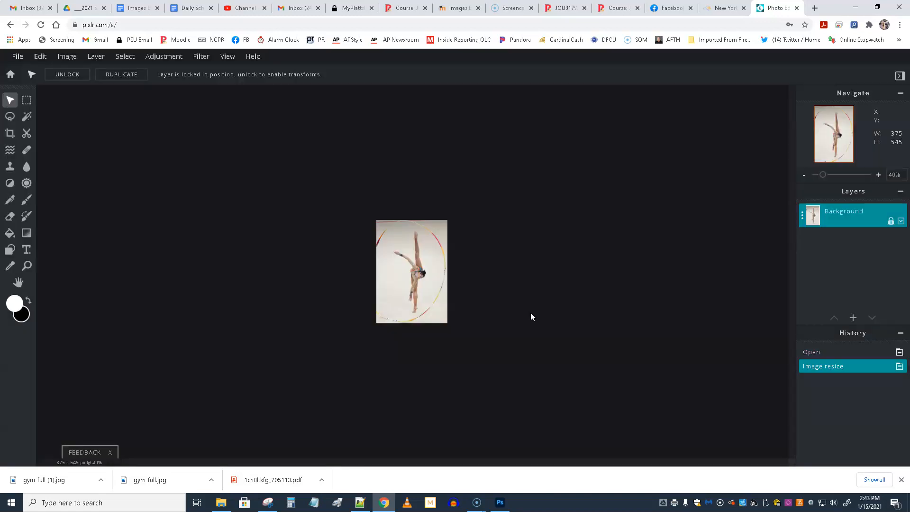
Step: Save the resized photo as a high-quality JPG using the suggested name gym-full
left_click(17, 56)
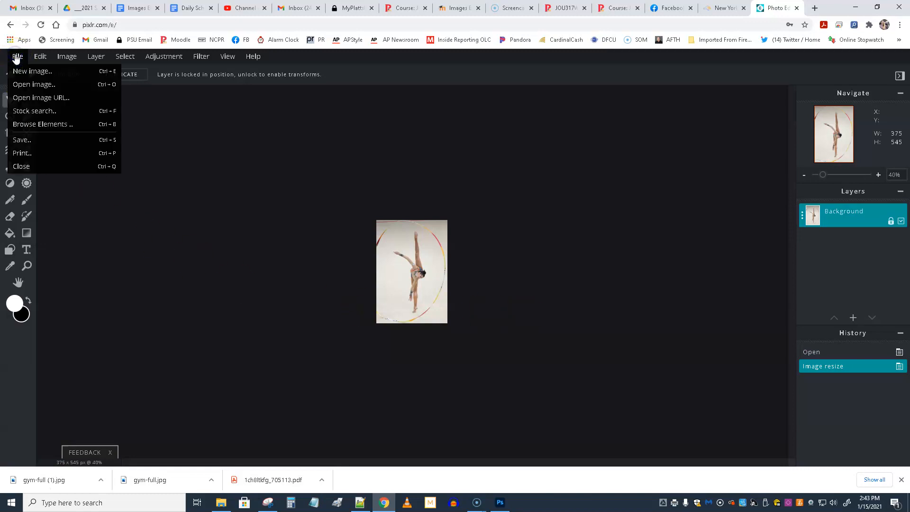
left_click(22, 139)
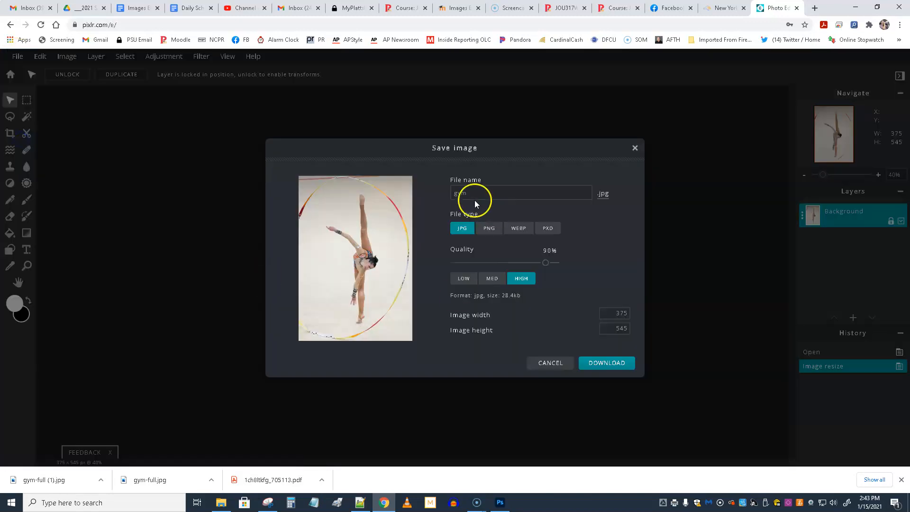
left_click(521, 193)
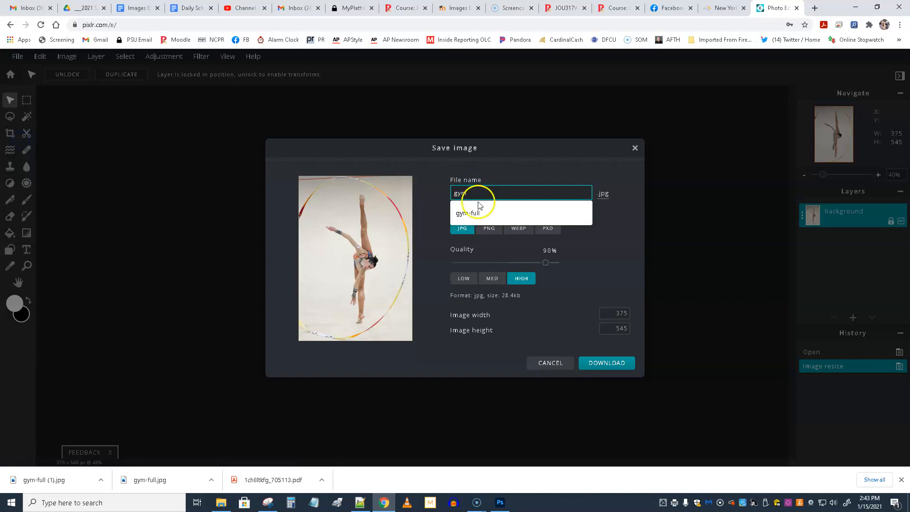
left_click(467, 212)
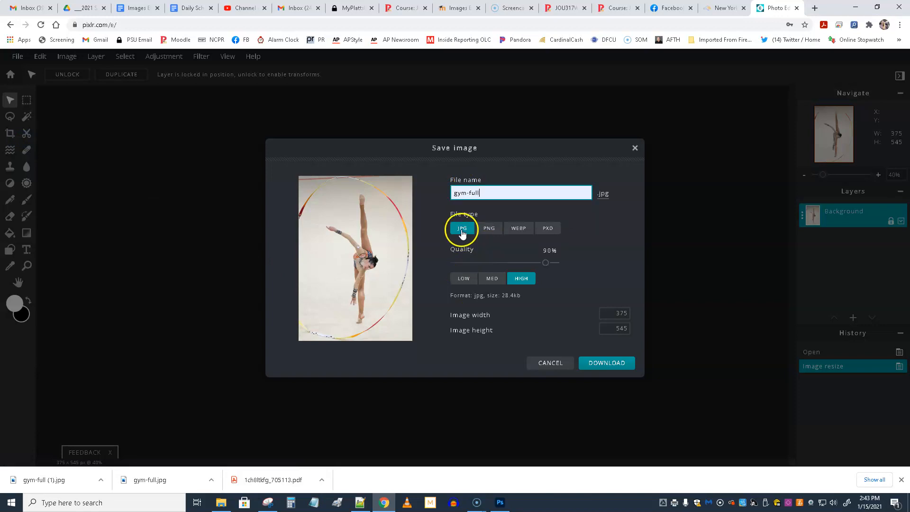
mouse_move(533, 302)
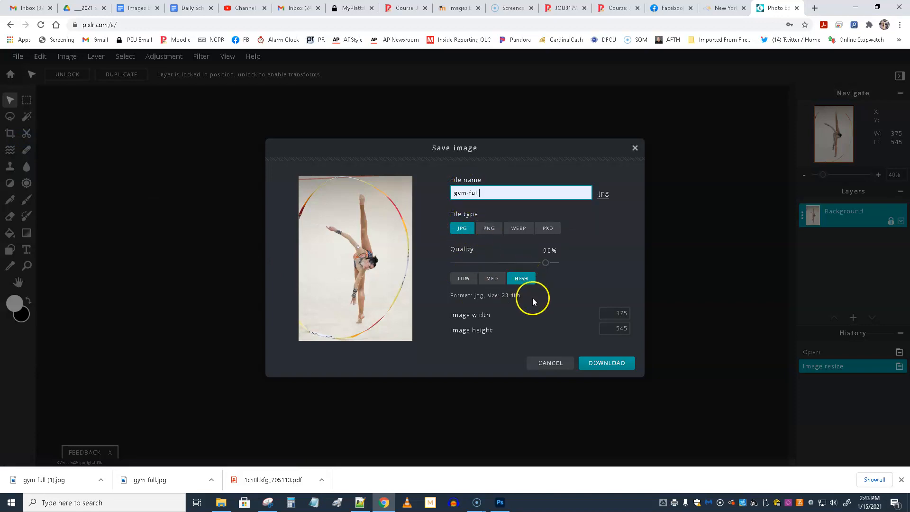
mouse_move(606, 363)
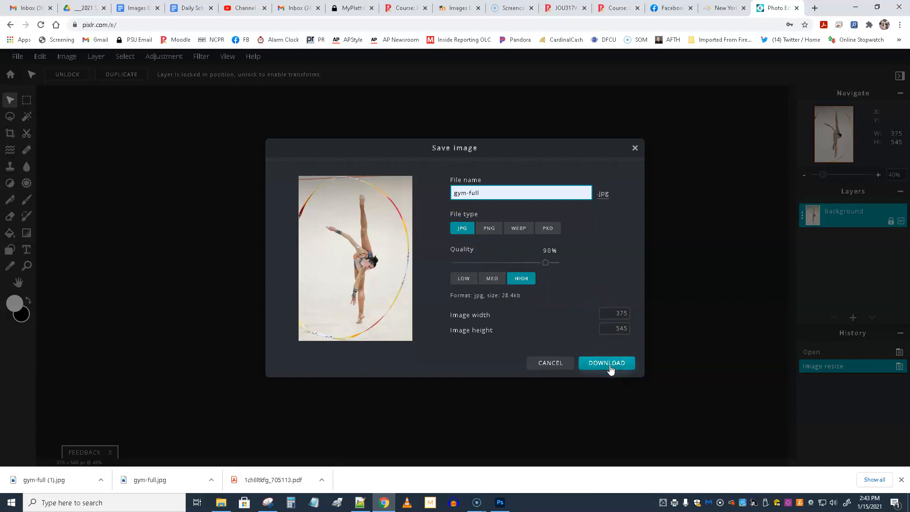
left_click(606, 363)
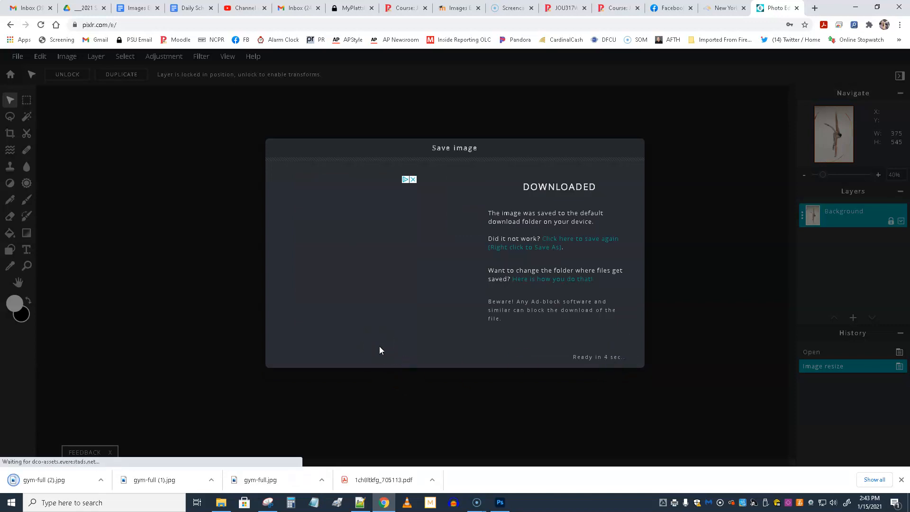
mouse_move(347, 363)
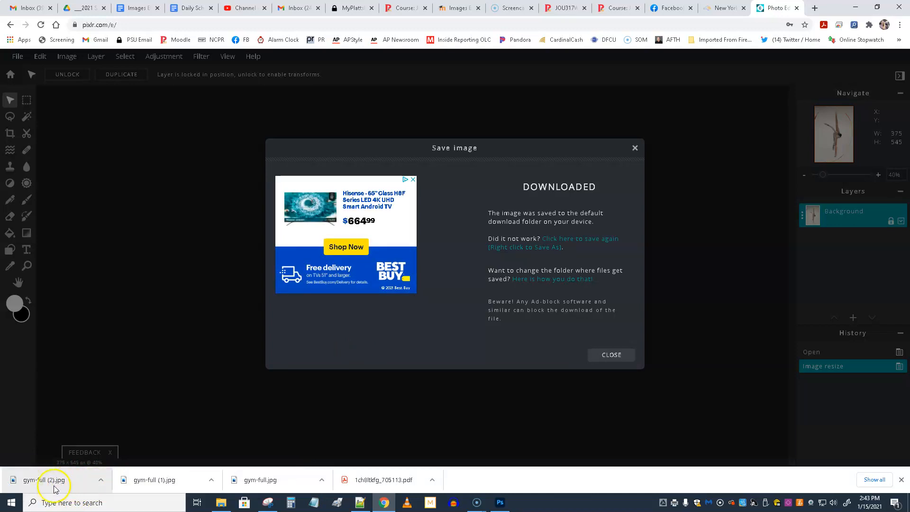
mouse_move(63, 487)
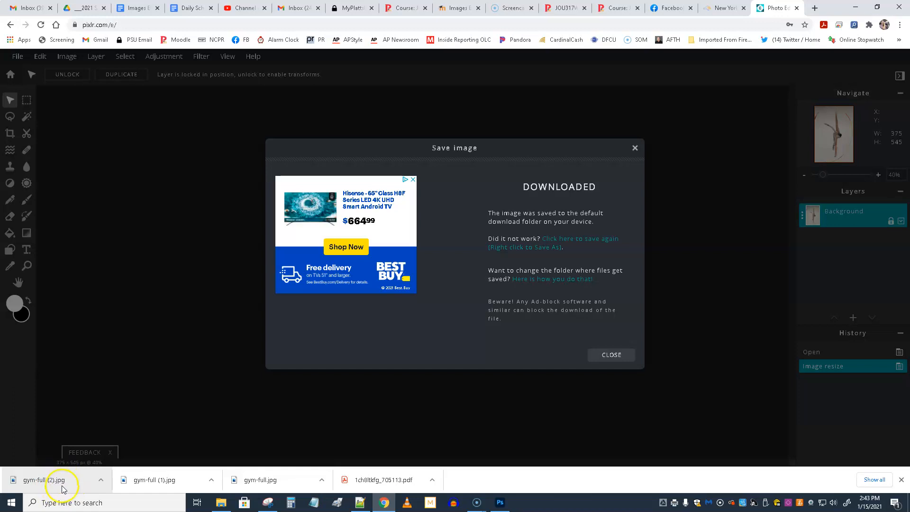
mouse_move(653, 392)
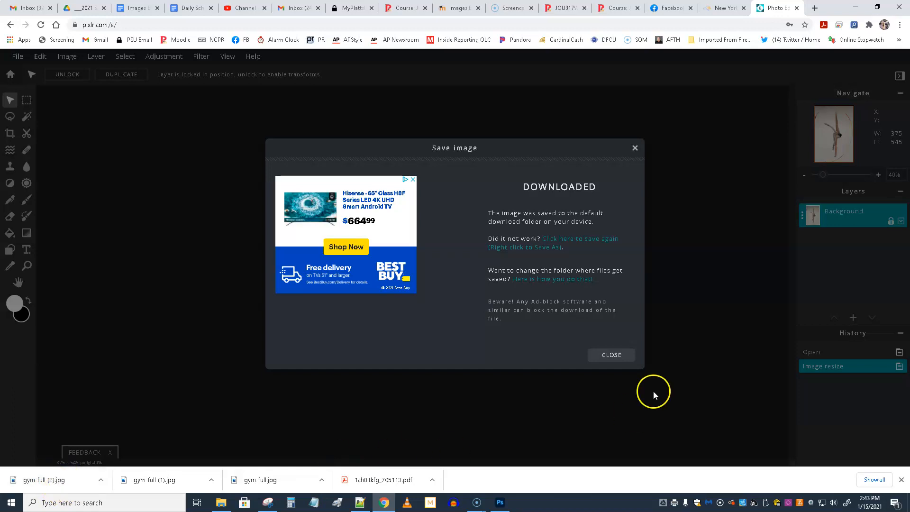
mouse_move(495, 235)
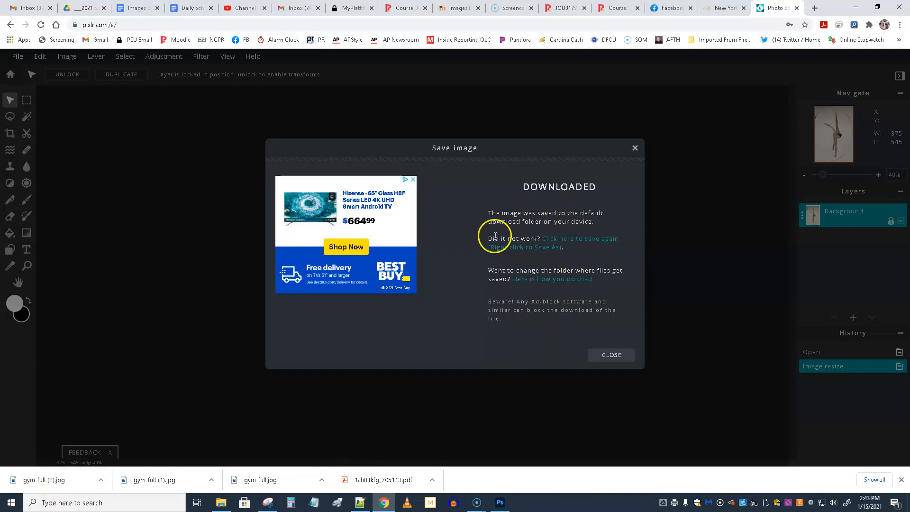
mouse_move(540, 226)
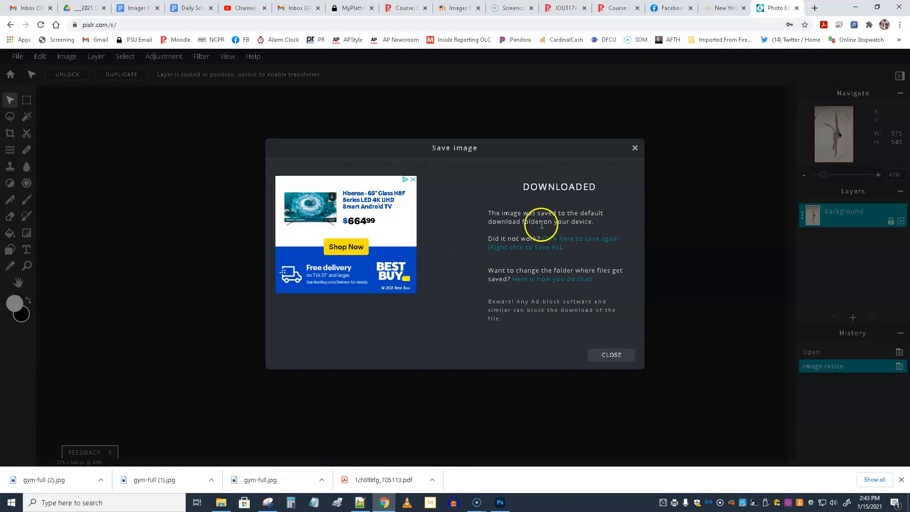
mouse_move(344, 405)
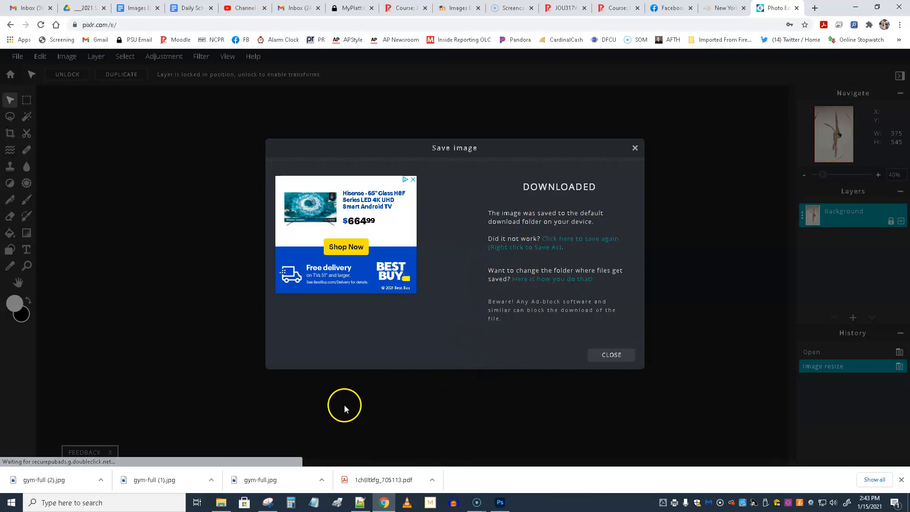
mouse_move(248, 400)
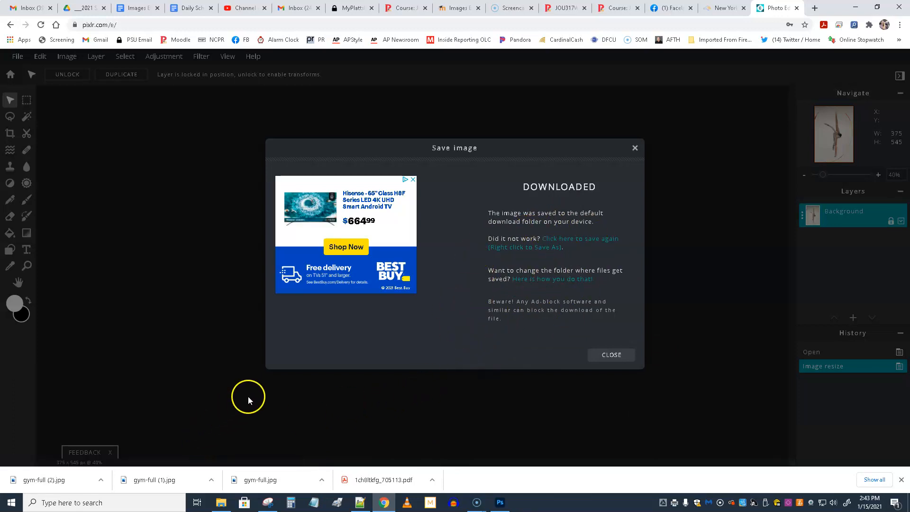
mouse_move(254, 392)
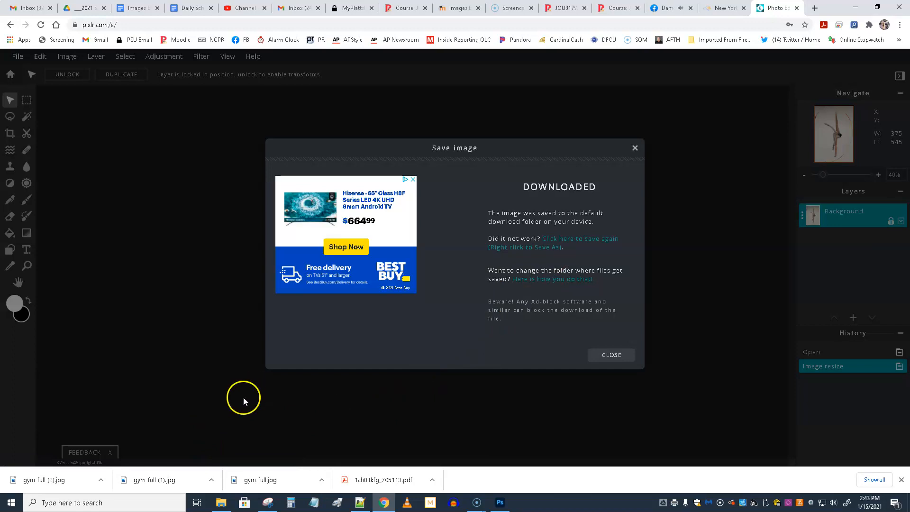
Step: Bring up the options for the gym-full (2).jpg item in Chrome's download bar
left_click(101, 480)
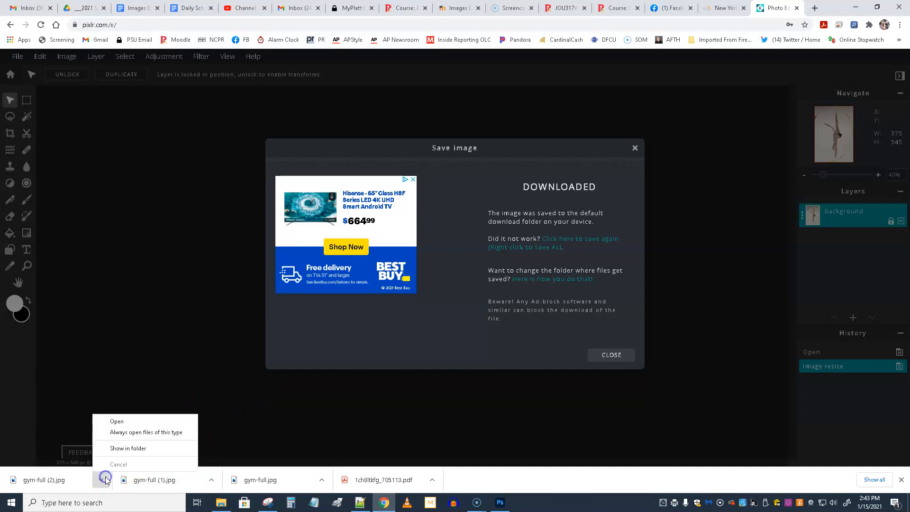
left_click(128, 448)
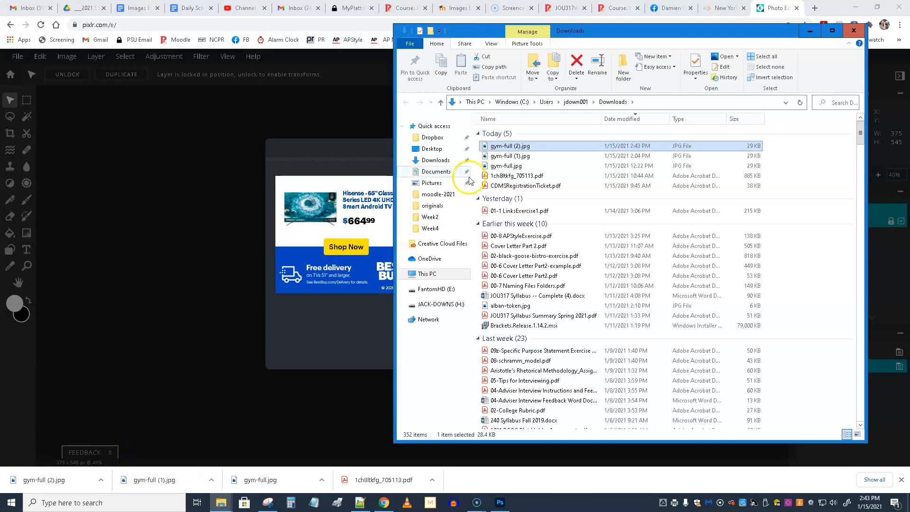
left_click(510, 165)
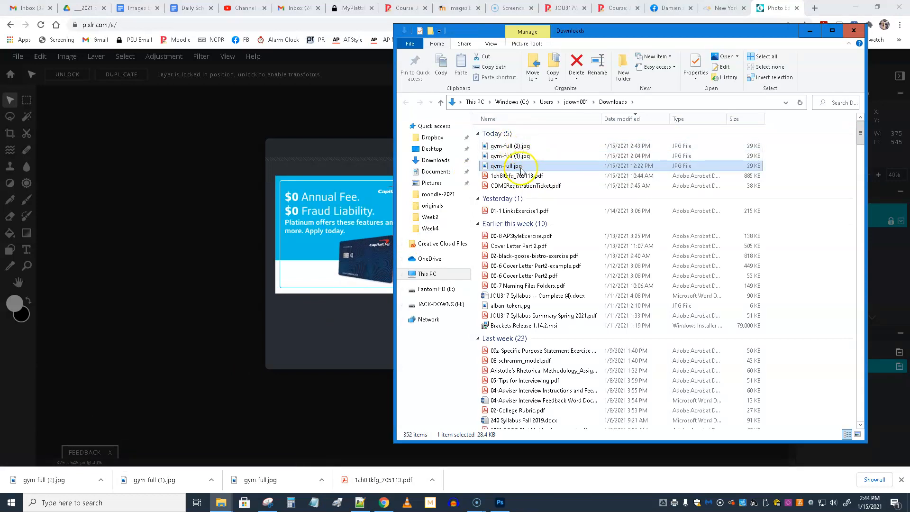
mouse_move(546, 147)
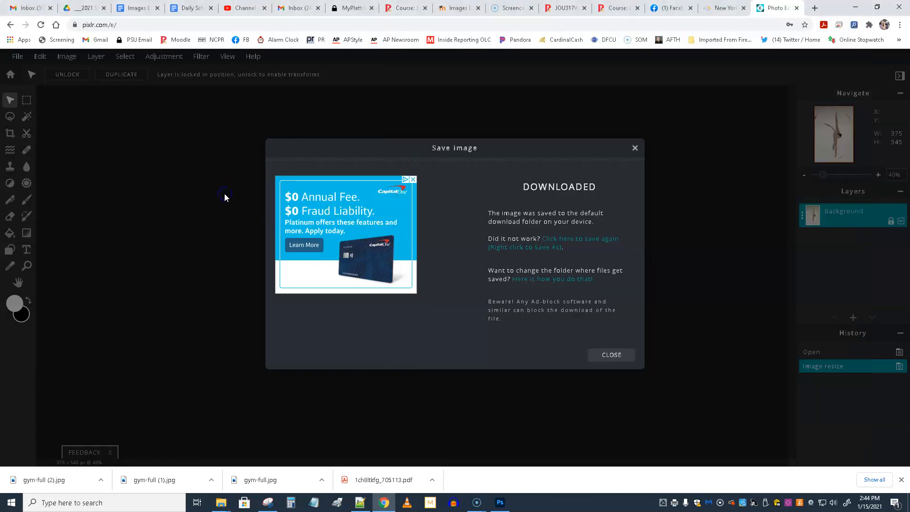
Step: Dismiss the download confirmation and bring up the file commands for the gymnast photo
left_click(610, 354)
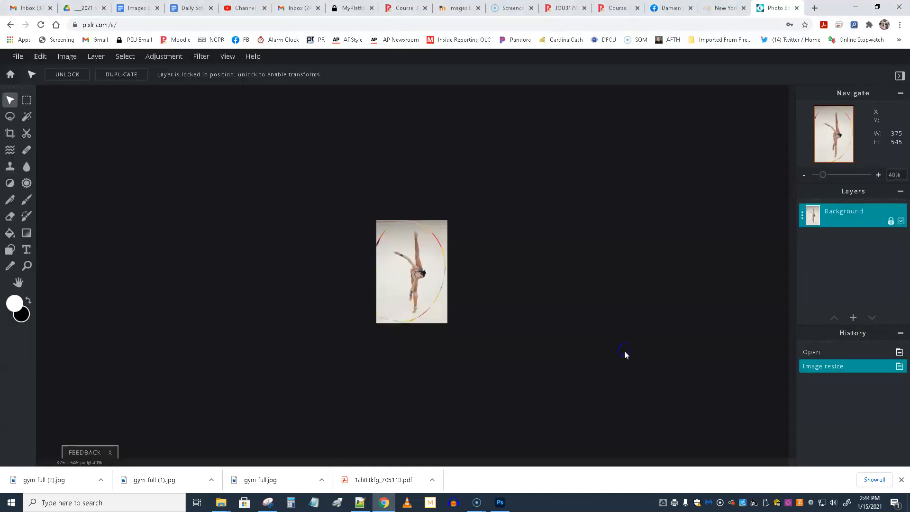
mouse_move(176, 193)
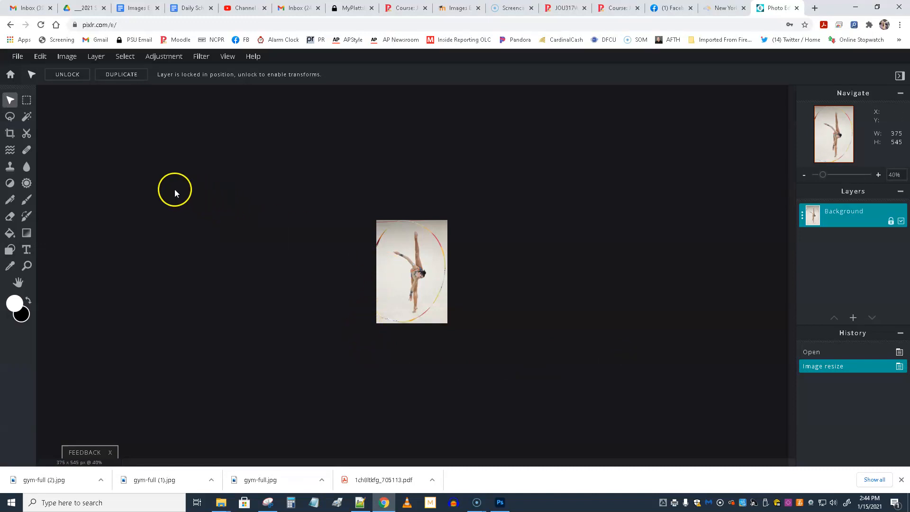
mouse_move(365, 283)
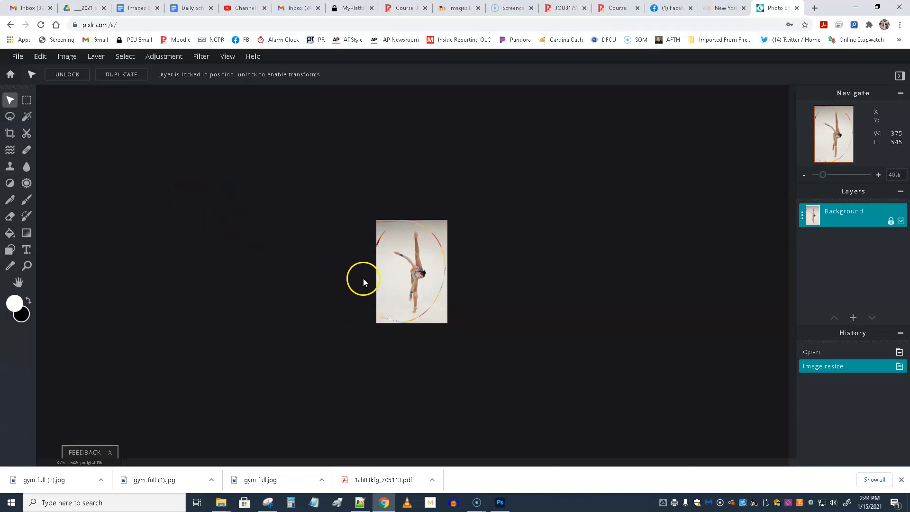
mouse_move(335, 256)
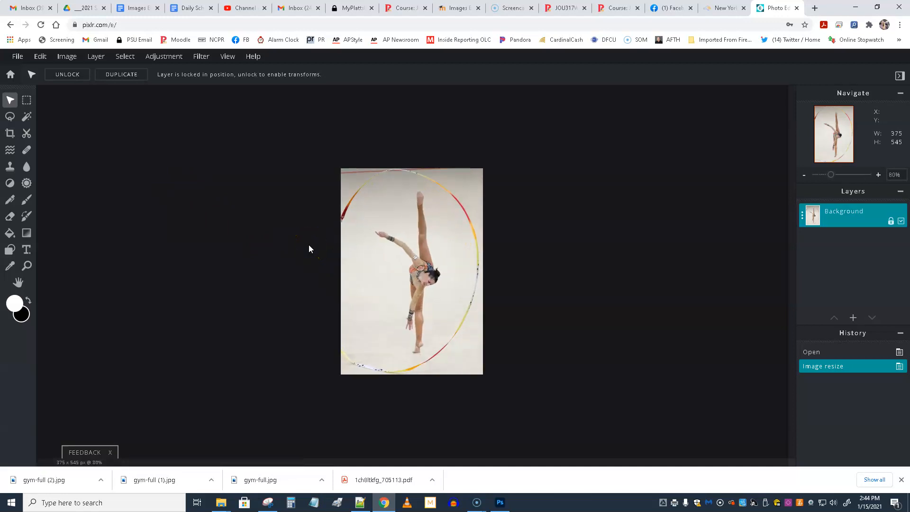
mouse_move(196, 266)
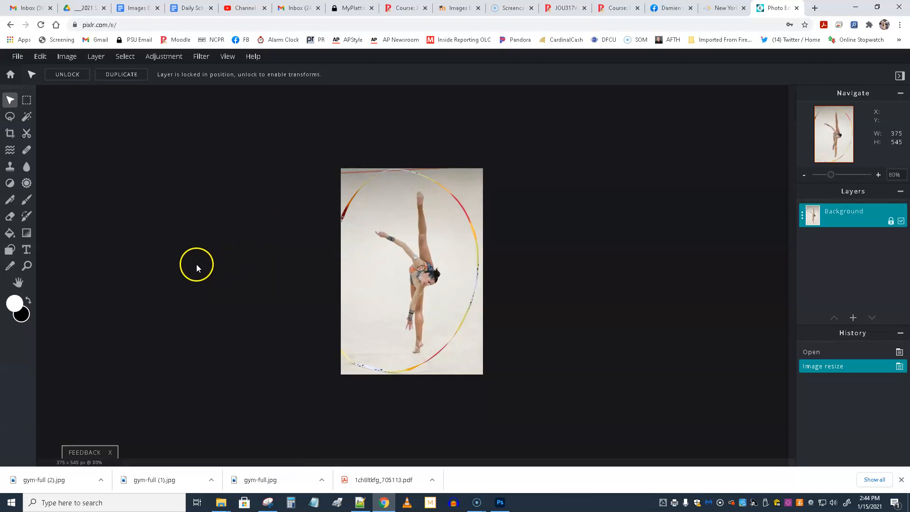
mouse_move(17, 56)
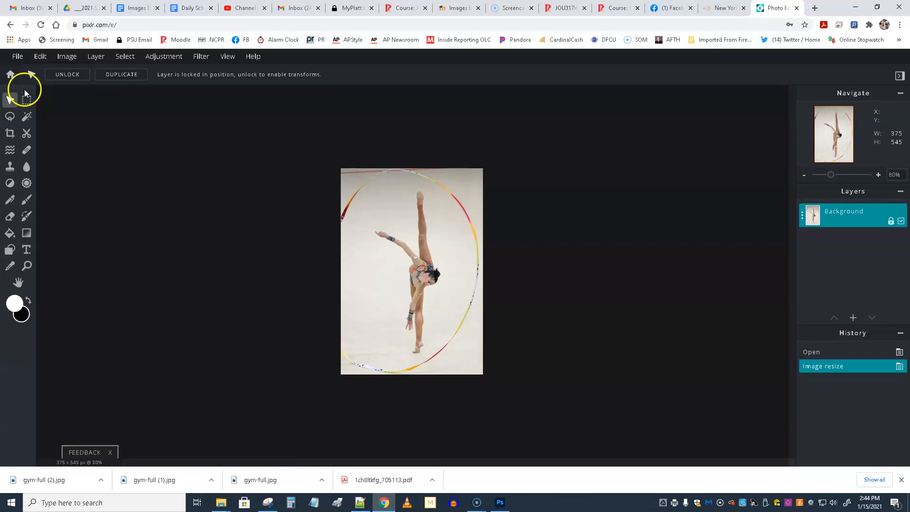
left_click(17, 56)
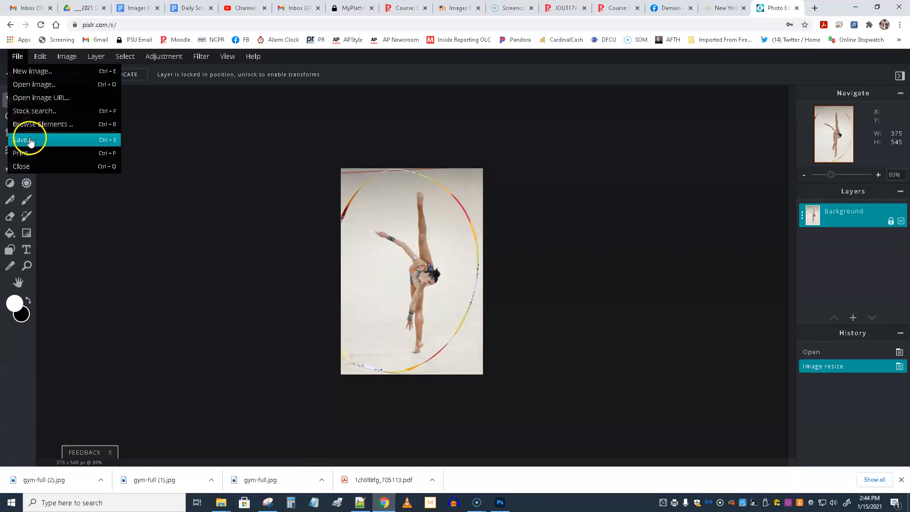
Step: Close the gymnast photo and open the baseball photo pre-resized to Full HD 1920 × 1288
left_click(23, 139)
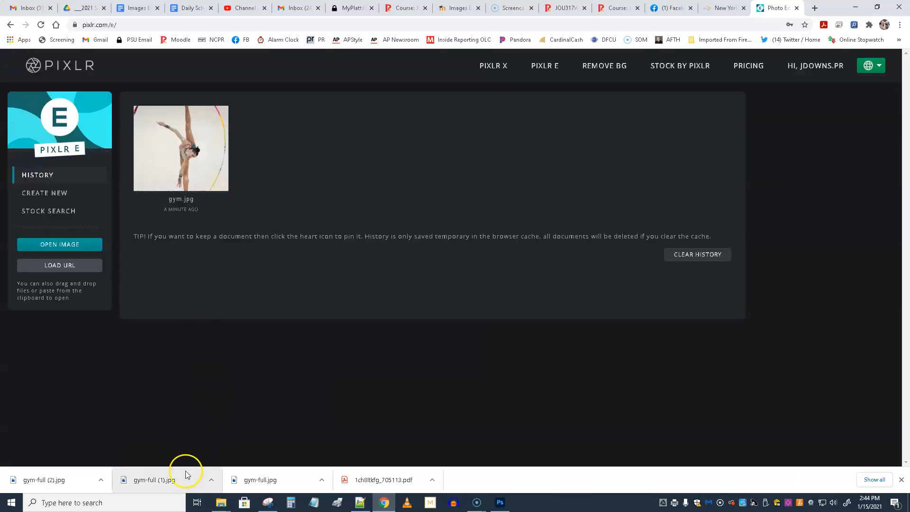
left_click(59, 245)
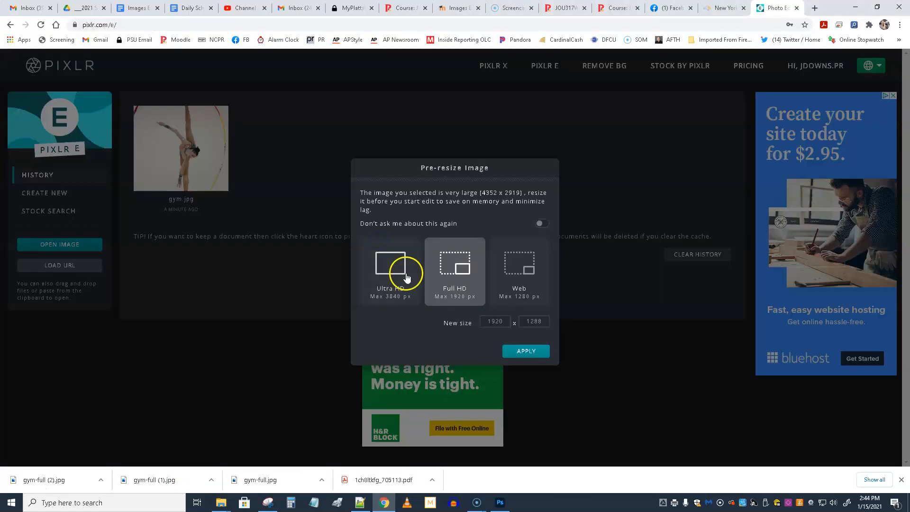
mouse_move(526, 351)
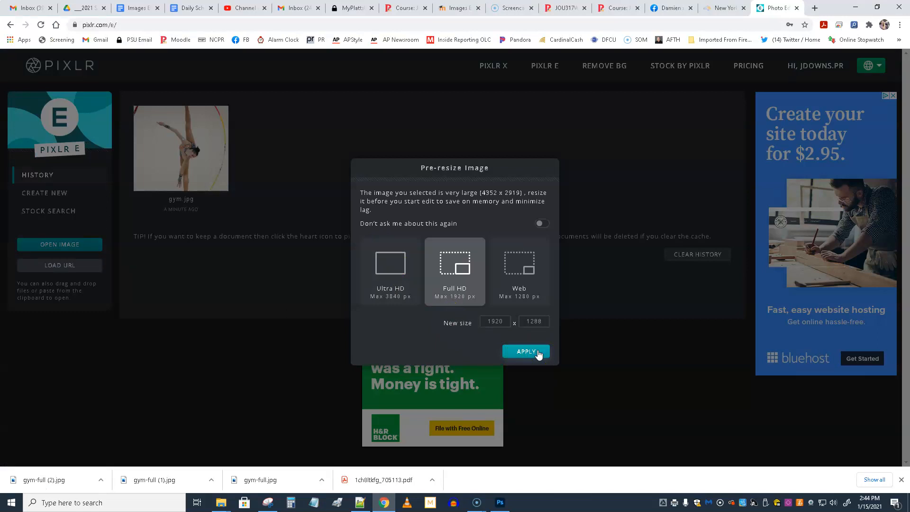
left_click(525, 350)
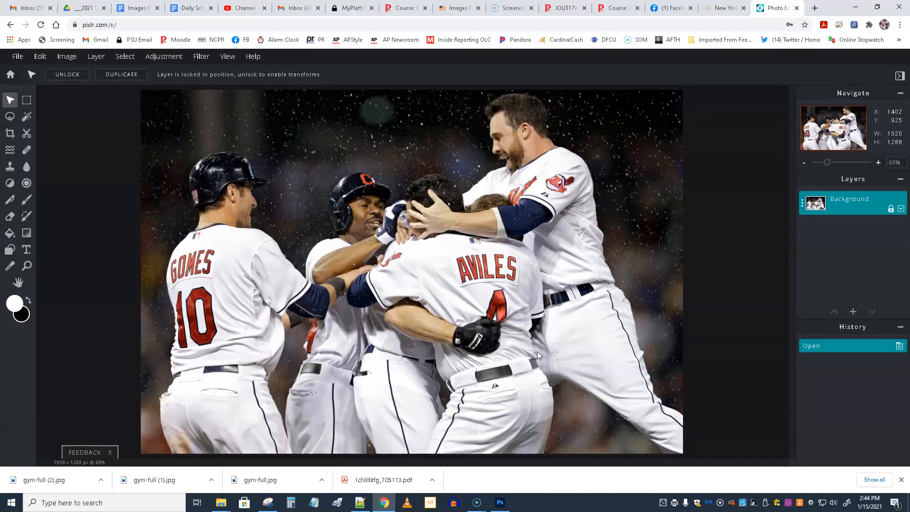
mouse_move(345, 452)
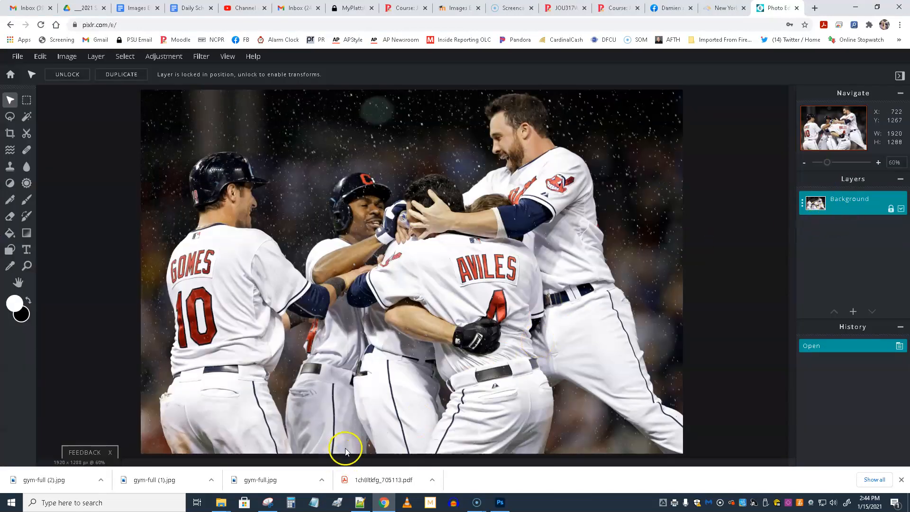
mouse_move(342, 423)
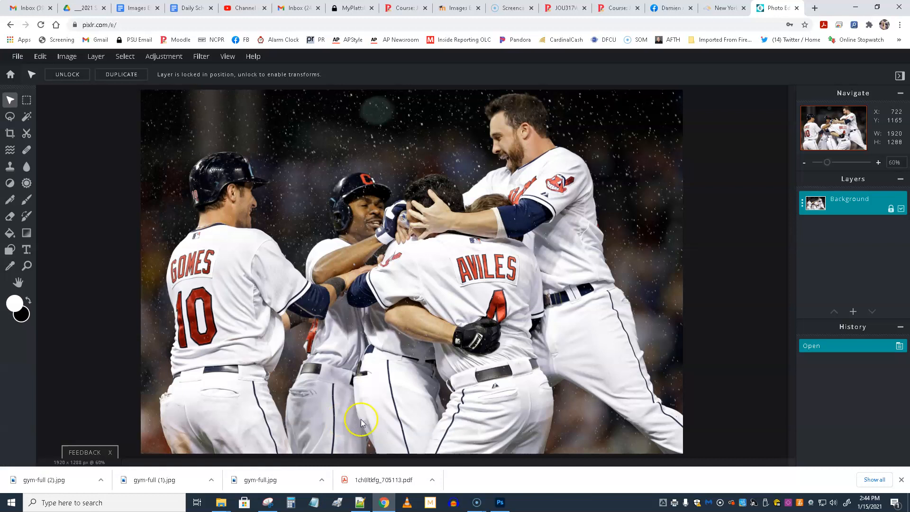
left_click(10, 134)
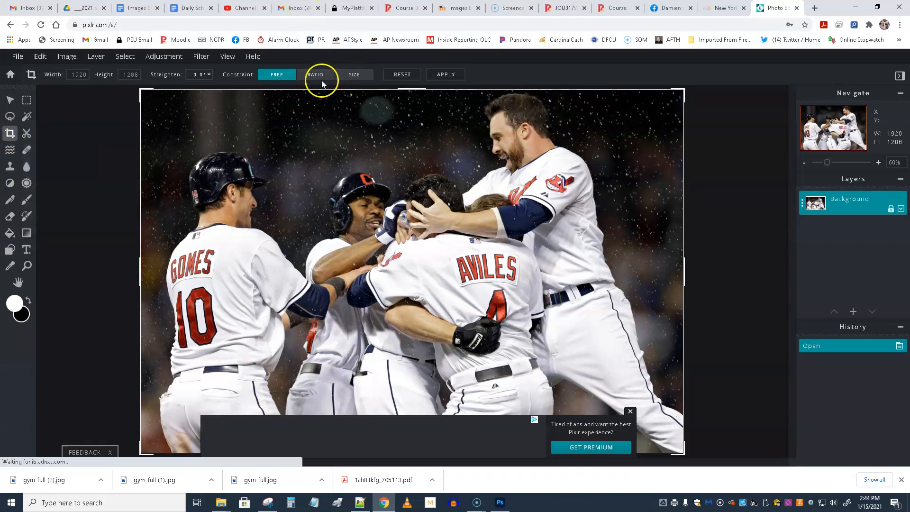
Step: Crop the baseball photo with a 500 × 375 size constraint to a 1664 × 1248 frame around the players
left_click(354, 74)
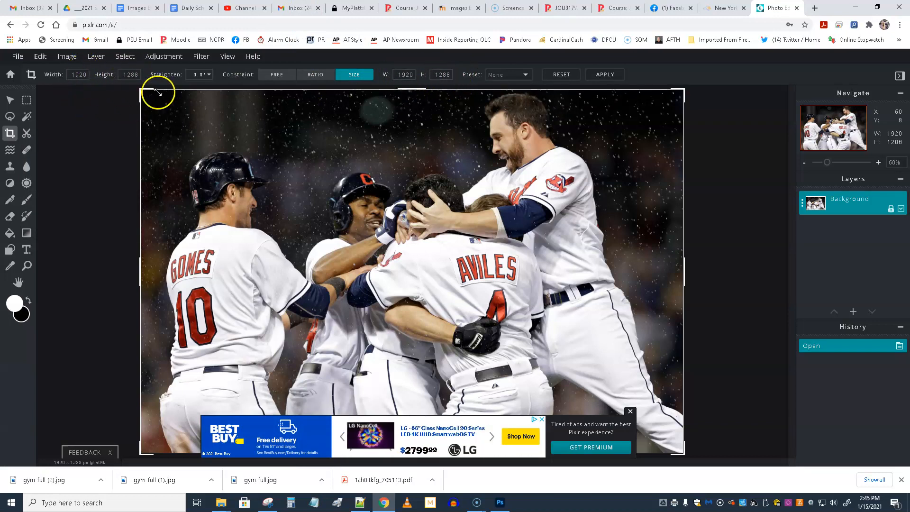
mouse_move(243, 85)
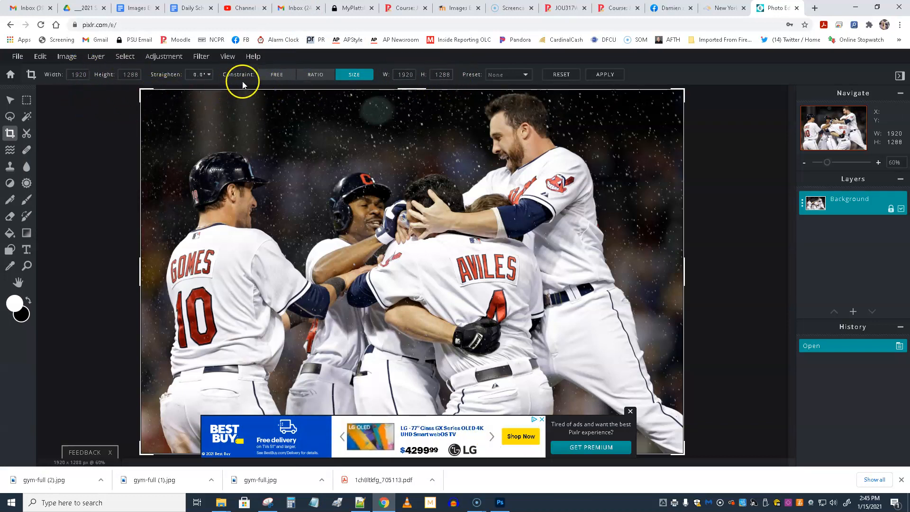
mouse_move(480, 63)
type("375")
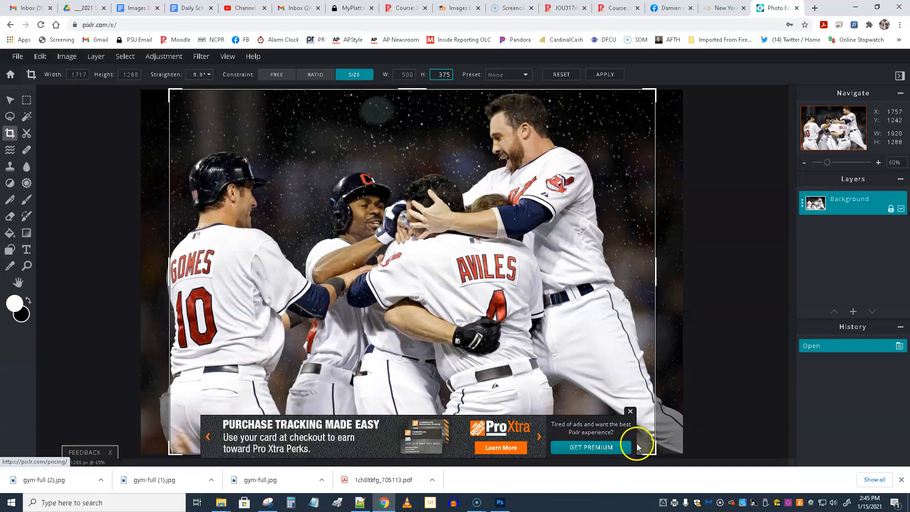
left_click(630, 412)
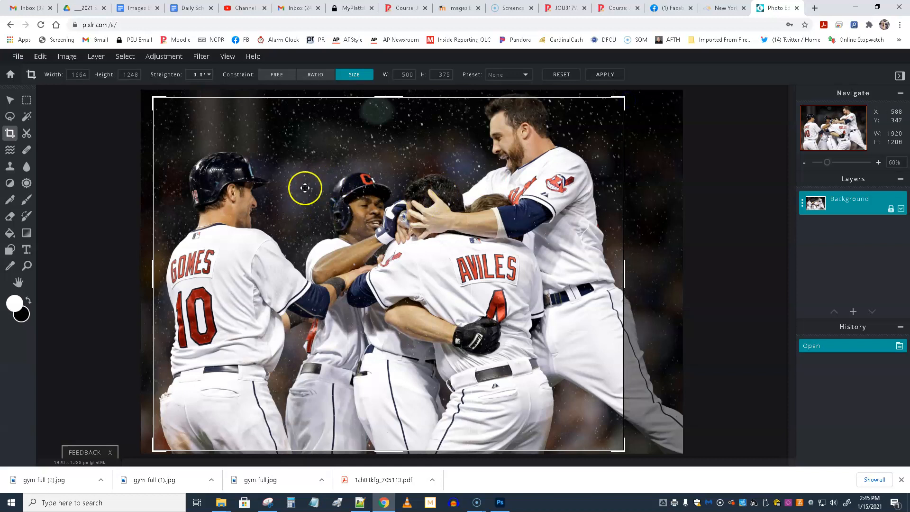
mouse_move(317, 190)
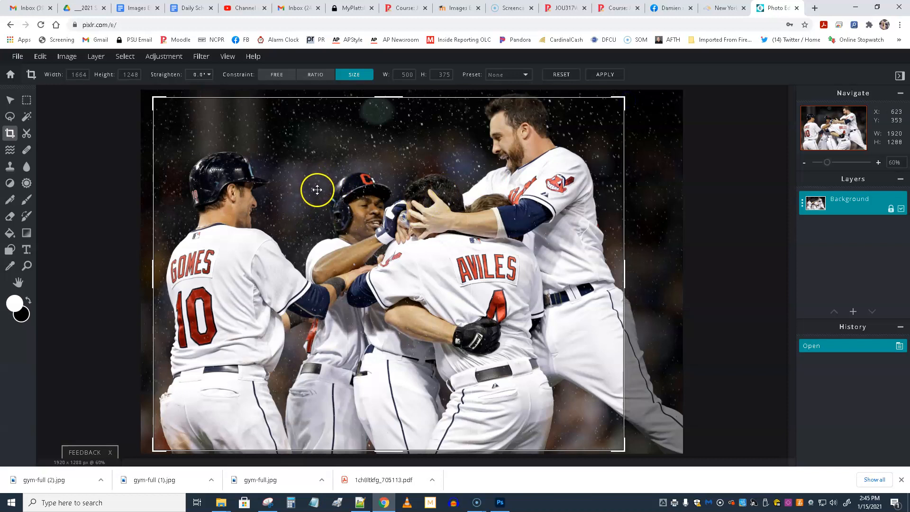
left_click(603, 74)
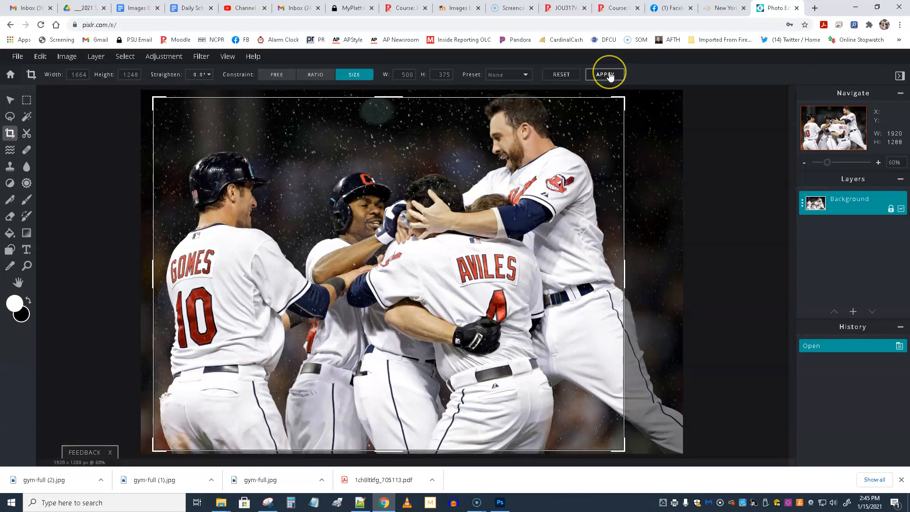
left_click(606, 74)
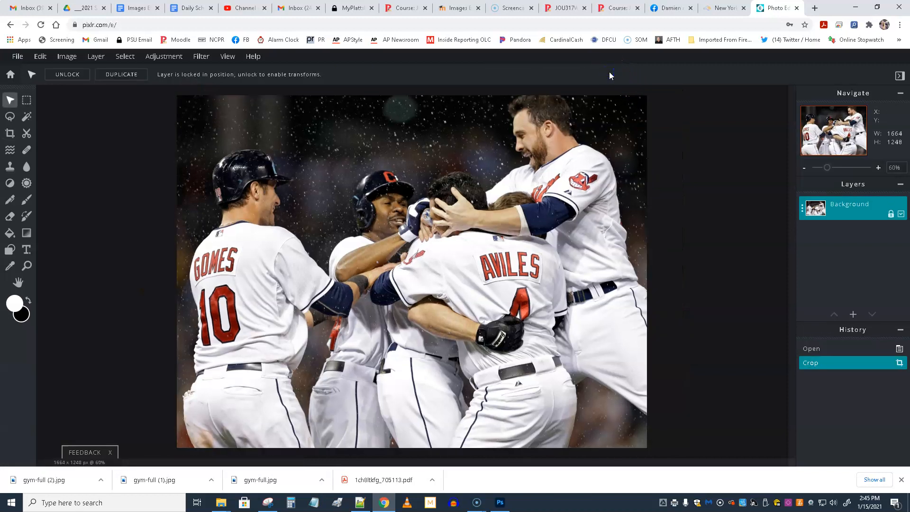
Step: Resize the cropped baseball photo to 500 px wide with proportions constrained, giving 500 × 375
left_click(67, 56)
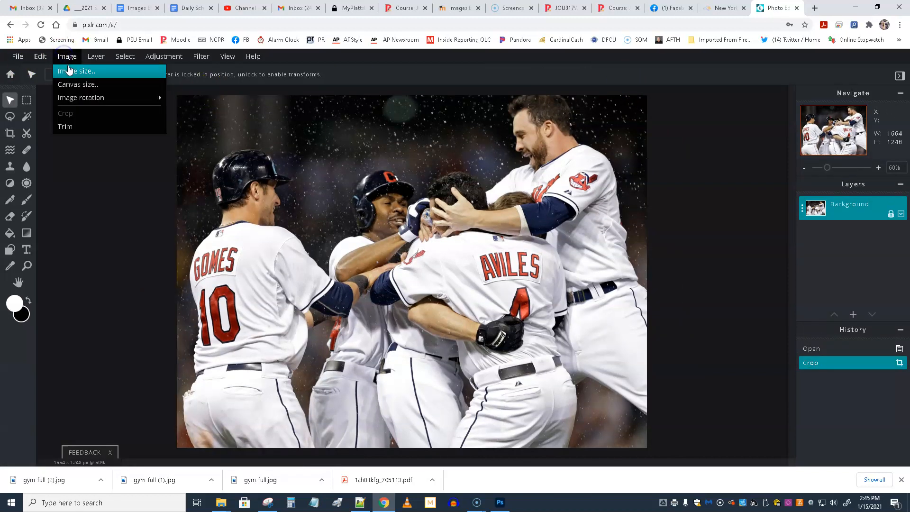
left_click(76, 70)
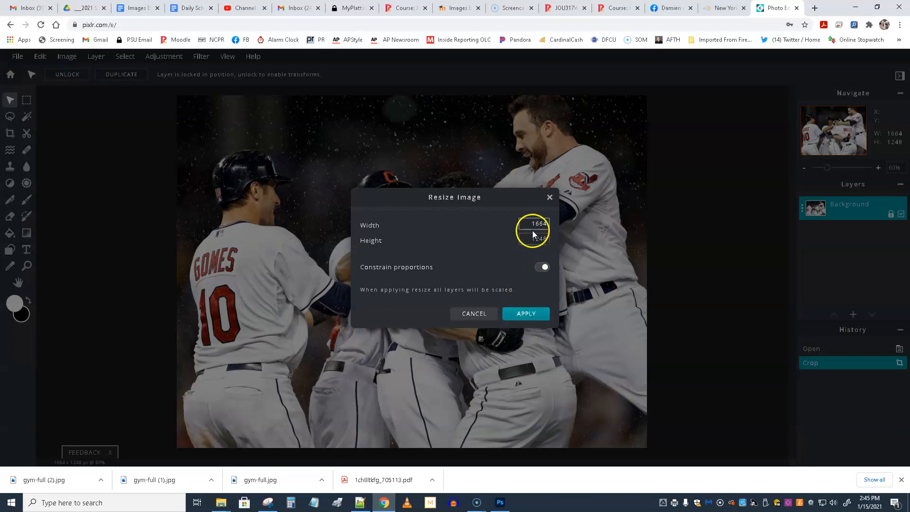
left_click(532, 224)
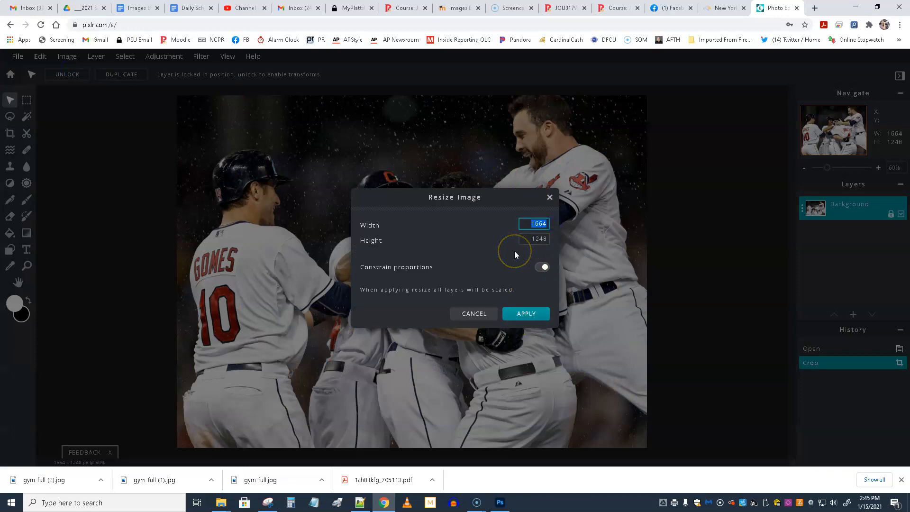
type("500")
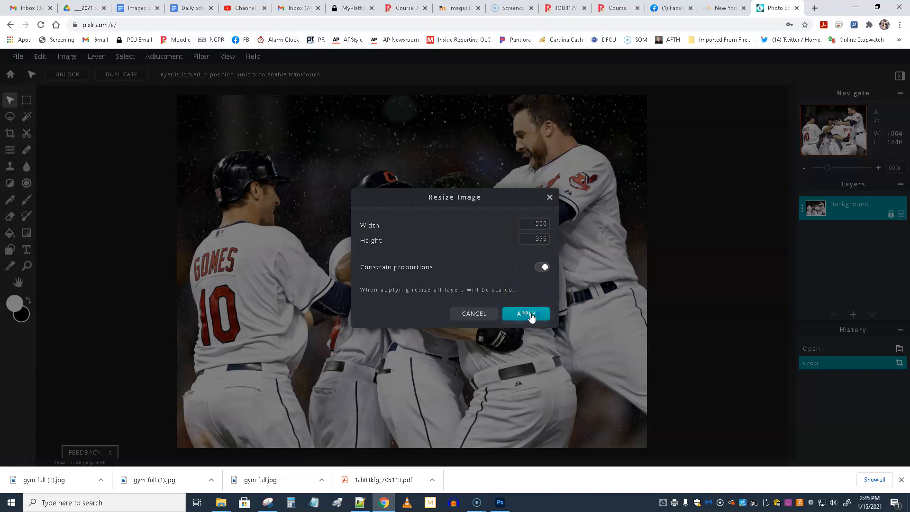
left_click(525, 314)
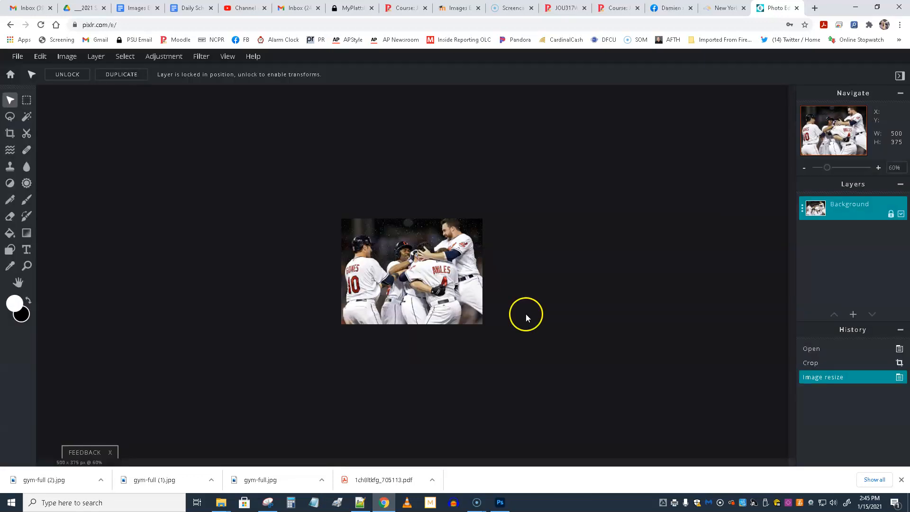
left_click(18, 56)
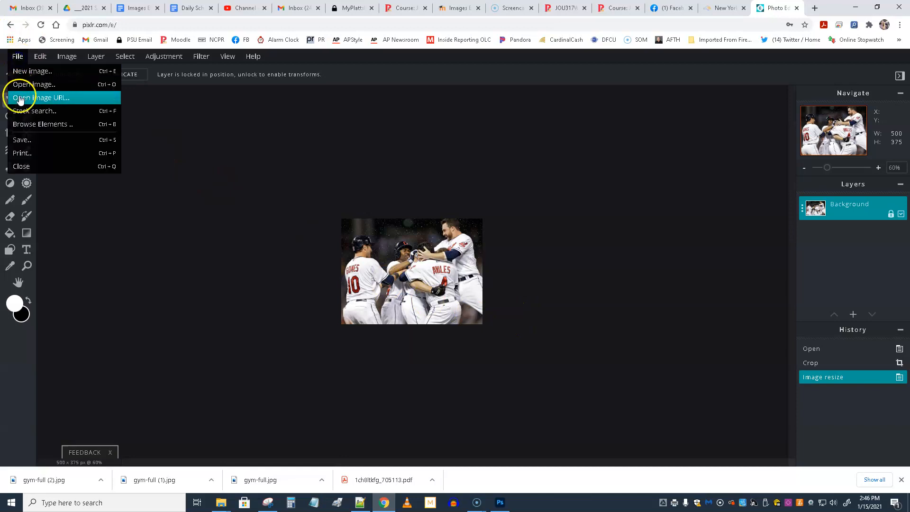
Step: Save the 500×375 baseball photo as 'bball', a high-quality 90% JPG, and download it
left_click(22, 139)
type("bball")
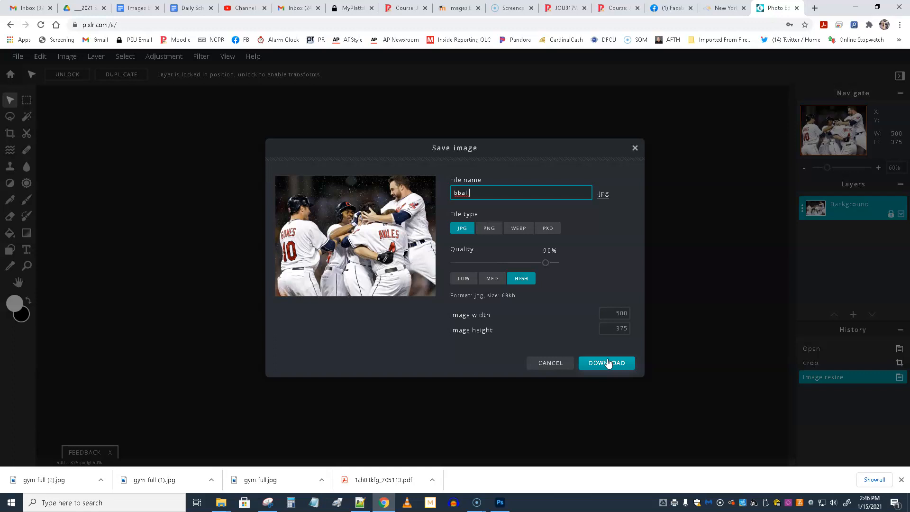
left_click(606, 363)
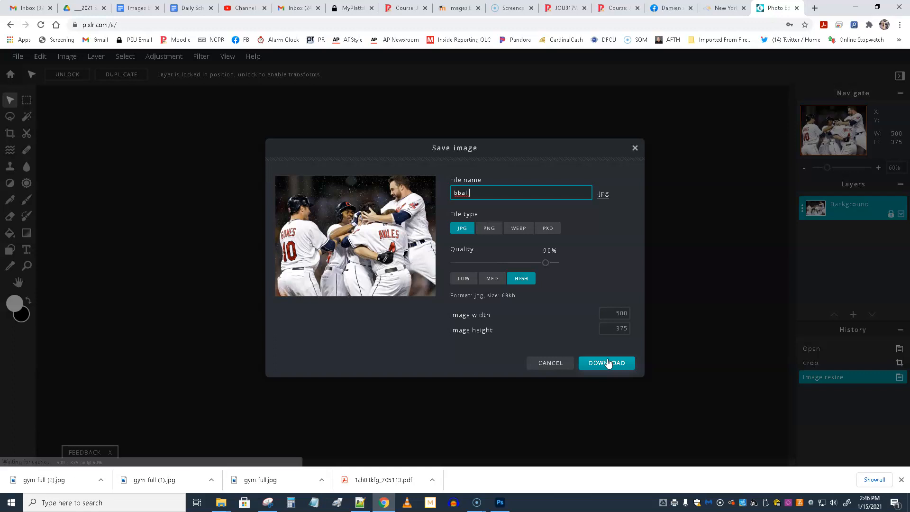